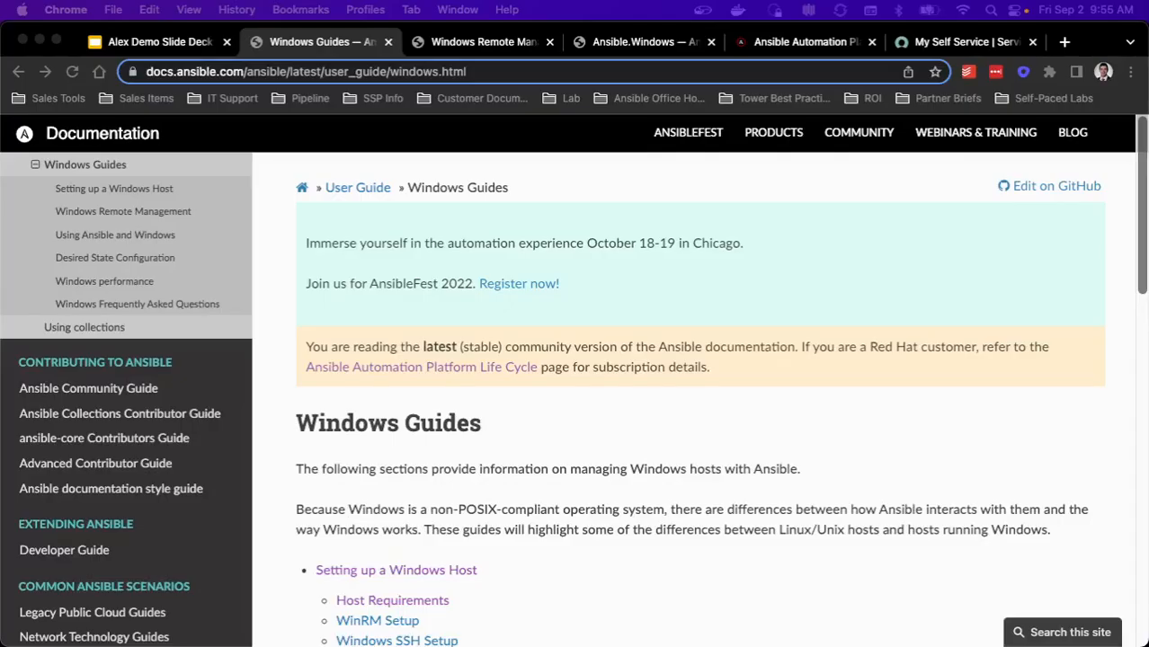
{"action": "mouse_move", "coordinate": [771, 401]}
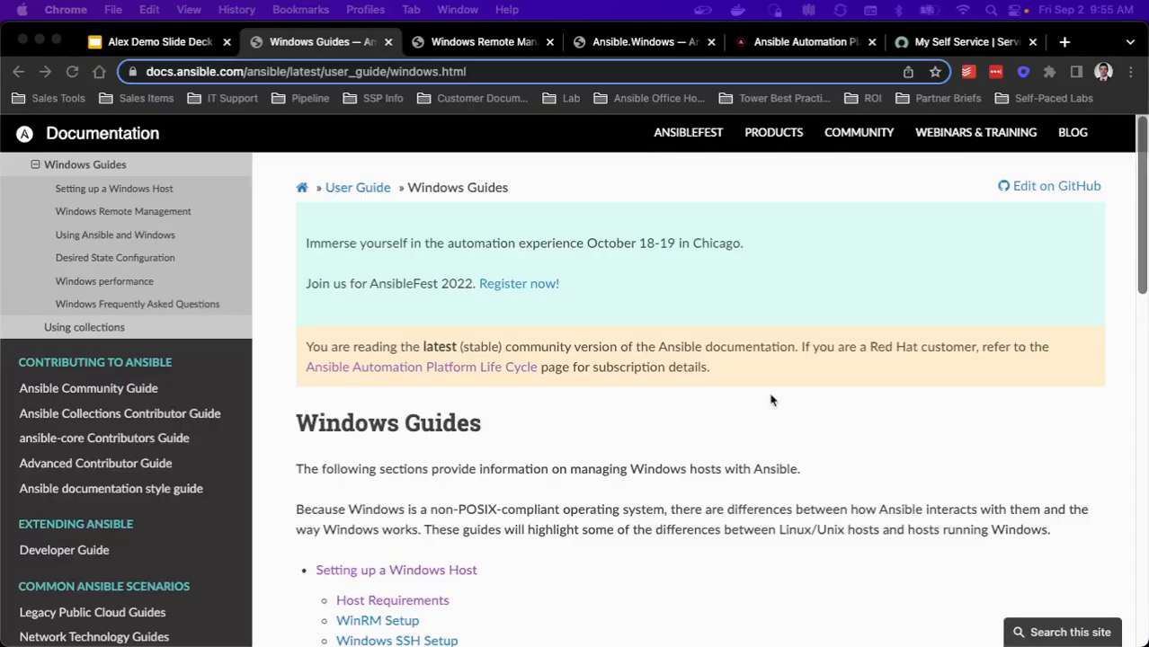
{"action": "mouse_move", "coordinate": [755, 496]}
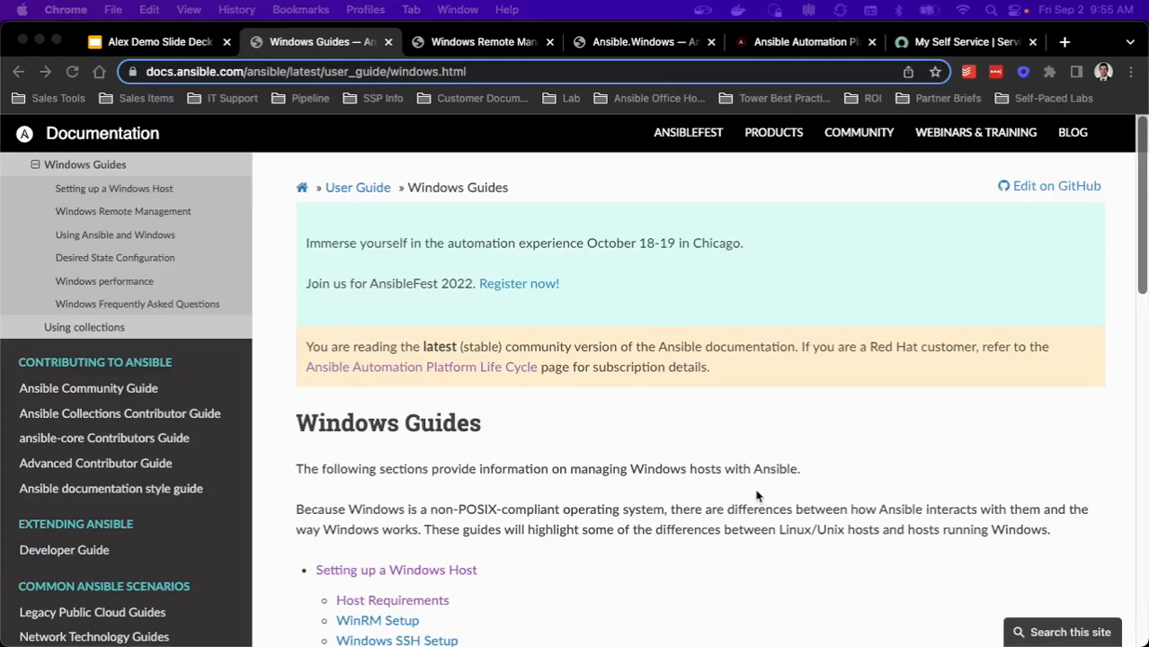
{"action": "mouse_move", "coordinate": [740, 439]}
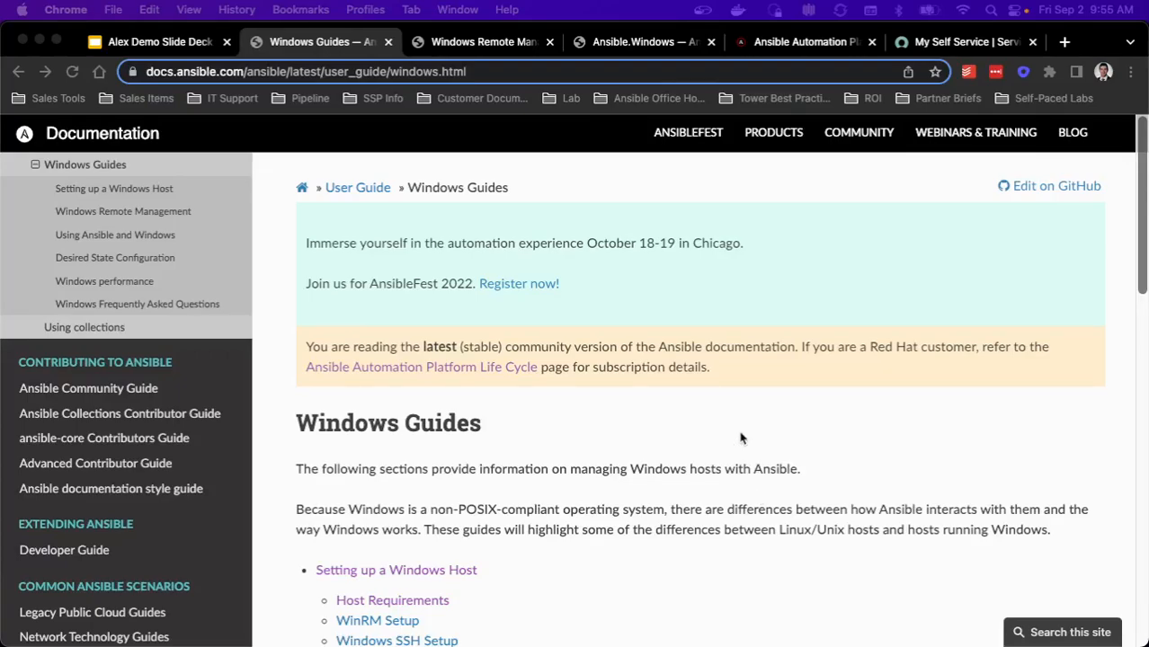
Scroll the Windows Guides page down through Windows performance to the Windows FAQ links.
{"action": "scroll", "scroll_direction": "down", "scroll_amount": 3}
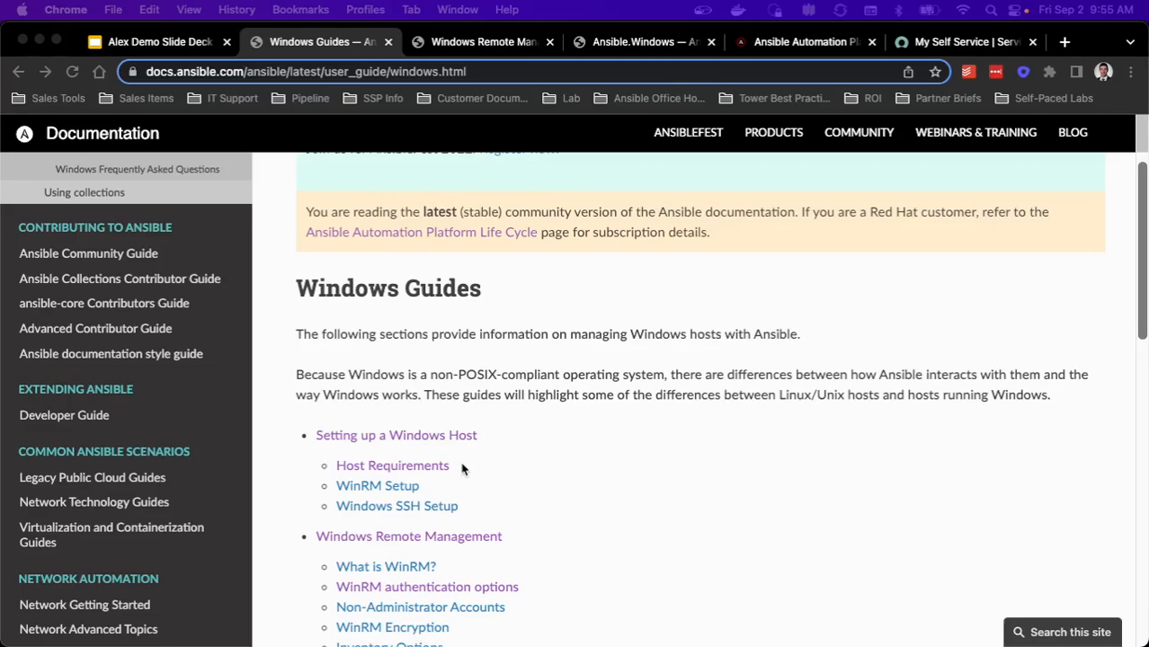
{"action": "scroll", "scroll_direction": "down", "scroll_amount": 3}
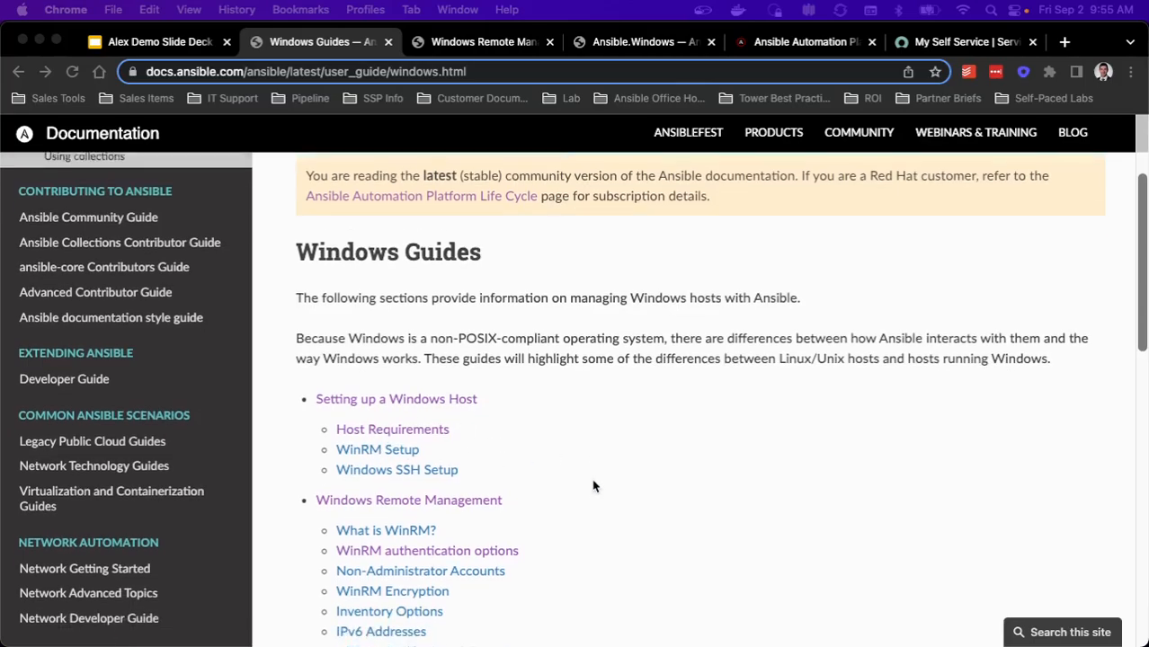
{"action": "scroll", "scroll_direction": "down", "scroll_amount": 3}
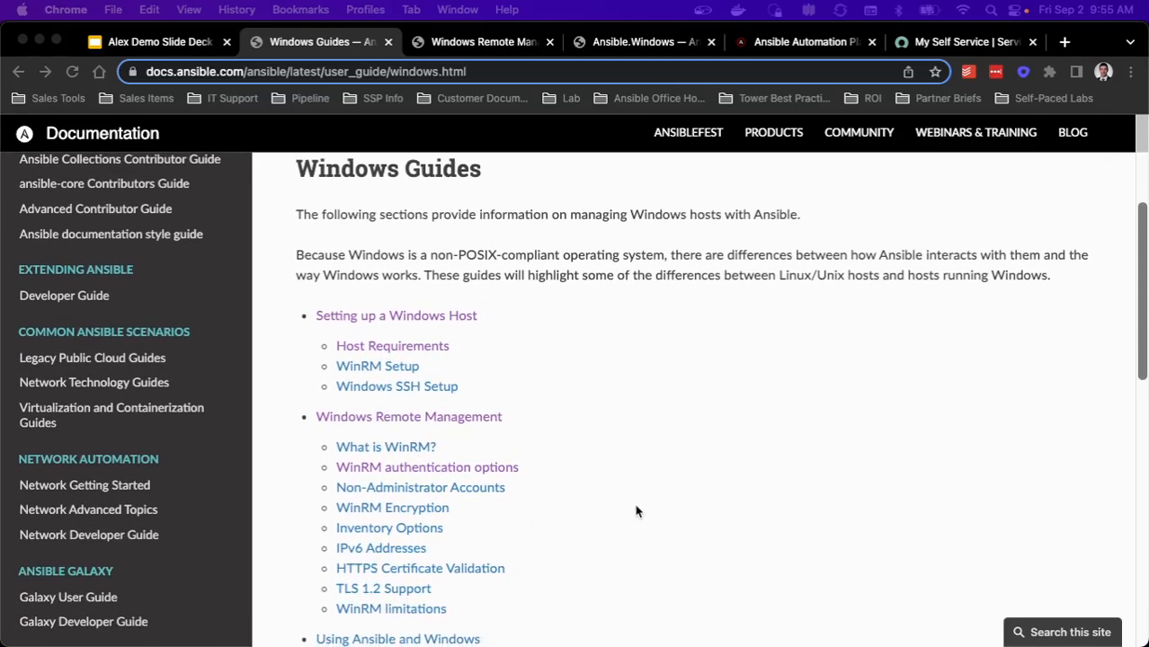
{"action": "scroll", "scroll_direction": "down", "scroll_amount": 3}
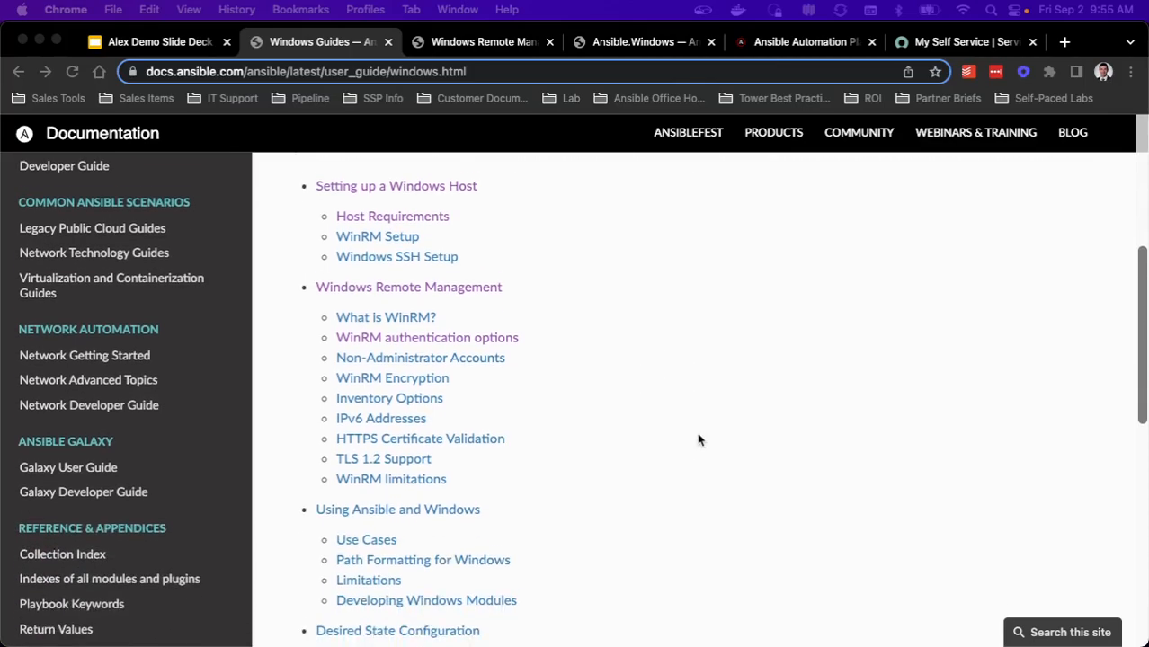
{"action": "scroll", "scroll_direction": "down", "scroll_amount": 3}
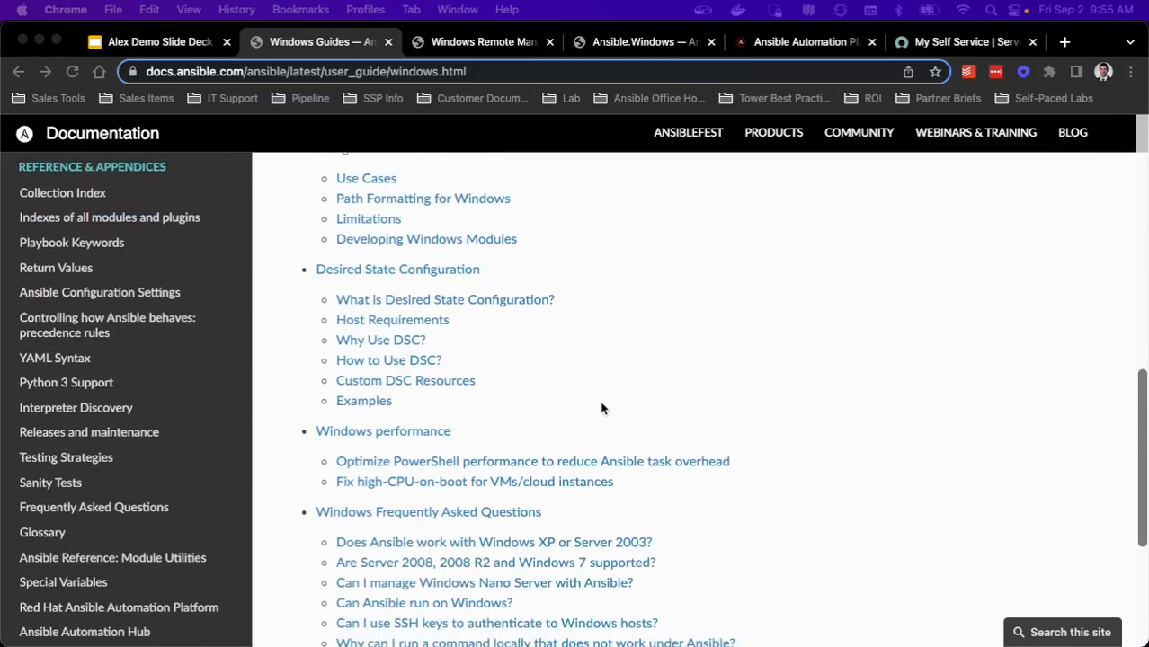
{"action": "scroll", "scroll_direction": "down", "scroll_amount": 3}
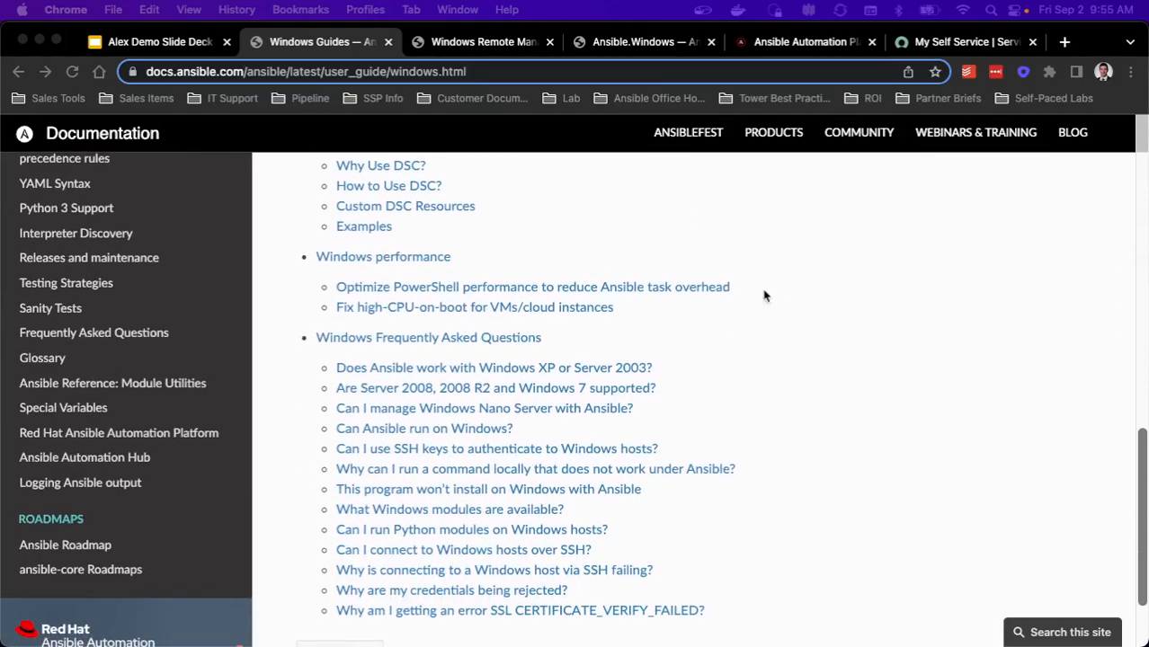
{"action": "mouse_move", "coordinate": [408, 119]}
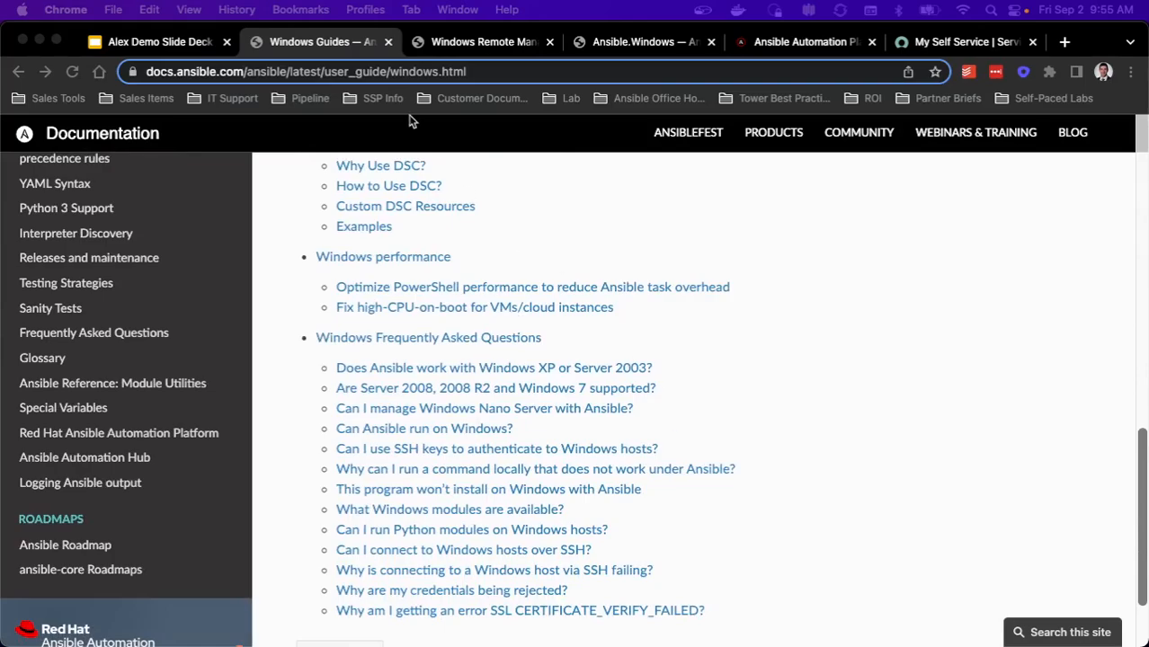
View the WinRM authentication options matrix and the Basic authentication host vars example.
{"action": "left_click", "coordinate": [482, 41]}
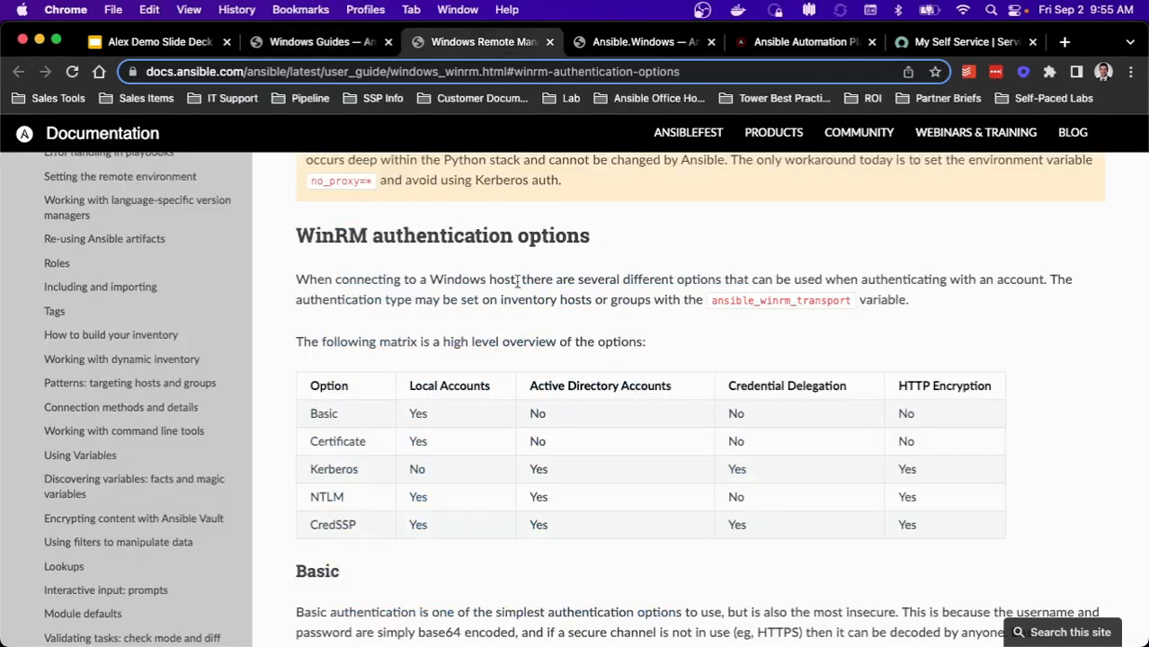
{"action": "mouse_move", "coordinate": [493, 340]}
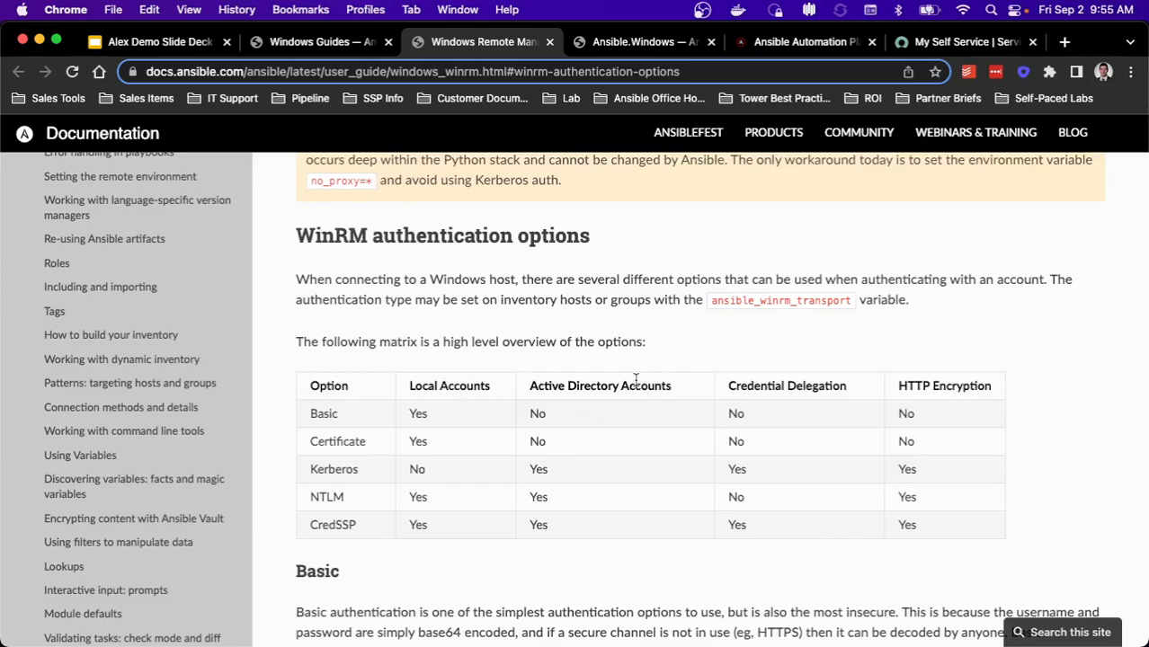
{"action": "mouse_move", "coordinate": [931, 364]}
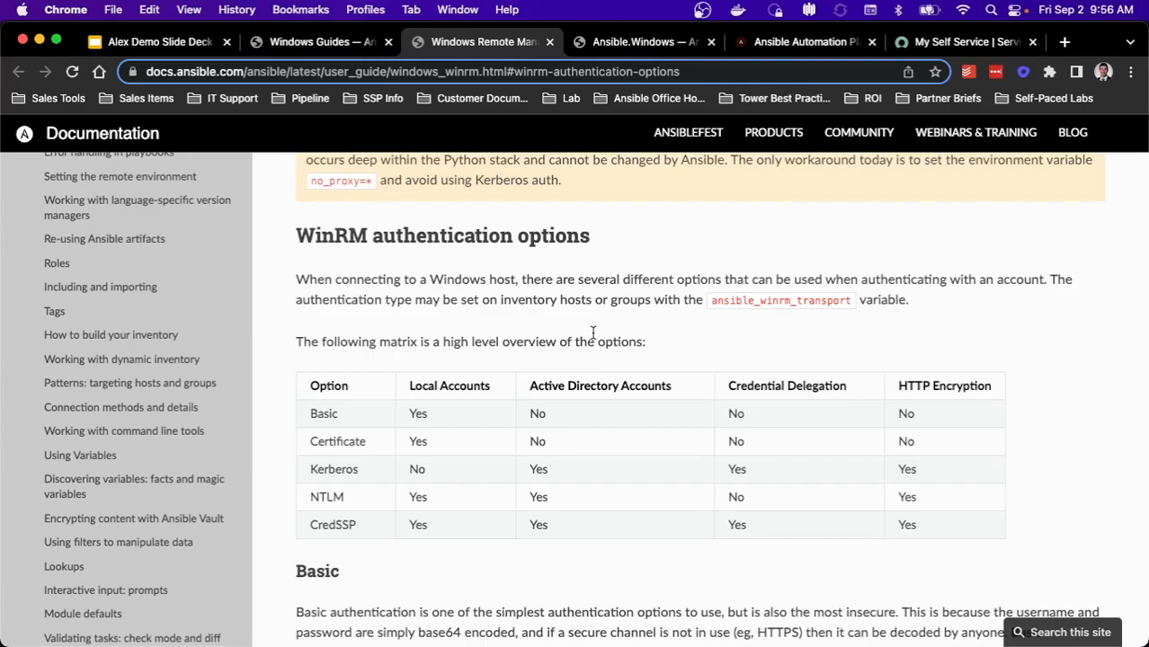
{"action": "scroll", "scroll_direction": "down", "scroll_amount": 3}
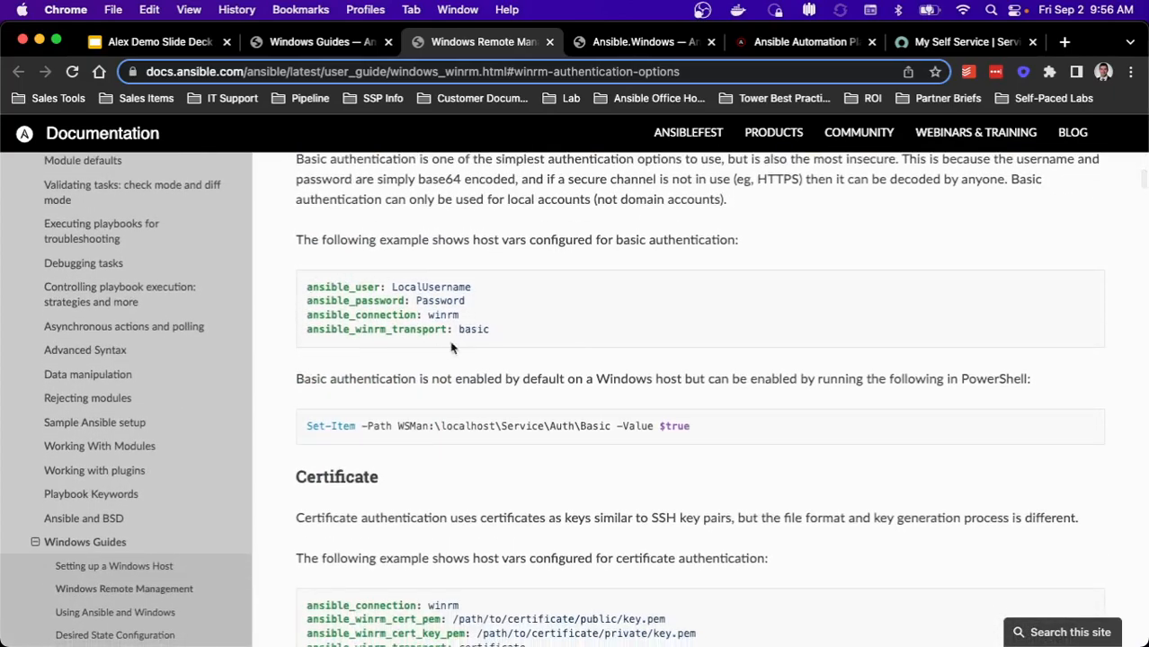
{"action": "mouse_move", "coordinate": [392, 346]}
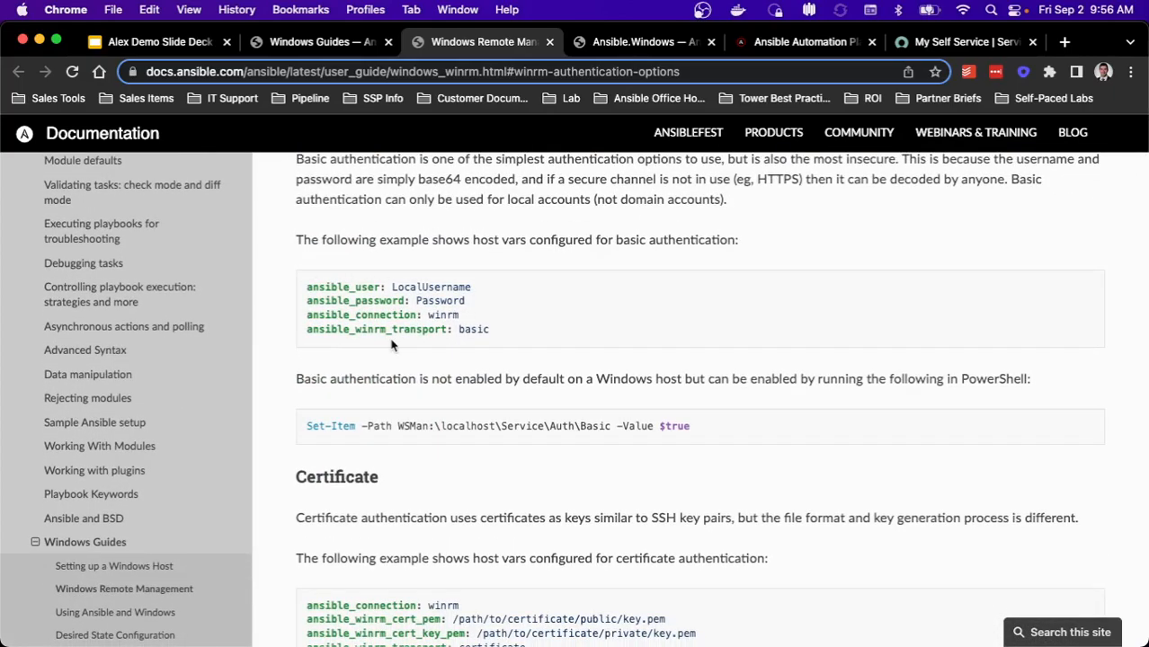
{"action": "mouse_move", "coordinate": [392, 312]}
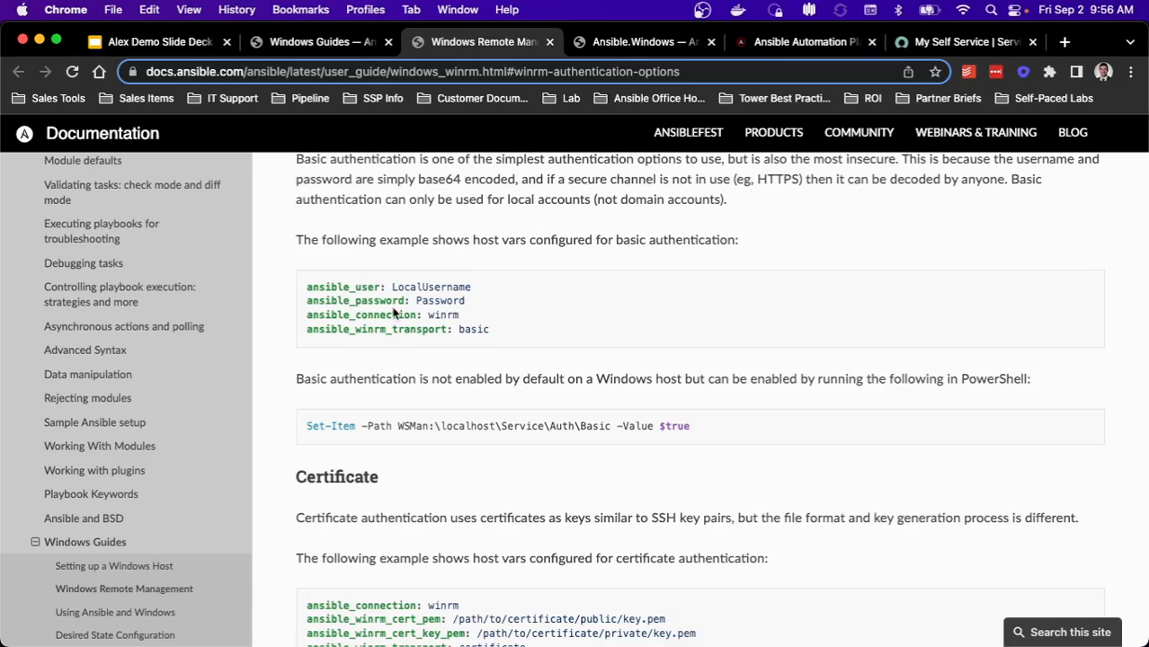
{"action": "mouse_move", "coordinate": [302, 331]}
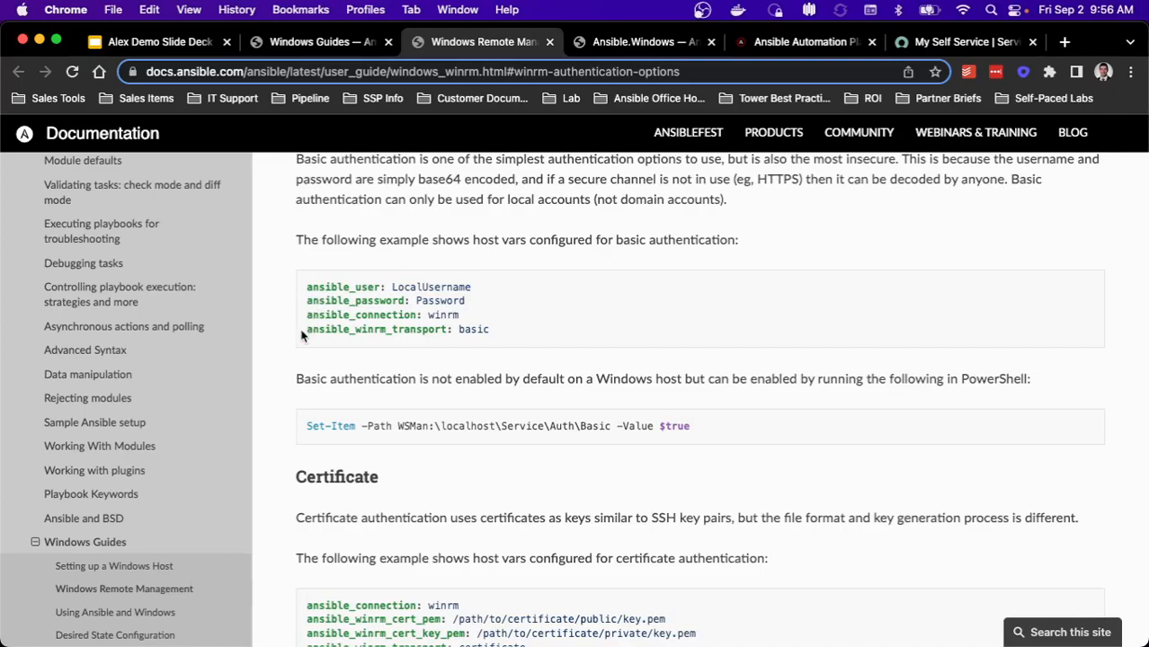
Read past the Certificate and NTLM authentication sections to the Kerberos host vars example.
{"action": "scroll", "scroll_direction": "down", "scroll_amount": 3}
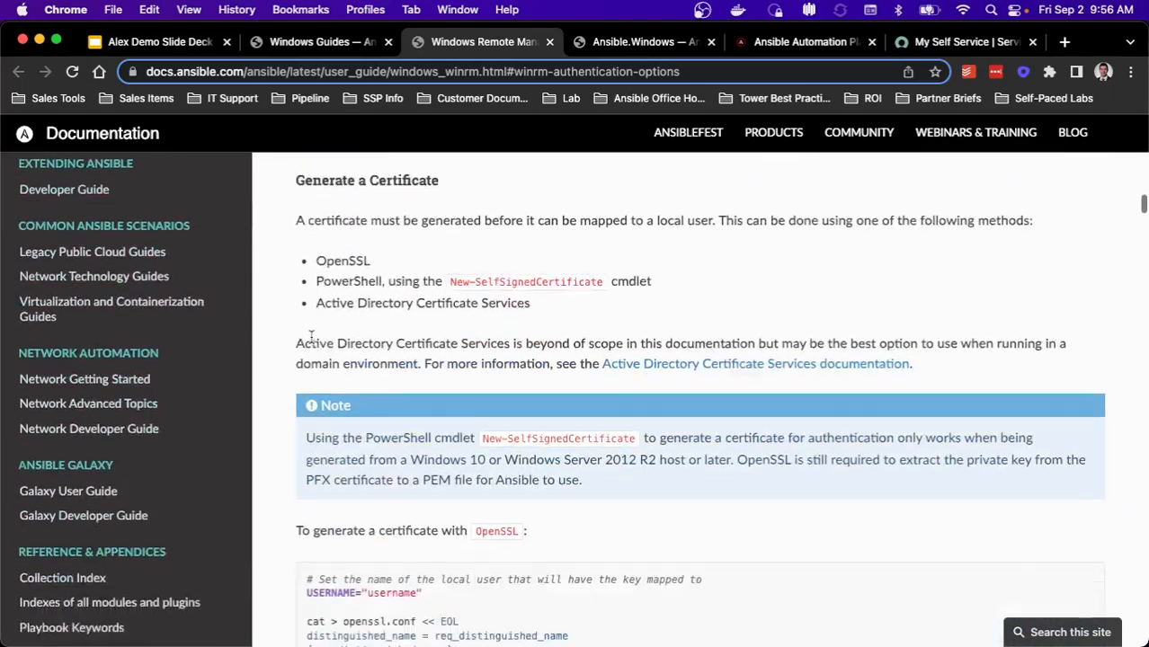
{"action": "scroll", "scroll_direction": "down", "scroll_amount": 3}
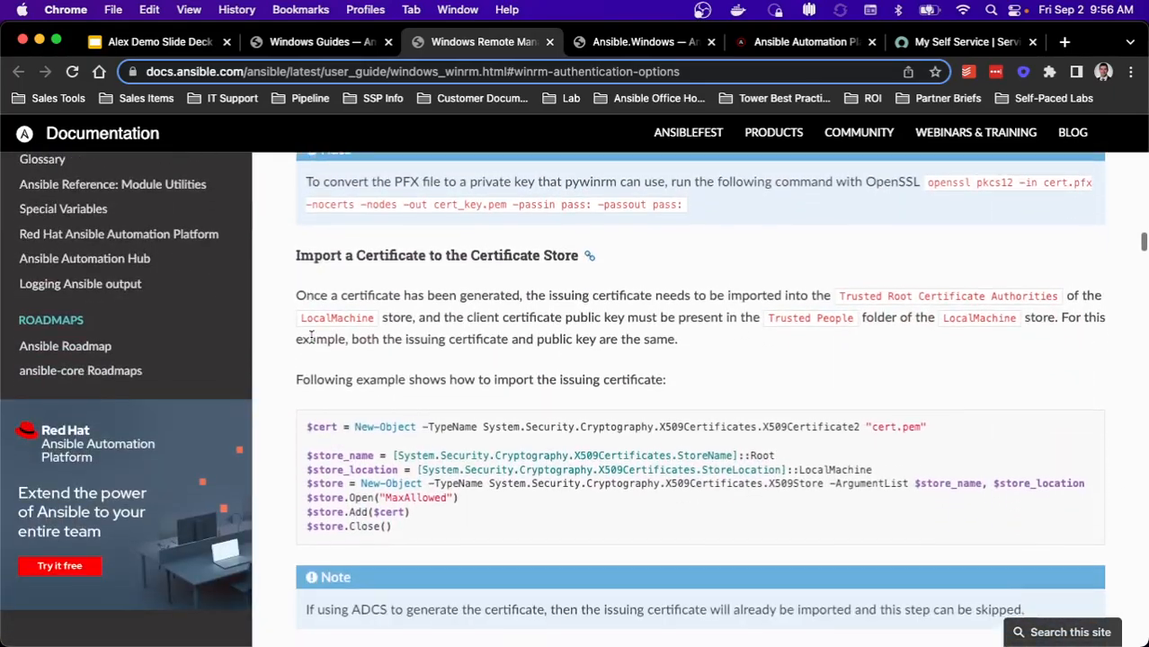
{"action": "scroll", "scroll_direction": "down", "scroll_amount": 3}
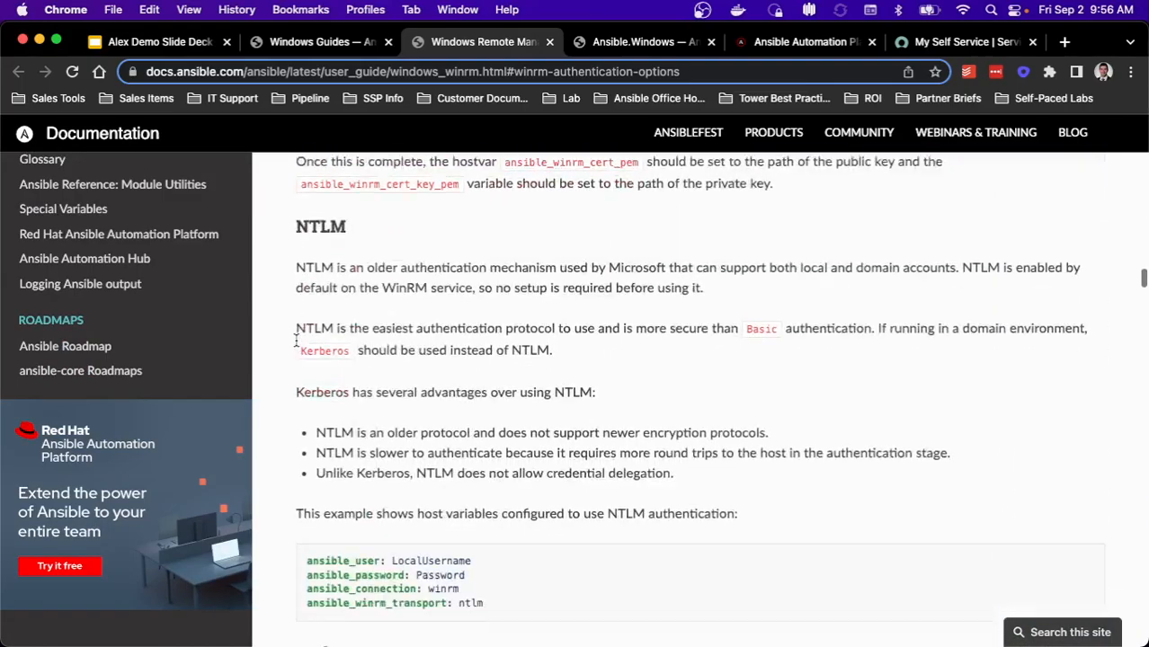
{"action": "scroll", "scroll_direction": "down", "scroll_amount": 3}
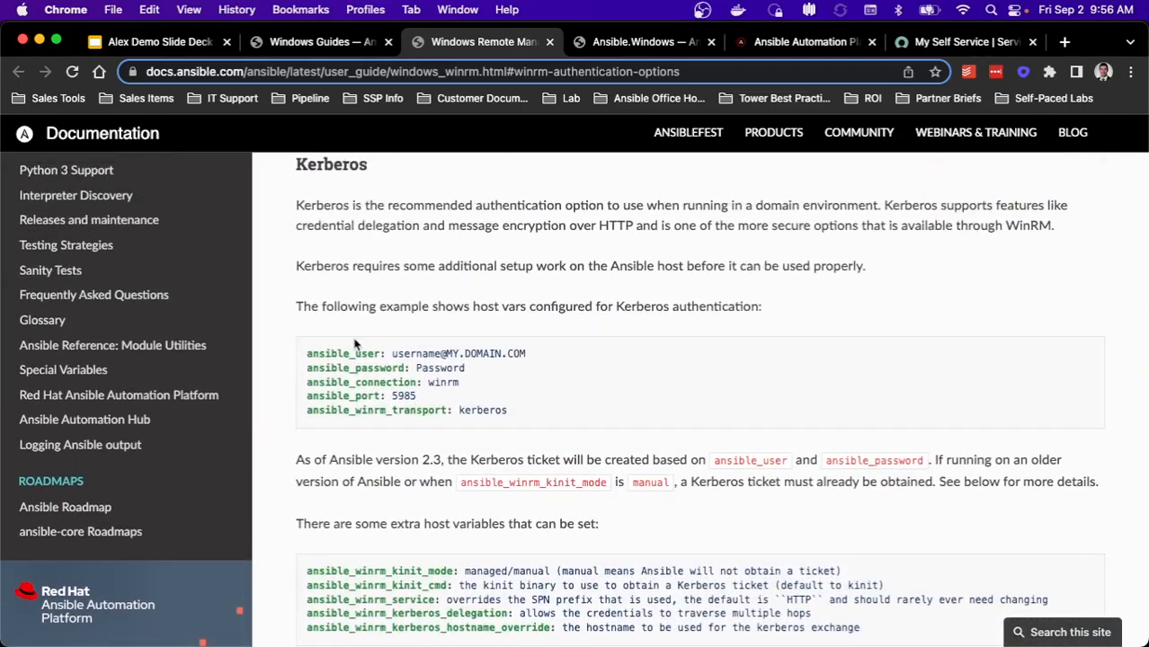
{"action": "mouse_move", "coordinate": [475, 406]}
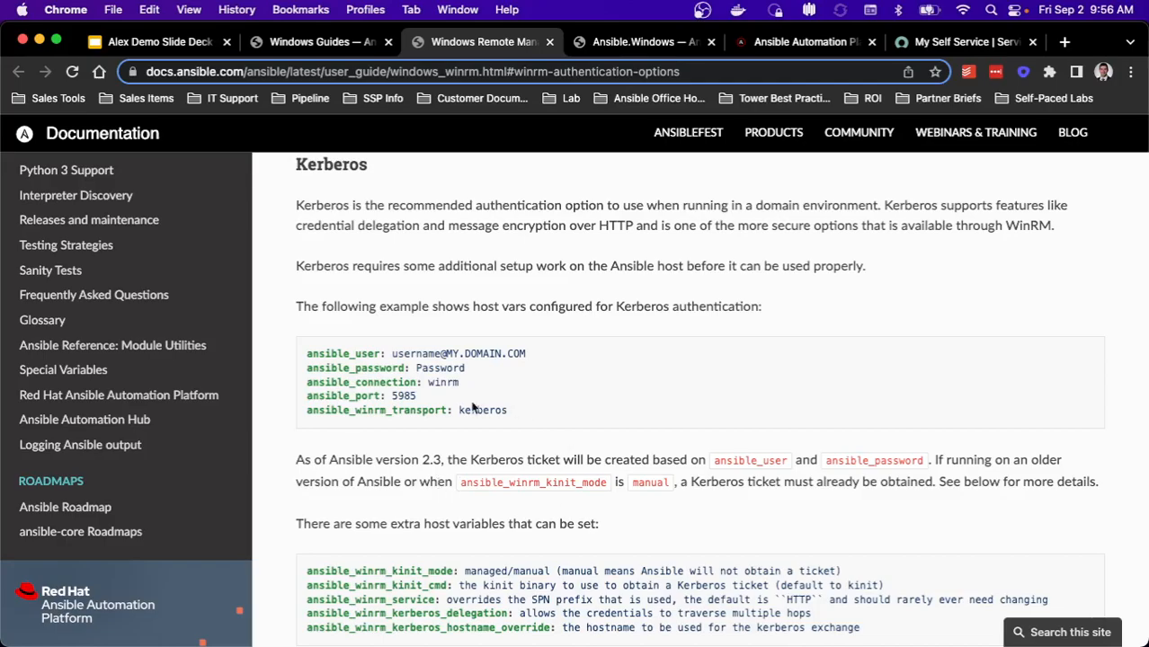
{"action": "scroll", "scroll_direction": "down", "scroll_amount": 3}
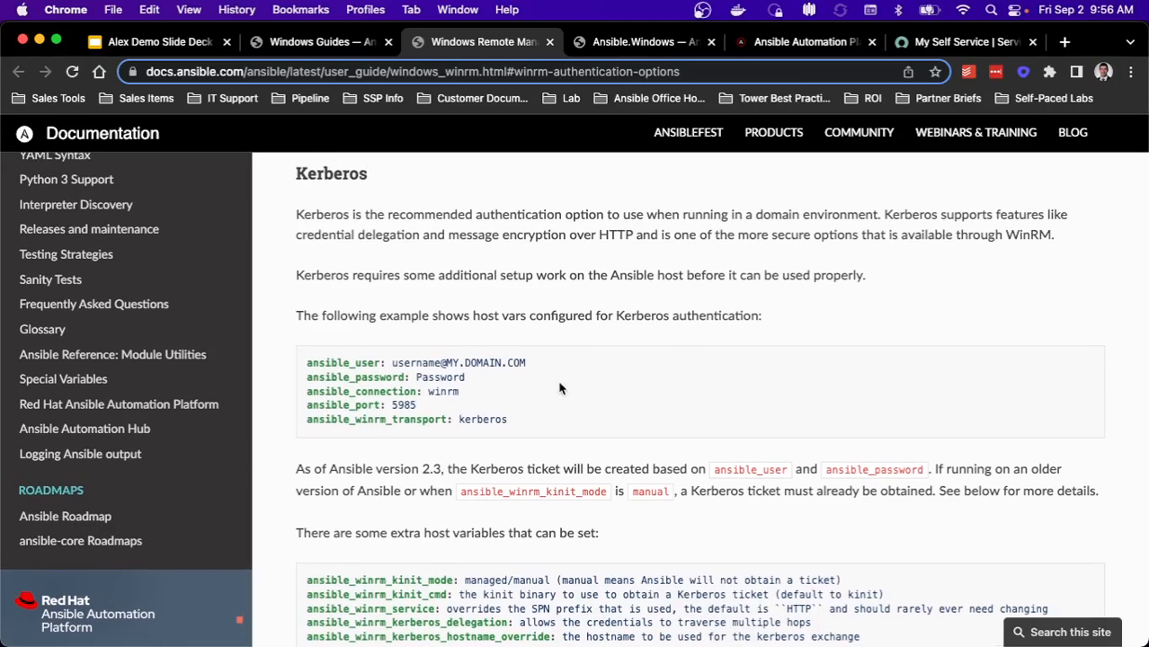
Read the Kerberos setup, ticket management and troubleshooting sections of the WinRM guide.
{"action": "scroll", "scroll_direction": "down", "scroll_amount": 3}
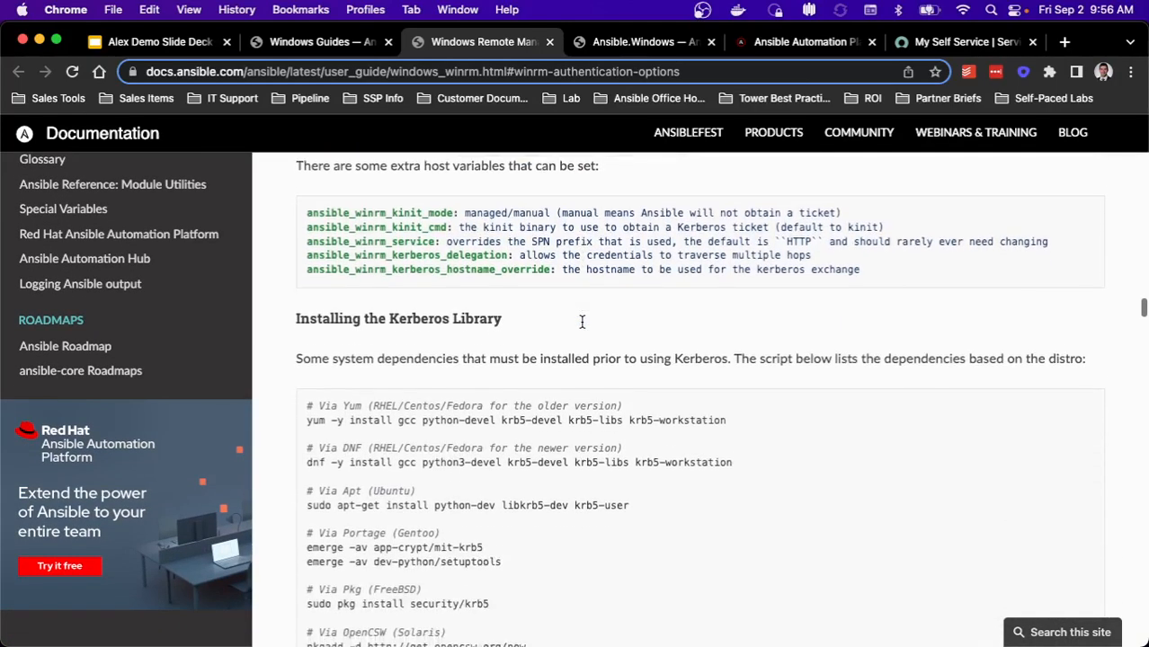
{"action": "scroll", "scroll_direction": "down", "scroll_amount": 3}
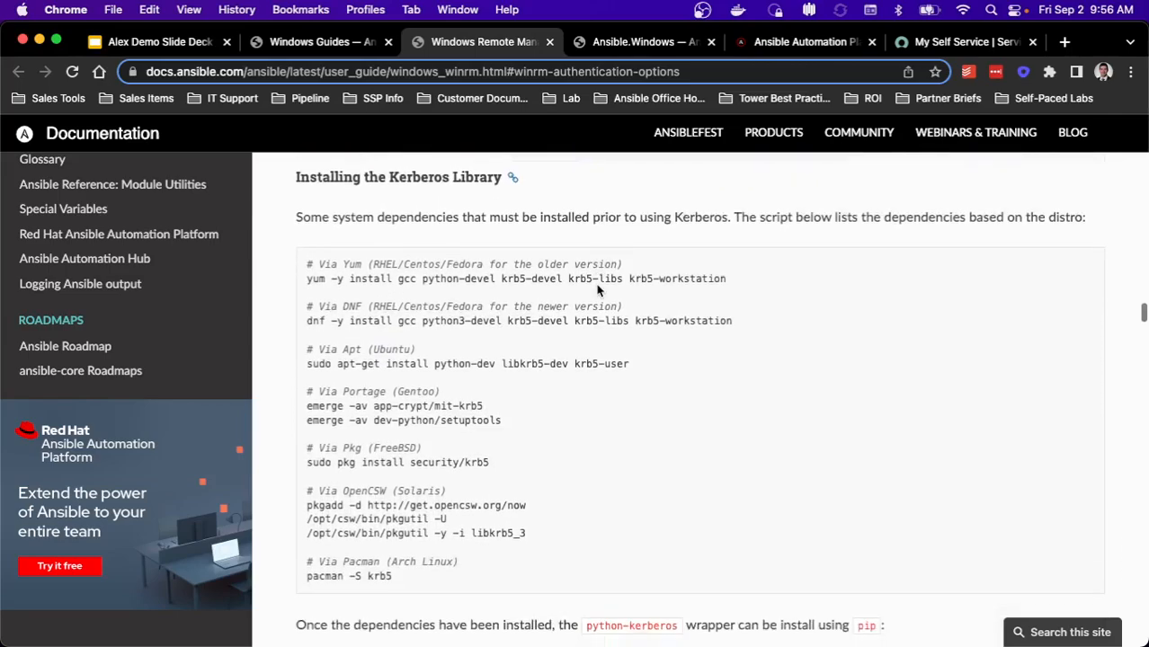
{"action": "scroll", "scroll_direction": "down", "scroll_amount": 3}
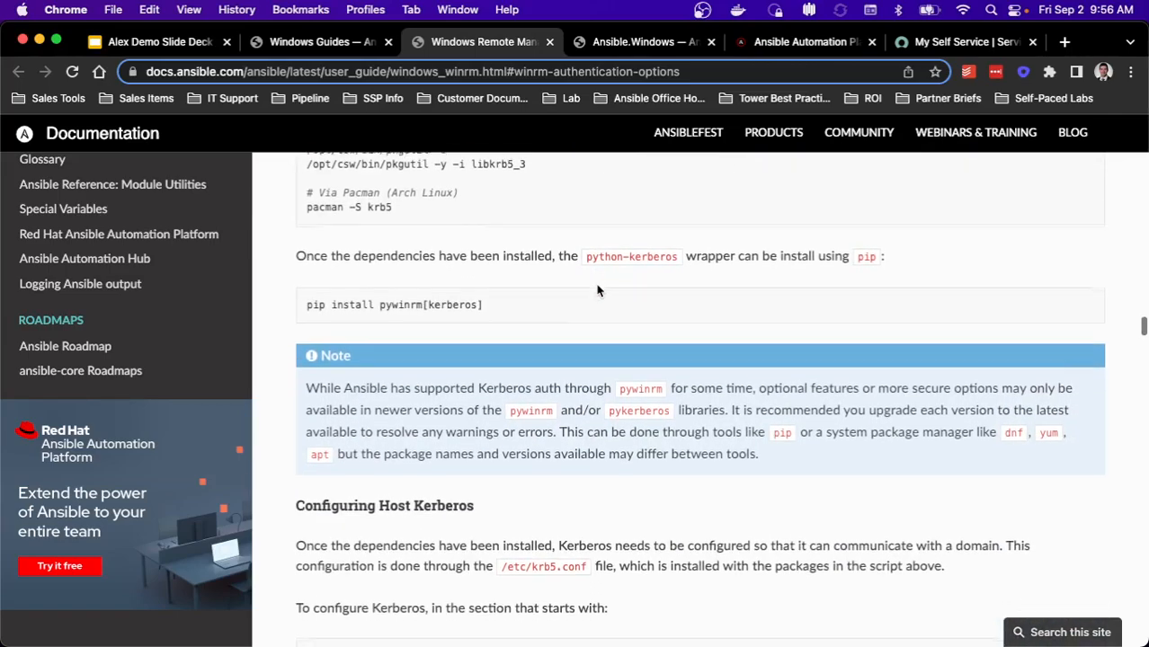
{"action": "scroll", "scroll_direction": "down", "scroll_amount": 3}
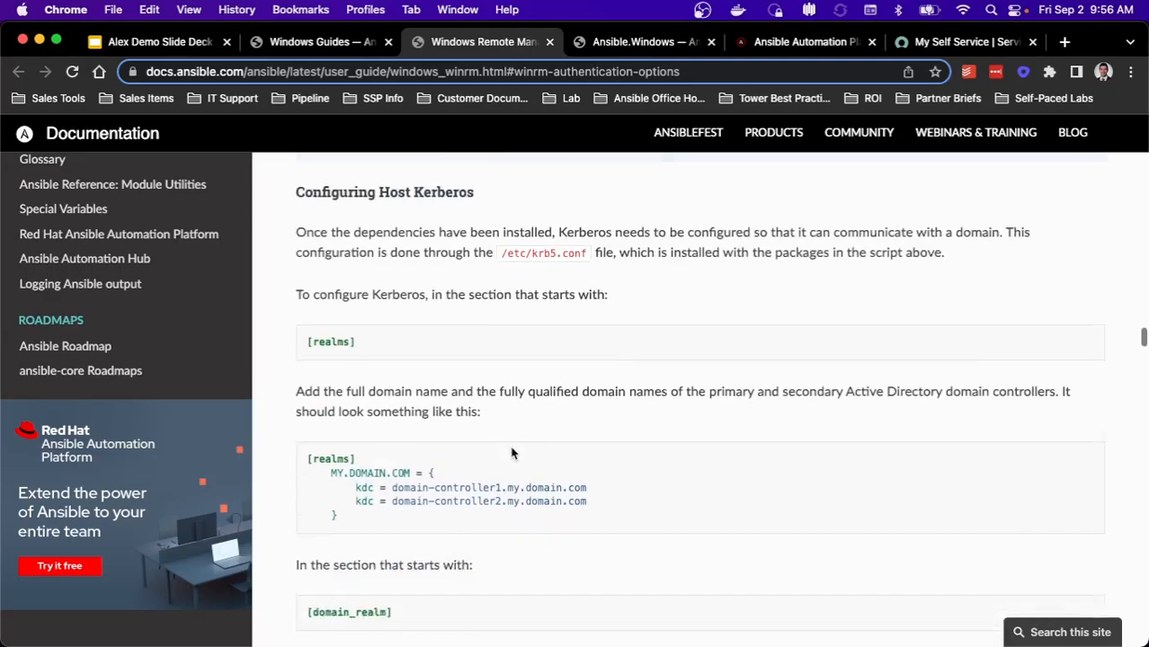
{"action": "scroll", "scroll_direction": "down", "scroll_amount": 3}
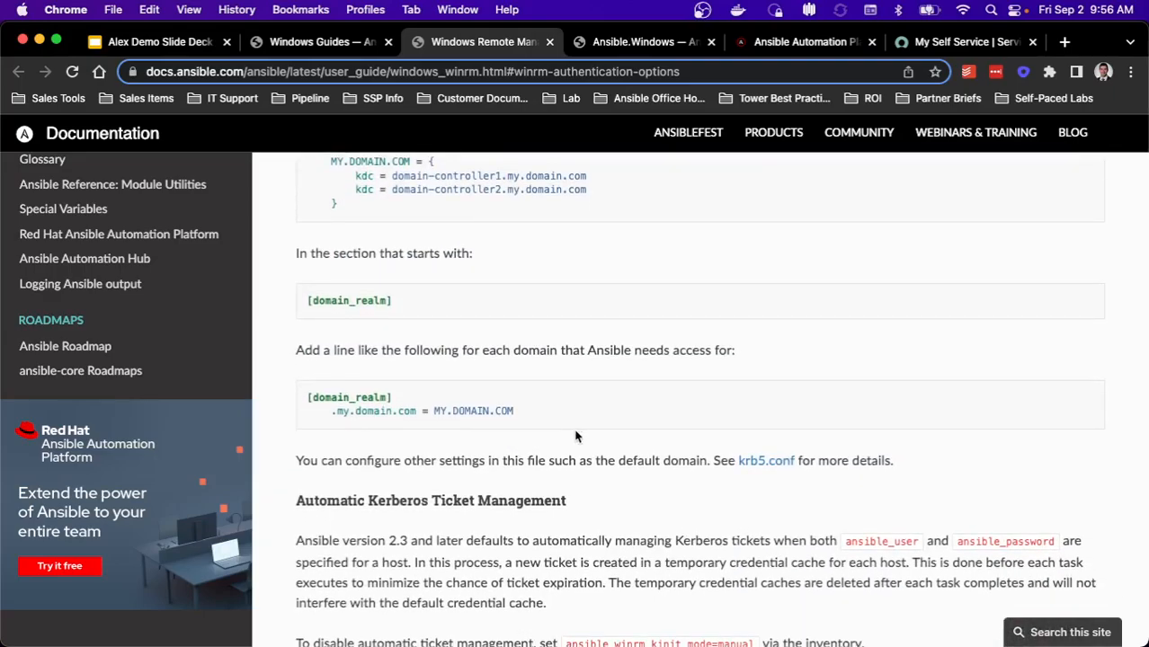
{"action": "scroll", "scroll_direction": "down", "scroll_amount": 3}
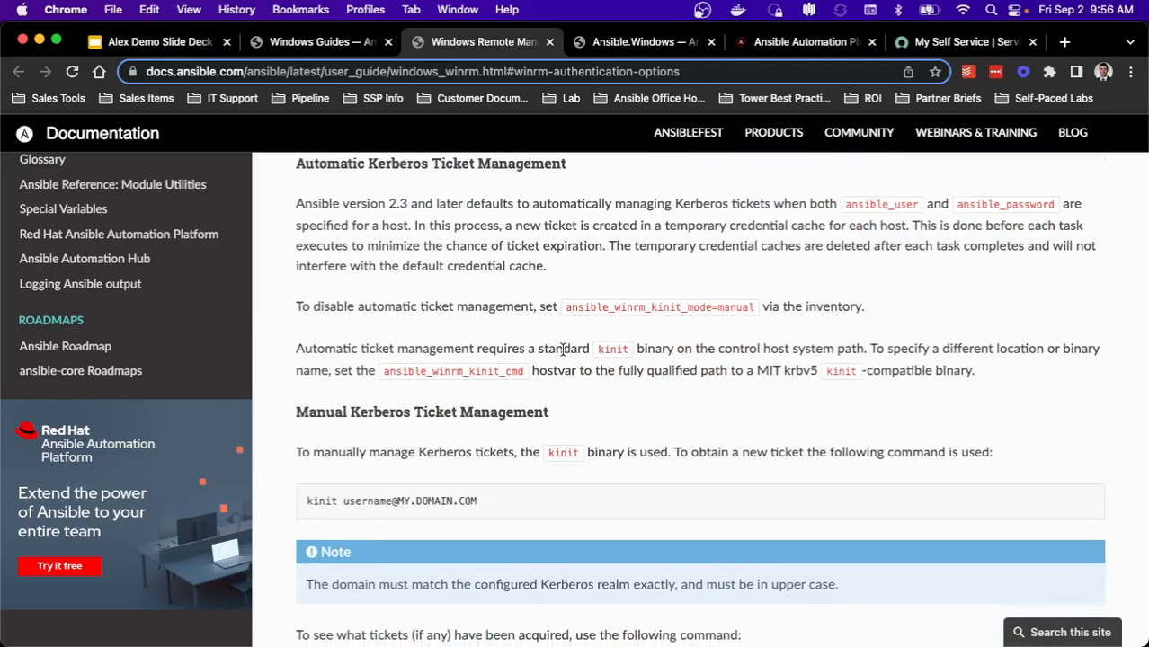
{"action": "scroll", "scroll_direction": "down", "scroll_amount": 3}
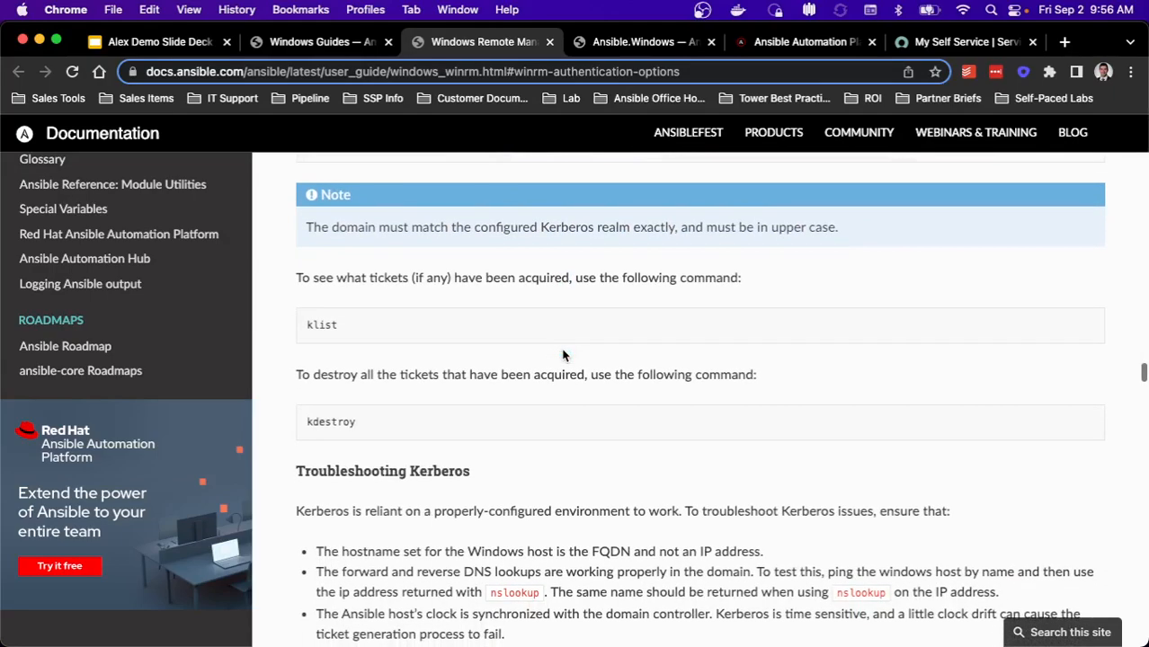
{"action": "scroll", "scroll_direction": "down", "scroll_amount": 3}
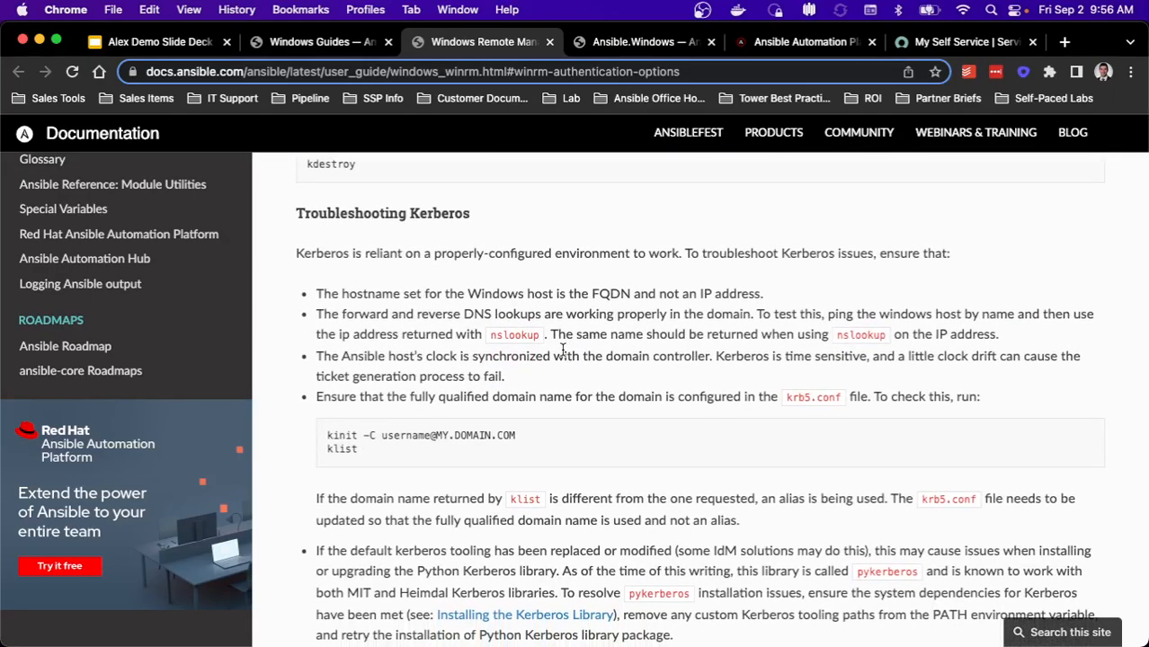
{"action": "mouse_move", "coordinate": [610, 325]}
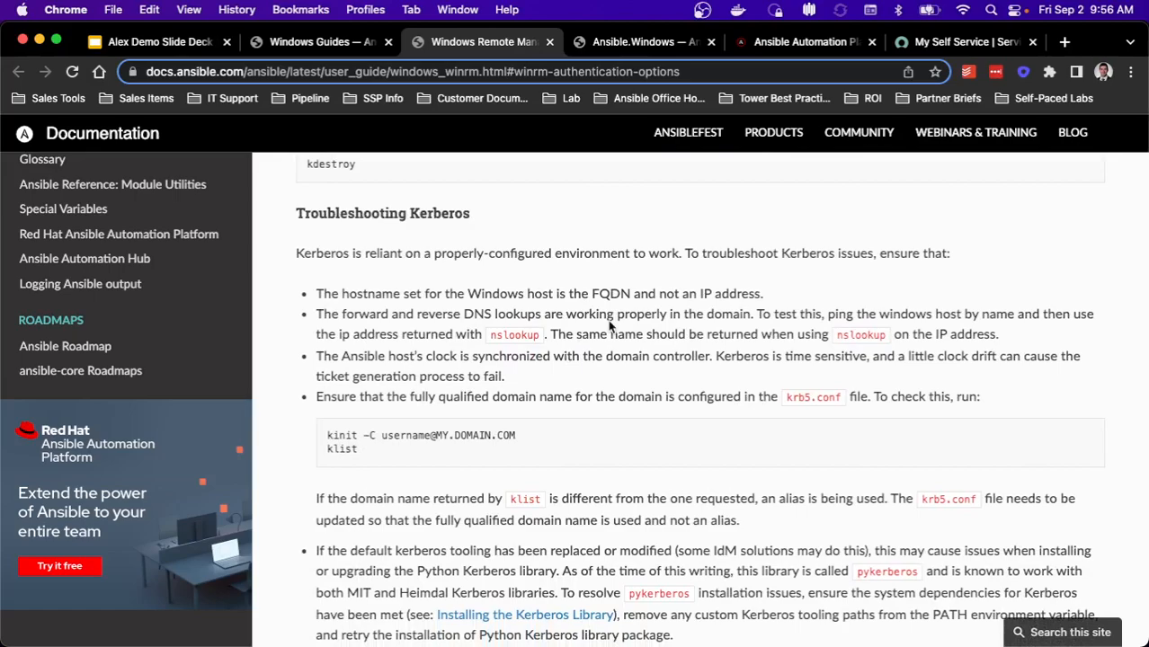
Bring up the ansible.windows collection's module index.
{"action": "left_click", "coordinate": [640, 41]}
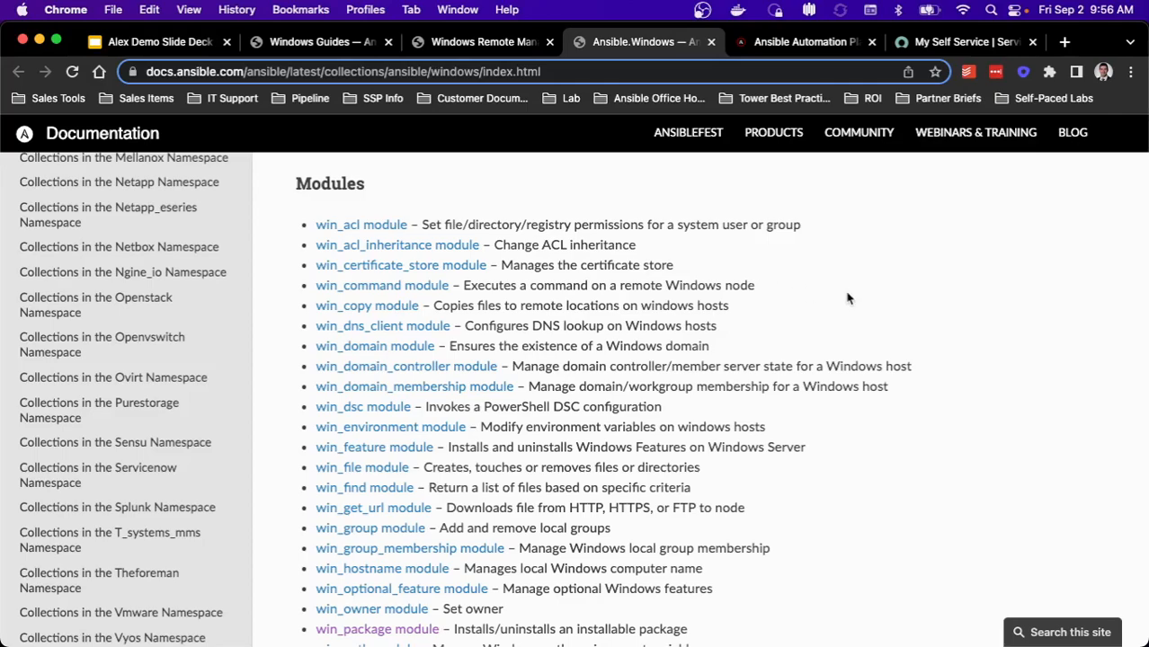
{"action": "mouse_move", "coordinate": [877, 284]}
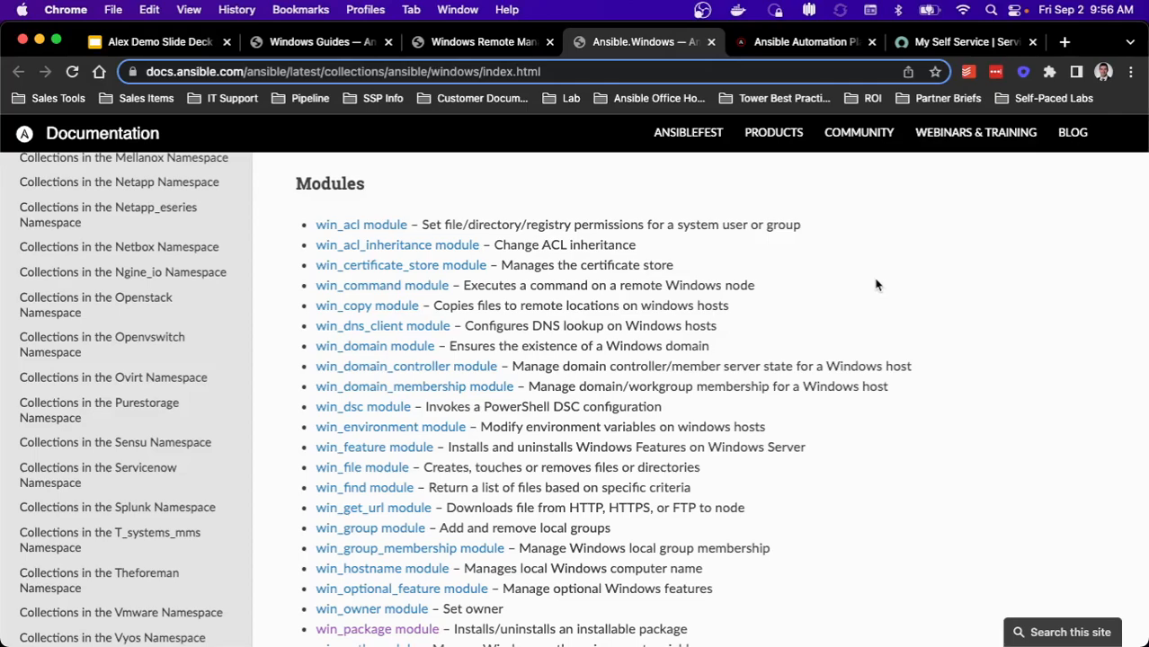
{"action": "mouse_move", "coordinate": [574, 255]}
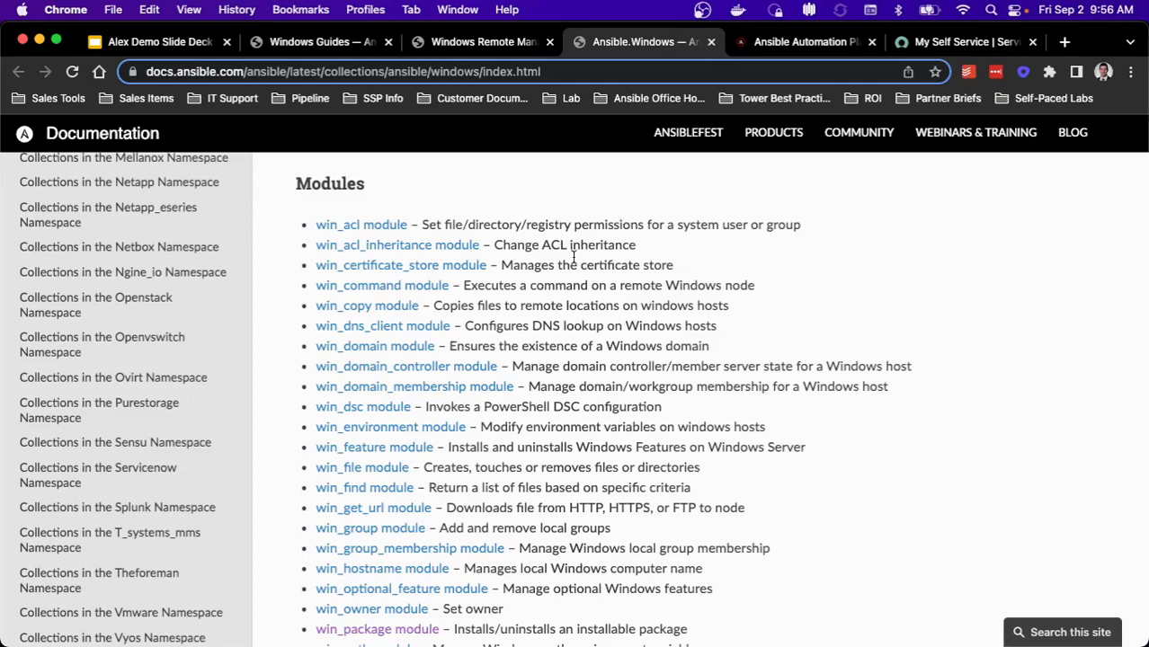
{"action": "scroll", "scroll_direction": "down", "scroll_amount": 3}
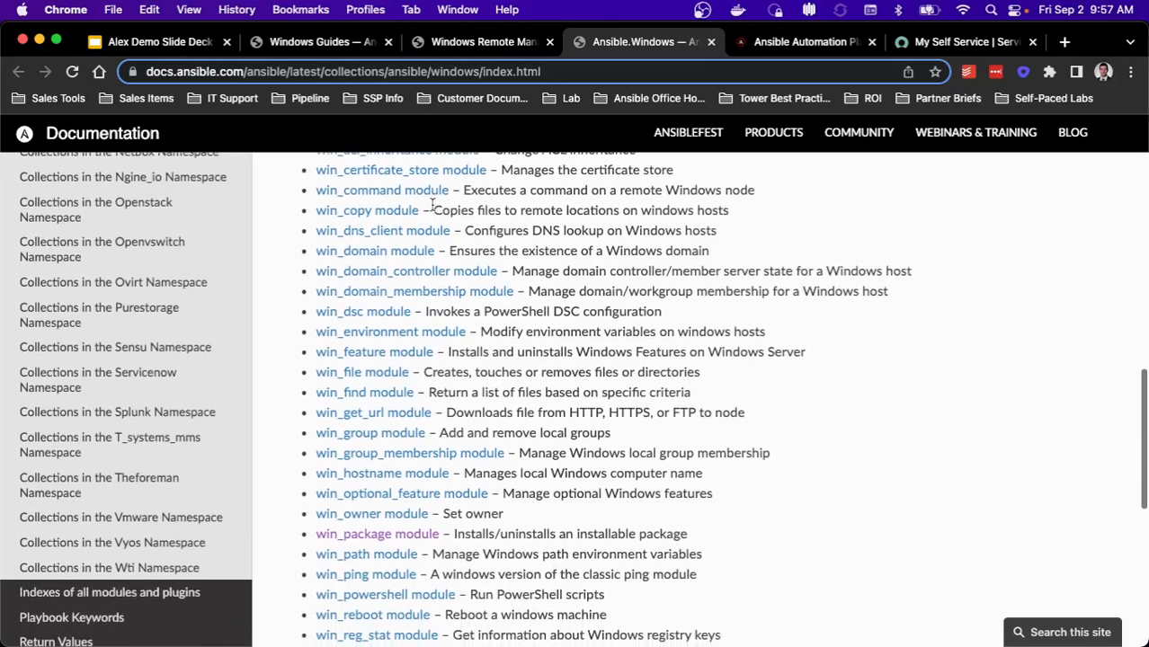
{"action": "mouse_move", "coordinate": [654, 225]}
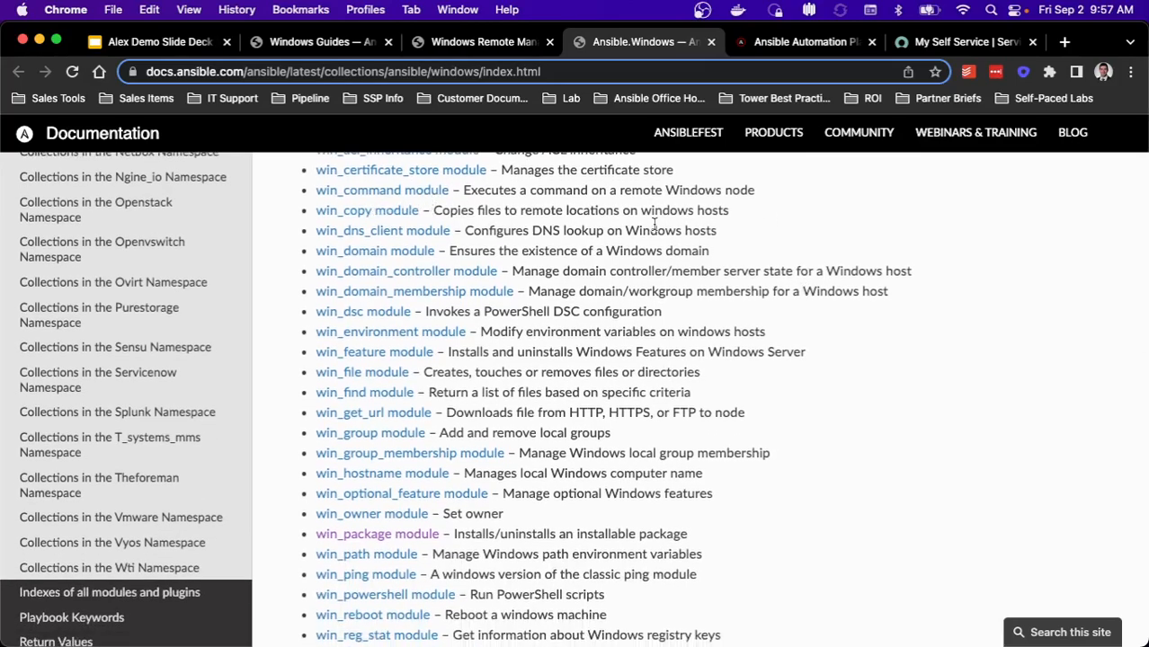
{"action": "scroll", "scroll_direction": "down", "scroll_amount": 3}
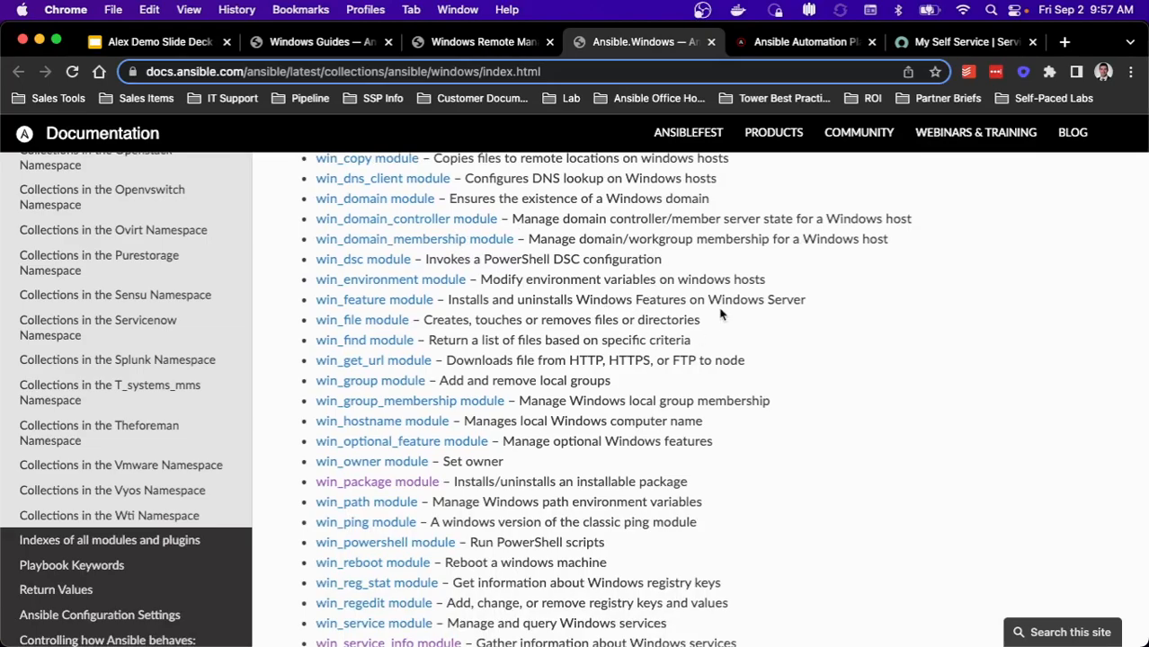
{"action": "scroll", "scroll_direction": "down", "scroll_amount": 3}
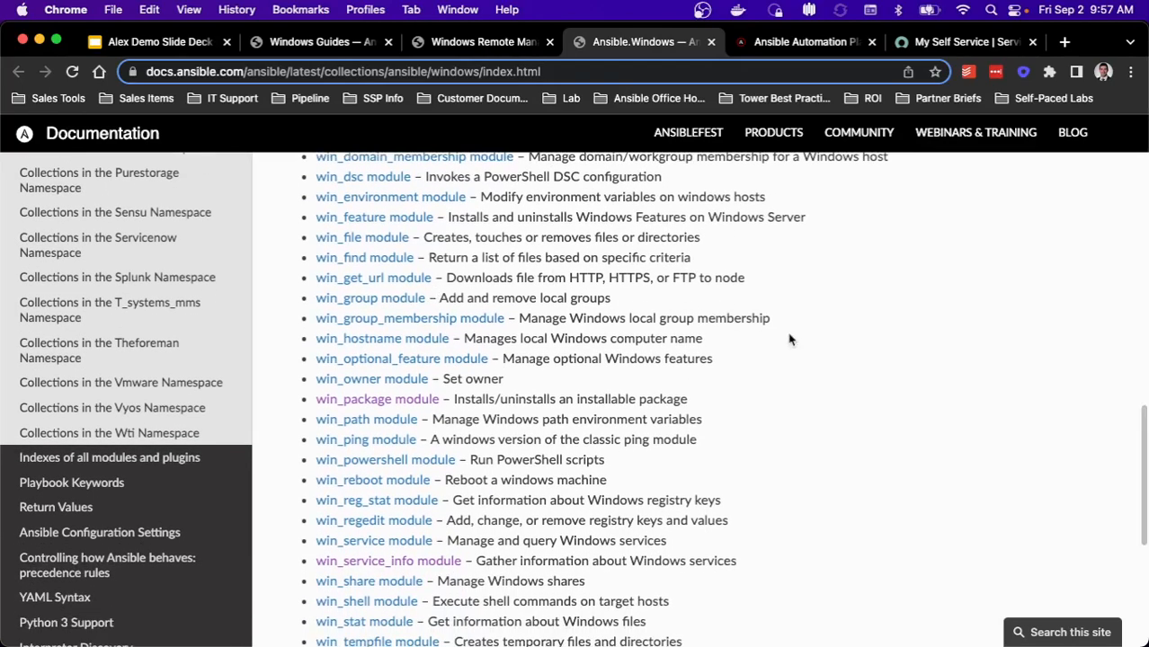
{"action": "scroll", "scroll_direction": "down", "scroll_amount": 3}
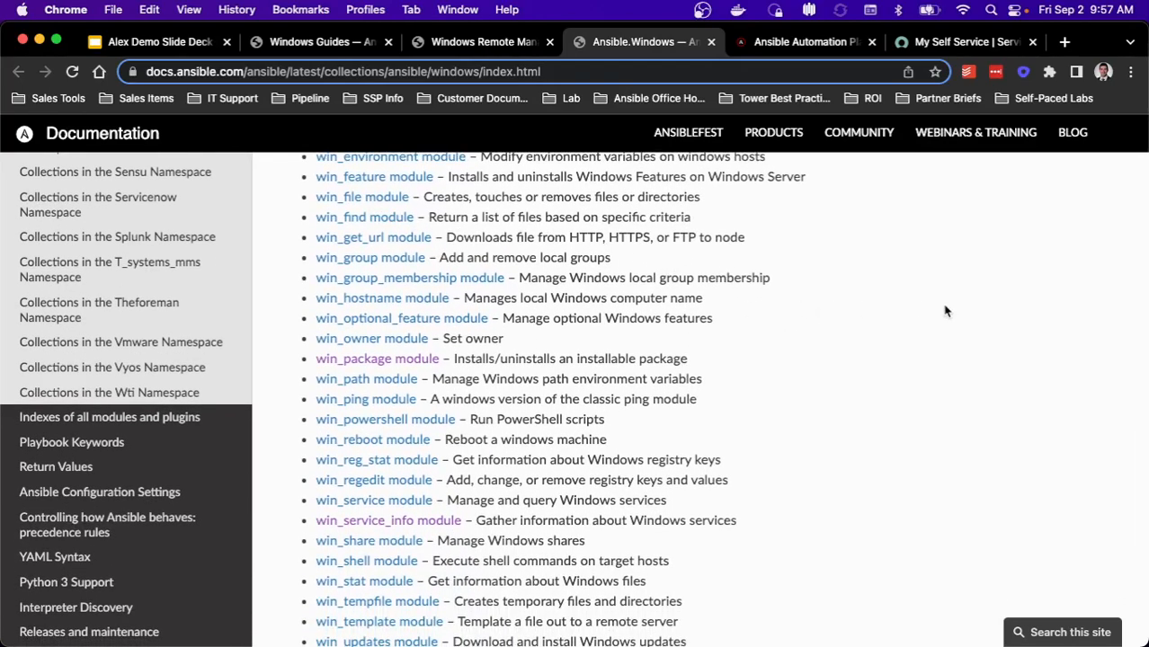
{"action": "mouse_move", "coordinate": [903, 302]}
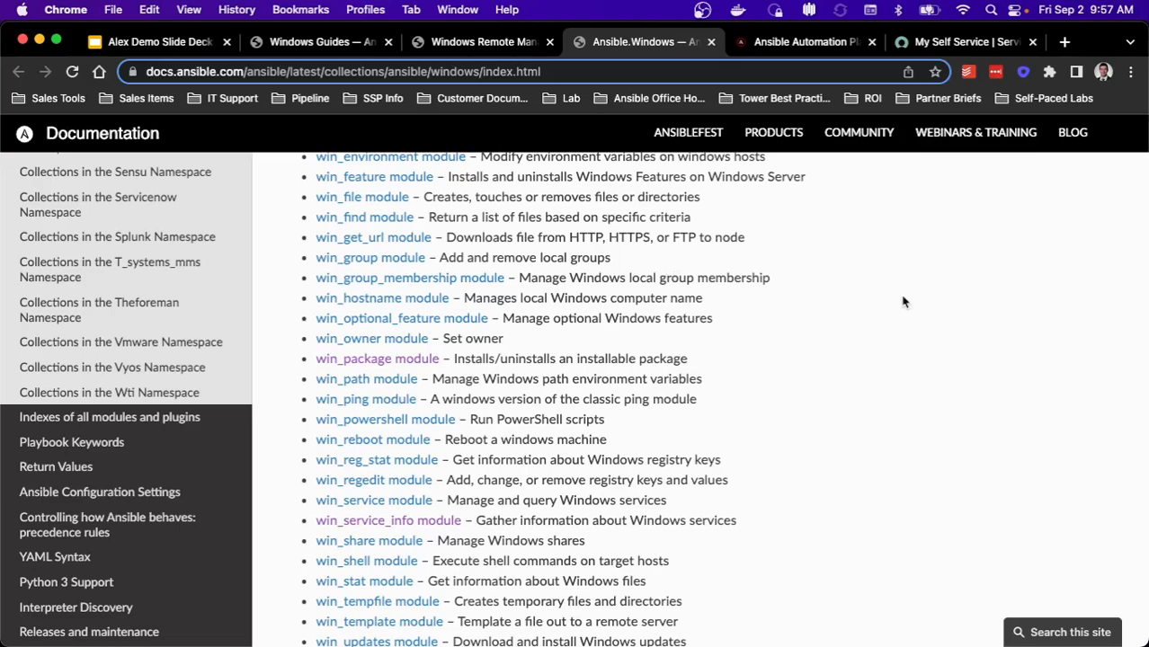
{"action": "scroll", "scroll_direction": "down", "scroll_amount": 3}
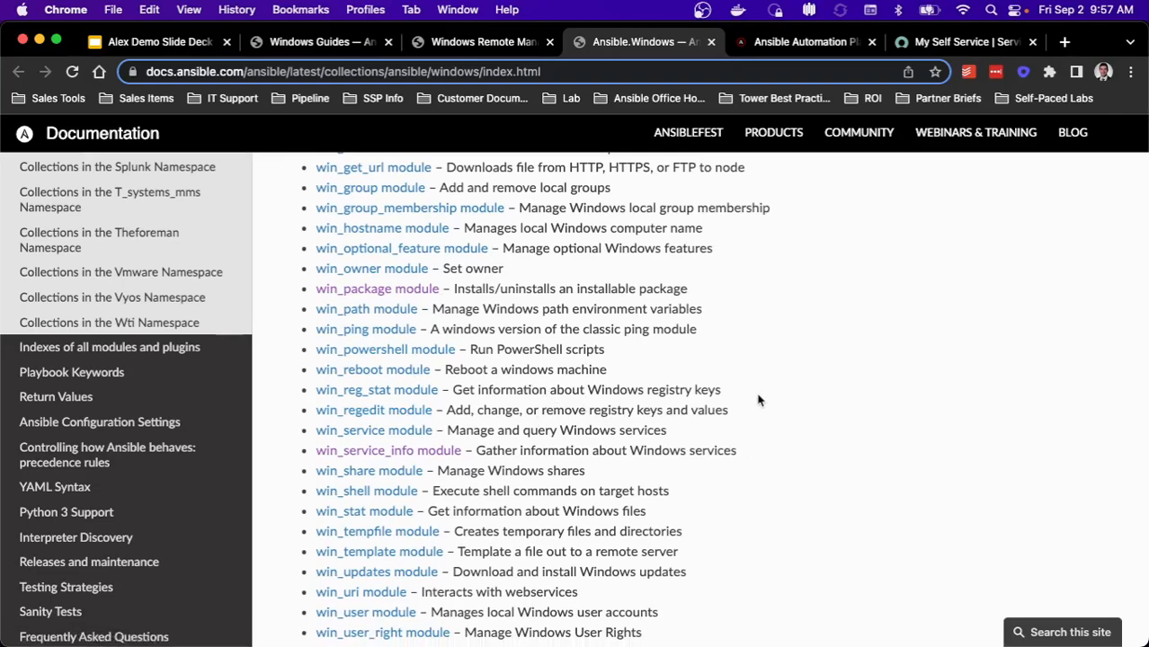
{"action": "scroll", "scroll_direction": "down", "scroll_amount": 3}
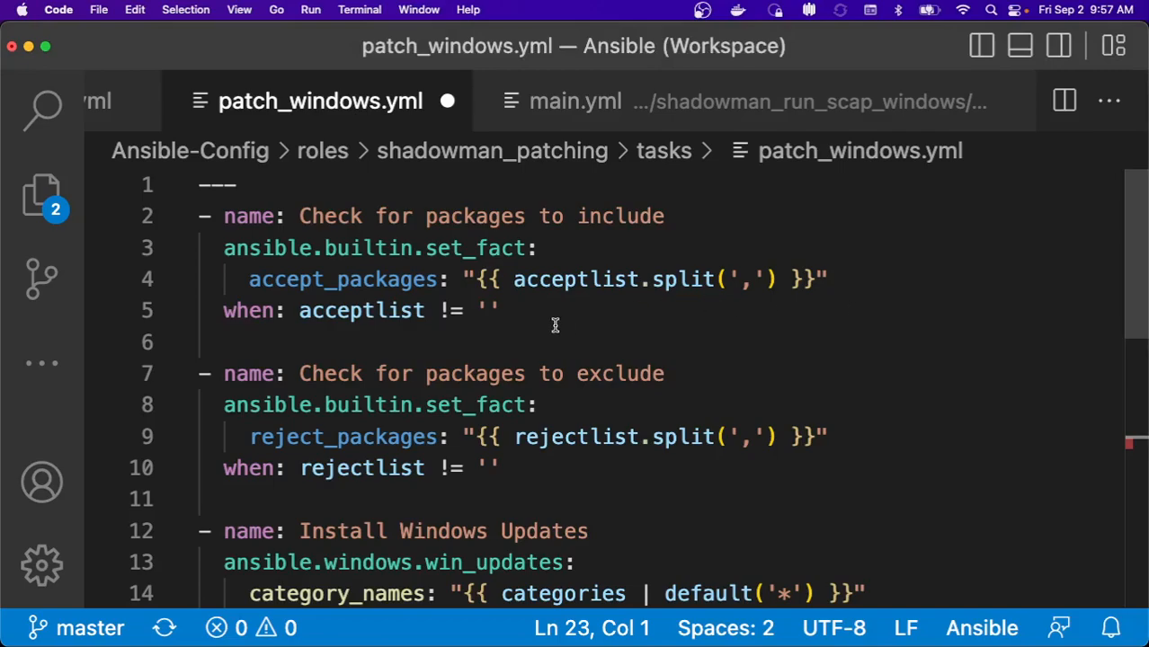
{"action": "mouse_move", "coordinate": [328, 223]}
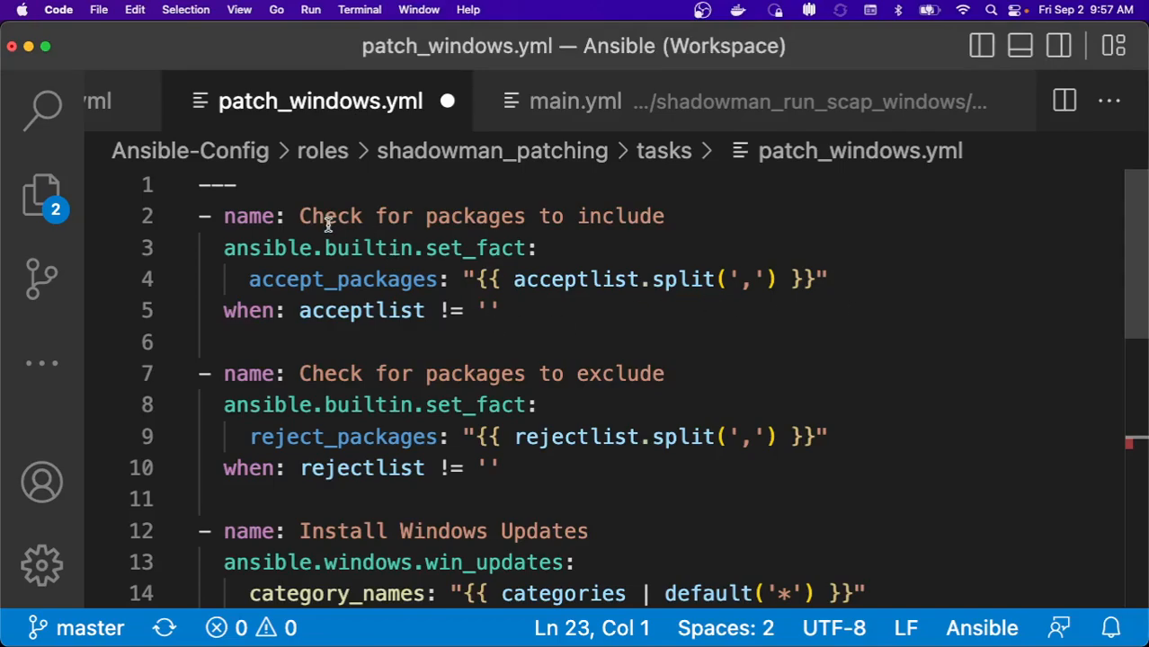
{"action": "mouse_move", "coordinate": [726, 517]}
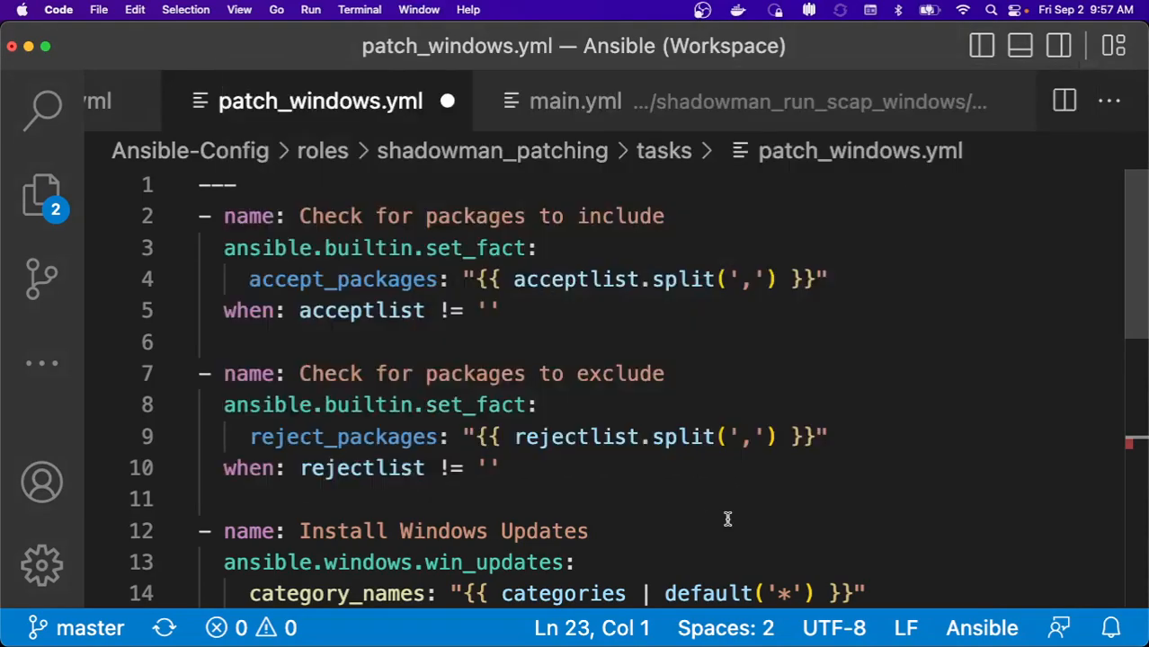
{"action": "mouse_move", "coordinate": [967, 302]}
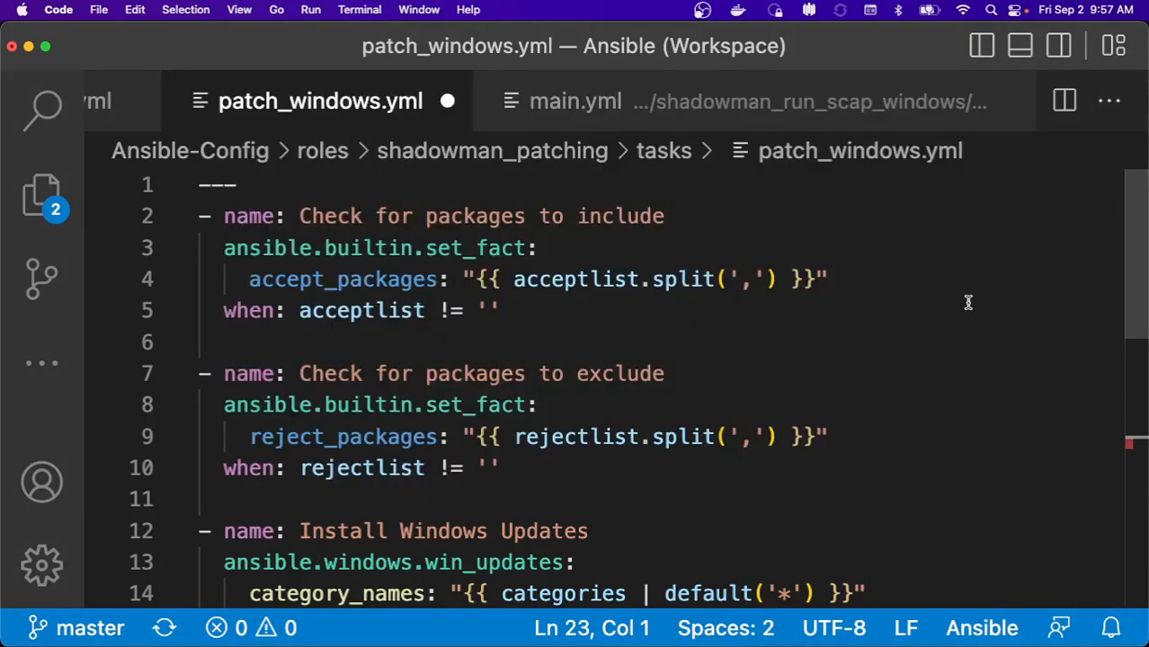
Review patch_windows.yml through Display Patching Results, then load the SCAP role's main.yml.
{"action": "scroll", "scroll_direction": "down", "scroll_amount": 3}
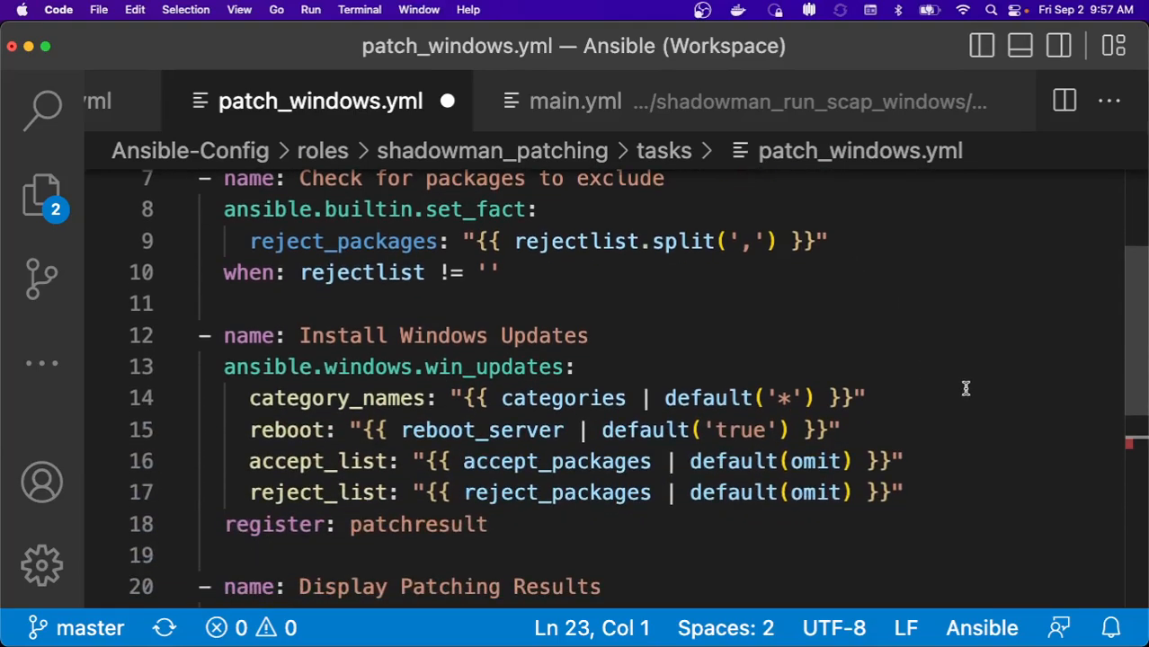
{"action": "mouse_move", "coordinate": [978, 384]}
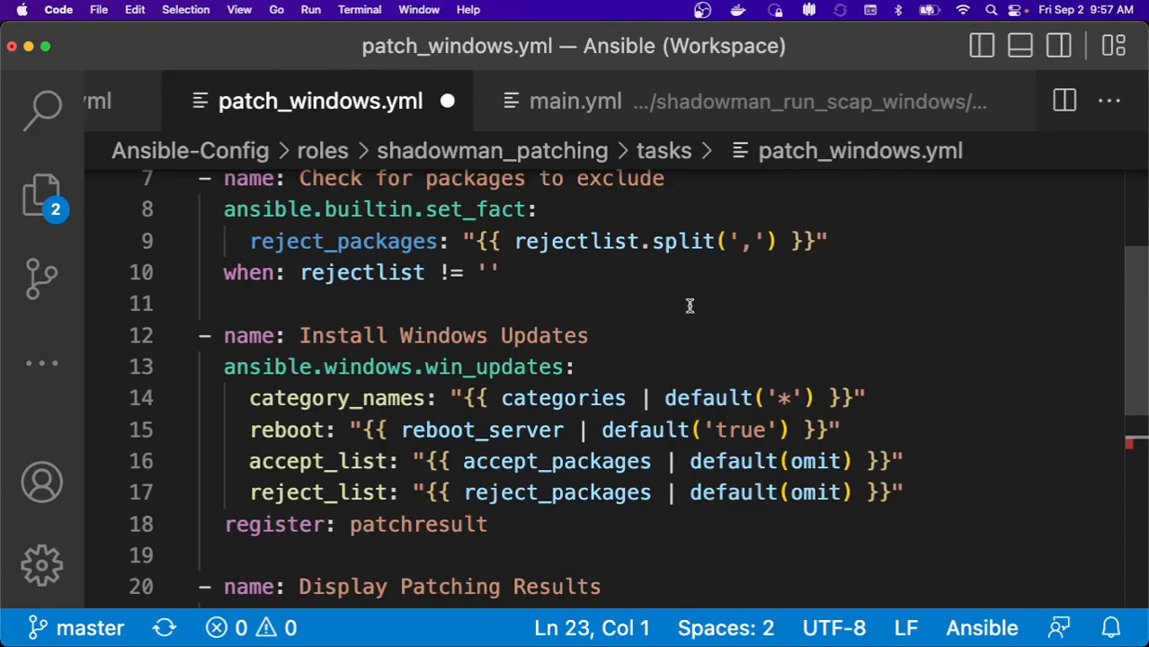
{"action": "mouse_move", "coordinate": [917, 315]}
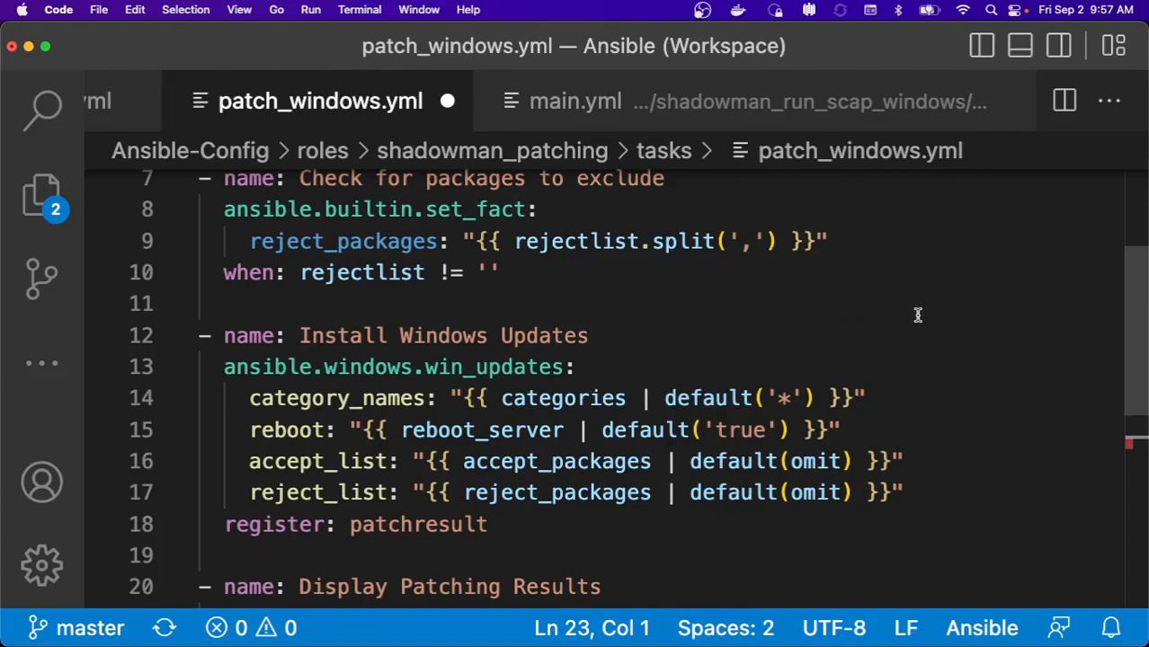
{"action": "mouse_move", "coordinate": [937, 302]}
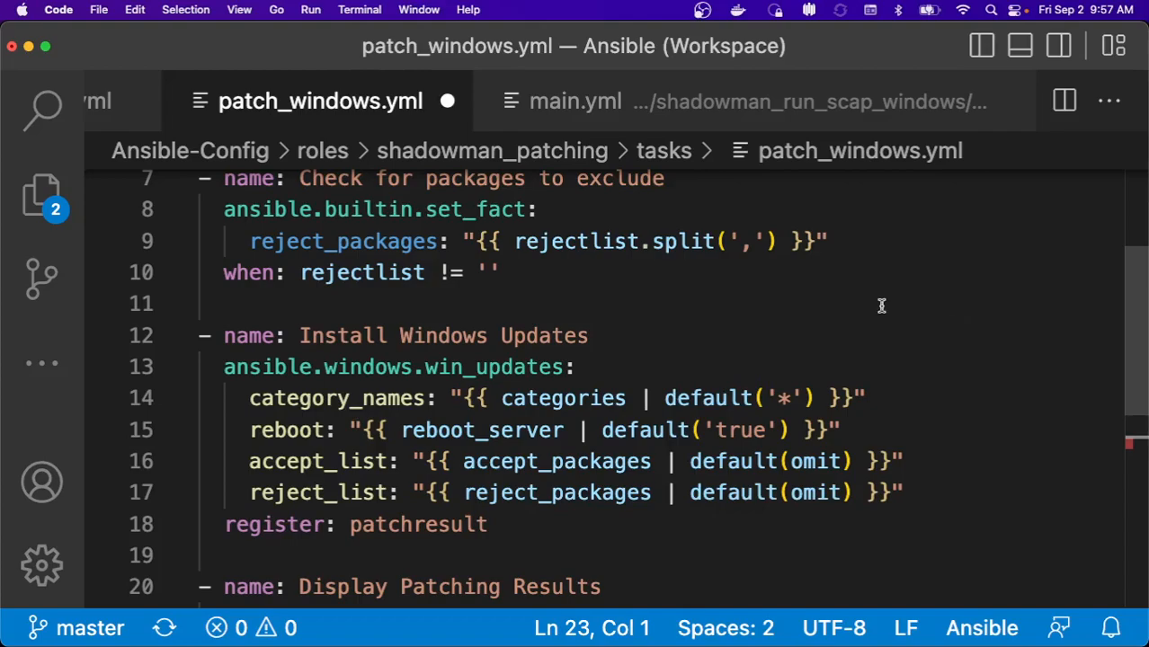
{"action": "mouse_move", "coordinate": [949, 341]}
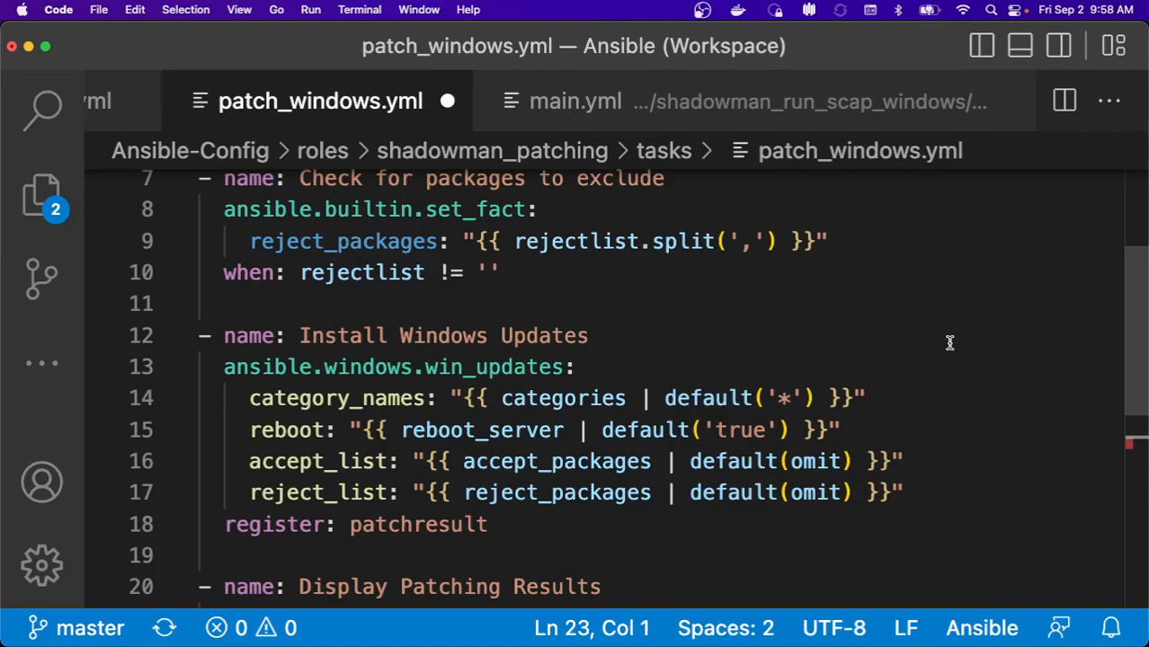
{"action": "mouse_move", "coordinate": [582, 429]}
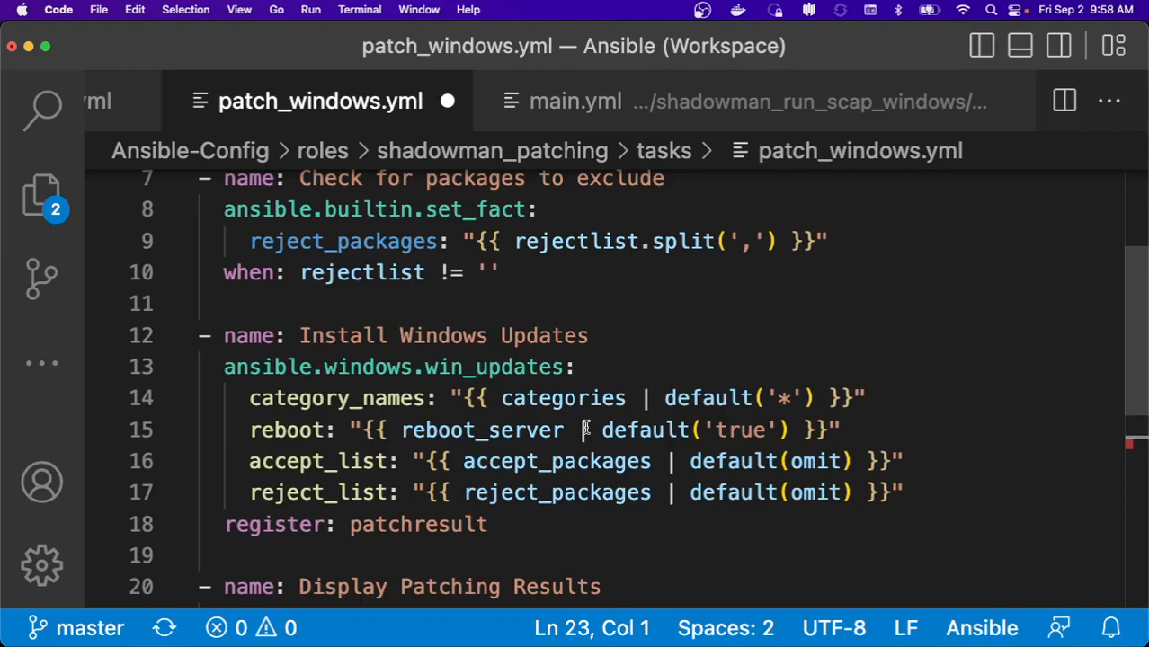
{"action": "mouse_move", "coordinate": [971, 342]}
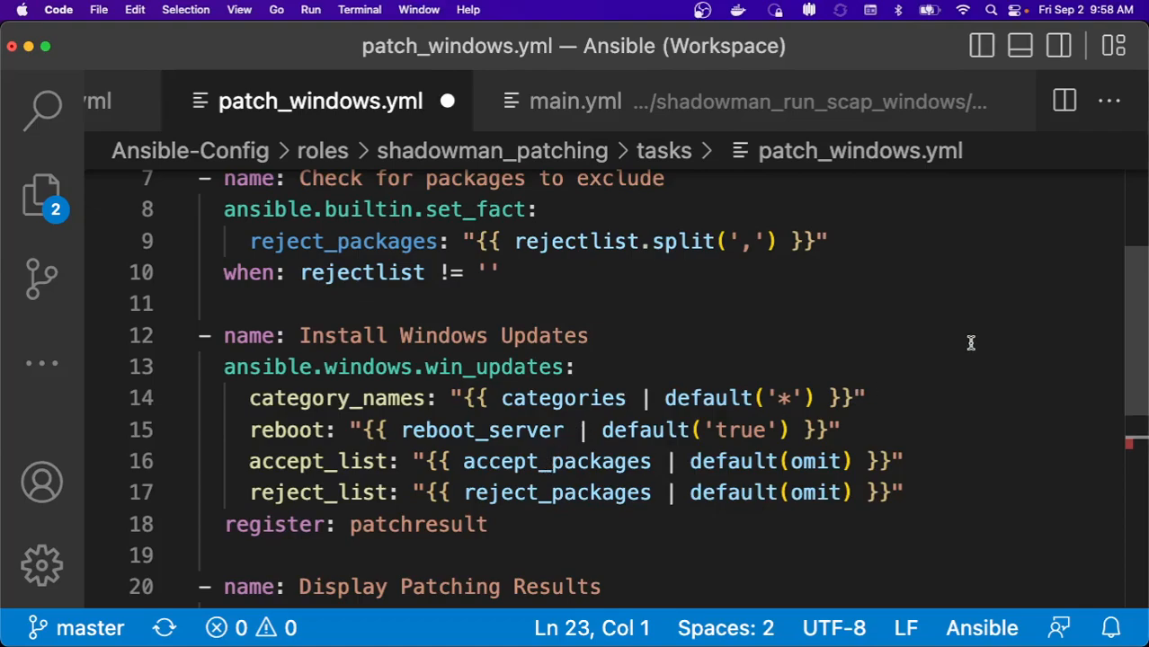
{"action": "scroll", "scroll_direction": "down", "scroll_amount": 3}
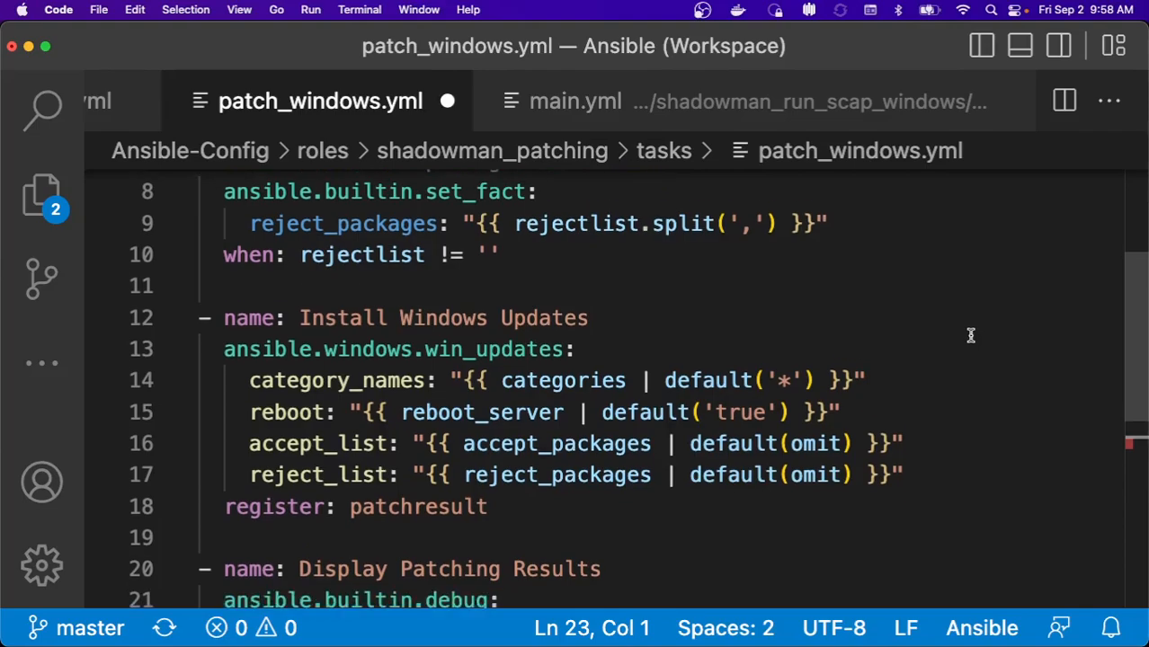
{"action": "scroll", "scroll_direction": "down", "scroll_amount": 3}
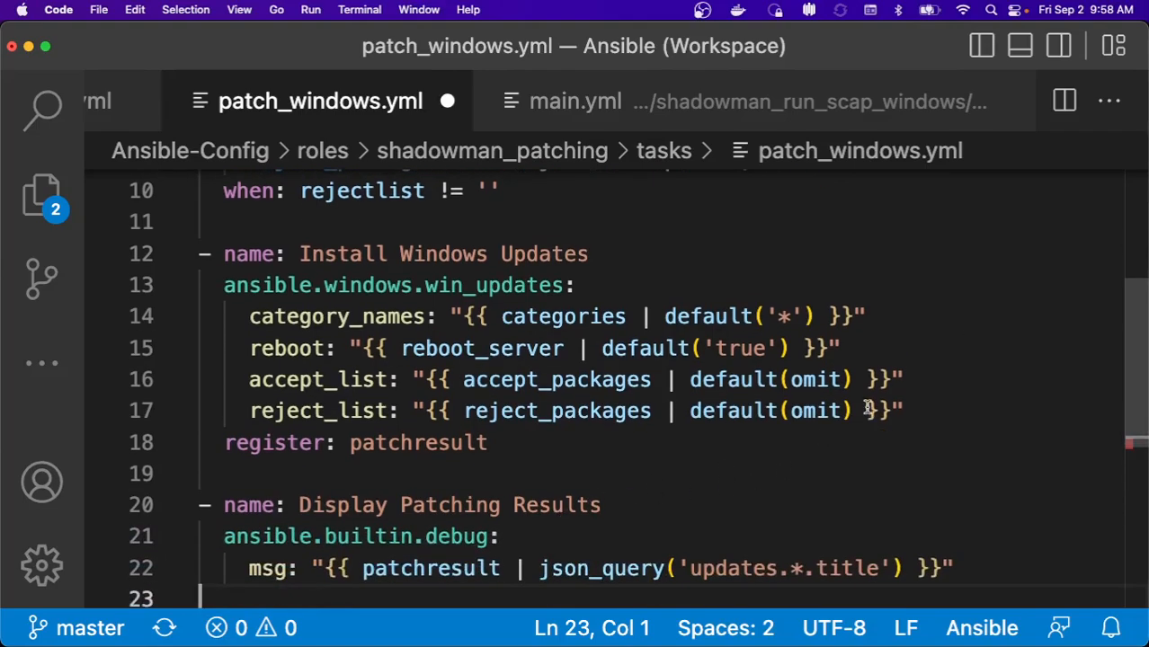
{"action": "left_click", "coordinate": [576, 101]}
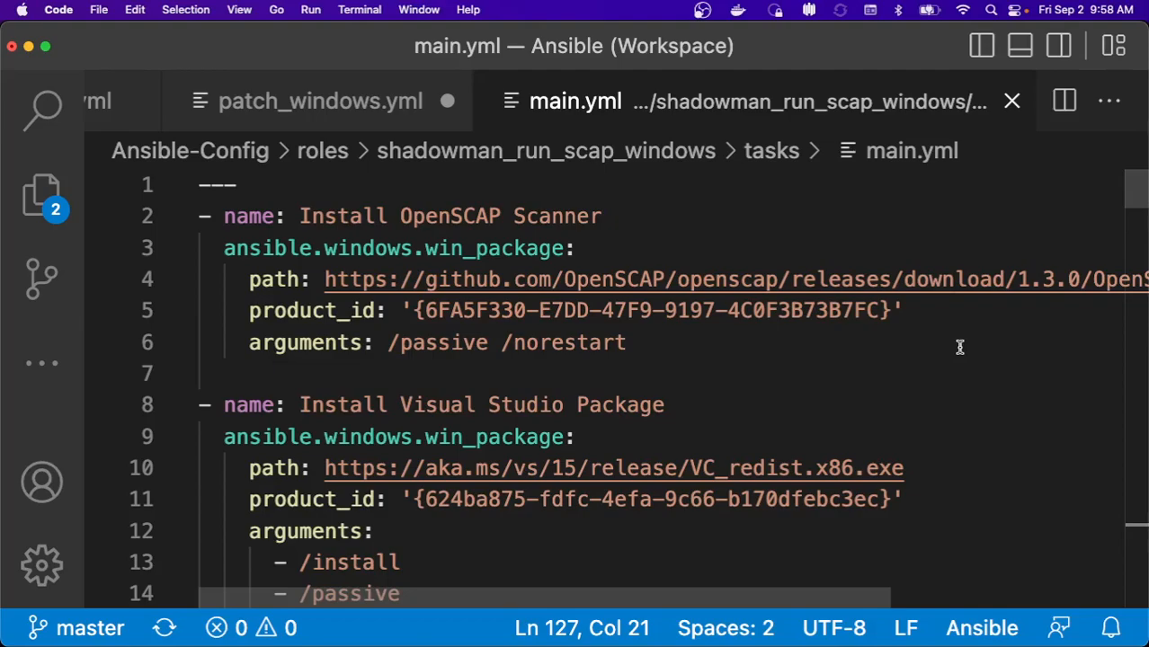
{"action": "mouse_move", "coordinate": [834, 294]}
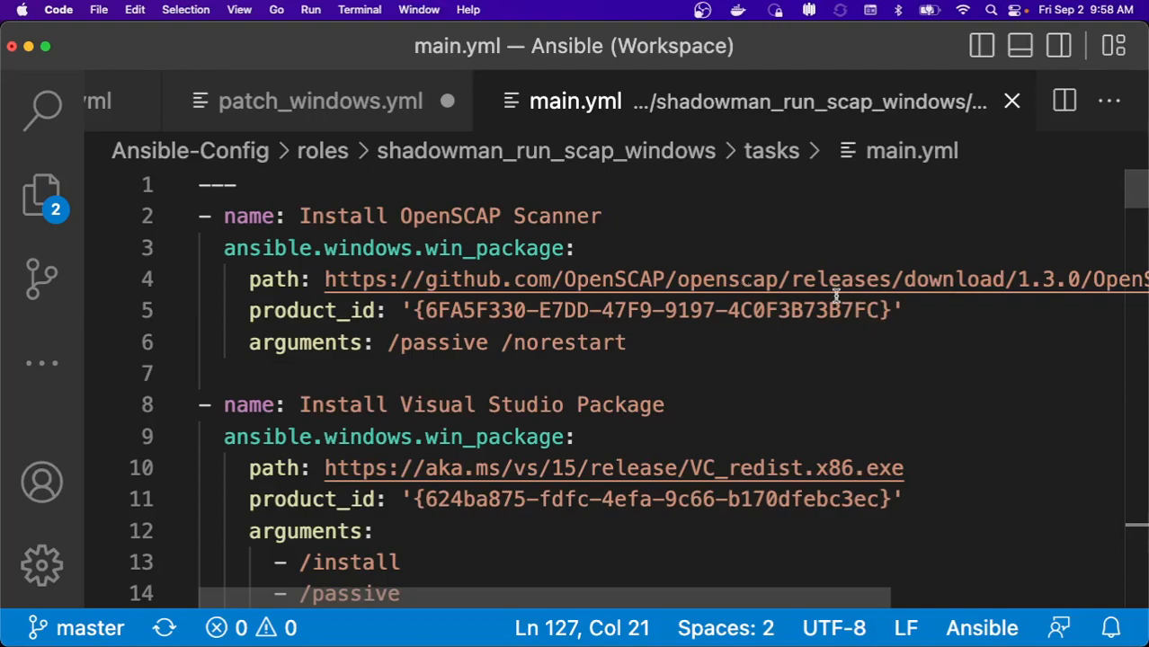
Read main.yml from the OpenSCAP Scanner install tasks through Copy files to EE and back.
{"action": "scroll", "scroll_direction": "down", "scroll_amount": 3}
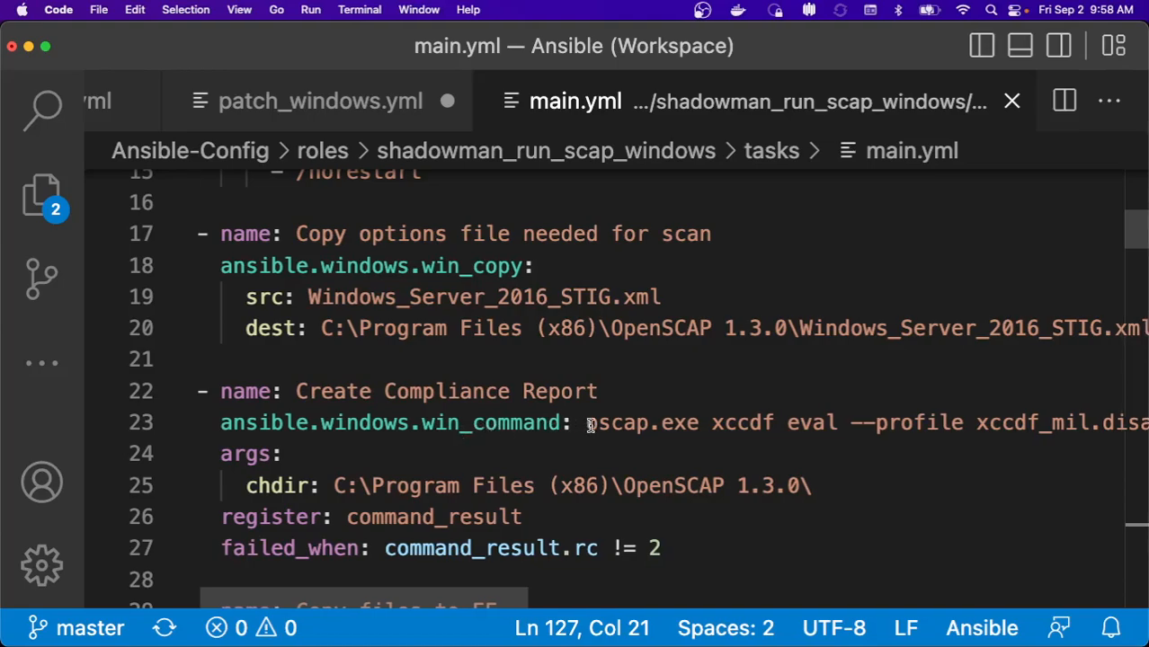
{"action": "scroll", "scroll_direction": "right", "scroll_amount": 3}
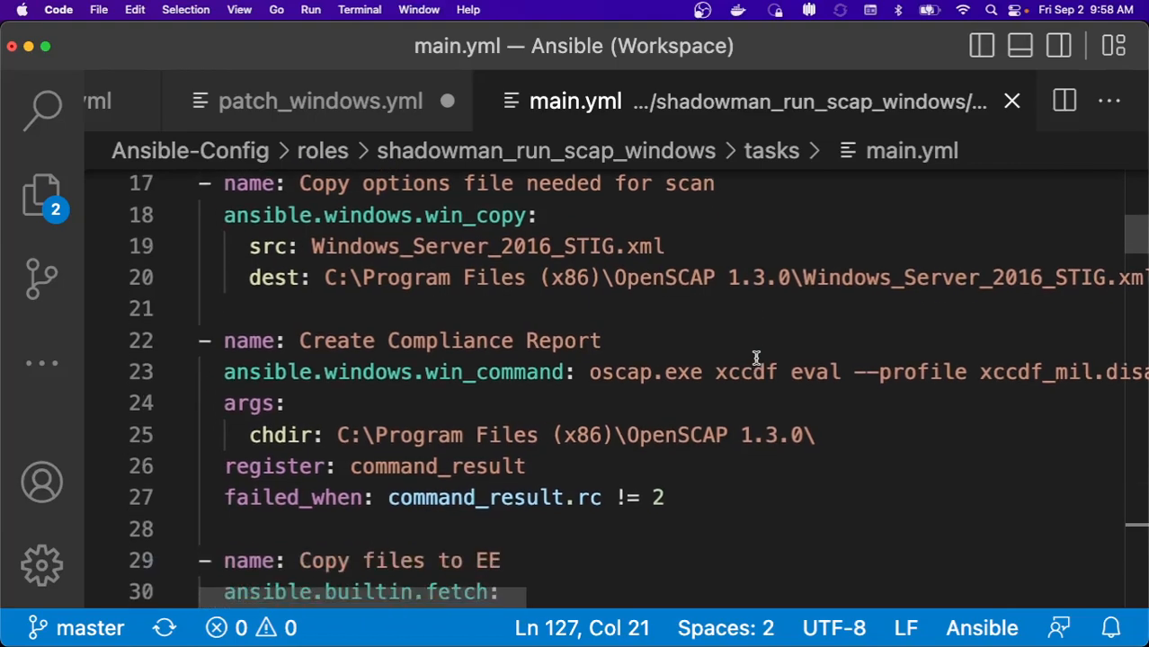
{"action": "scroll", "scroll_direction": "down", "scroll_amount": 3}
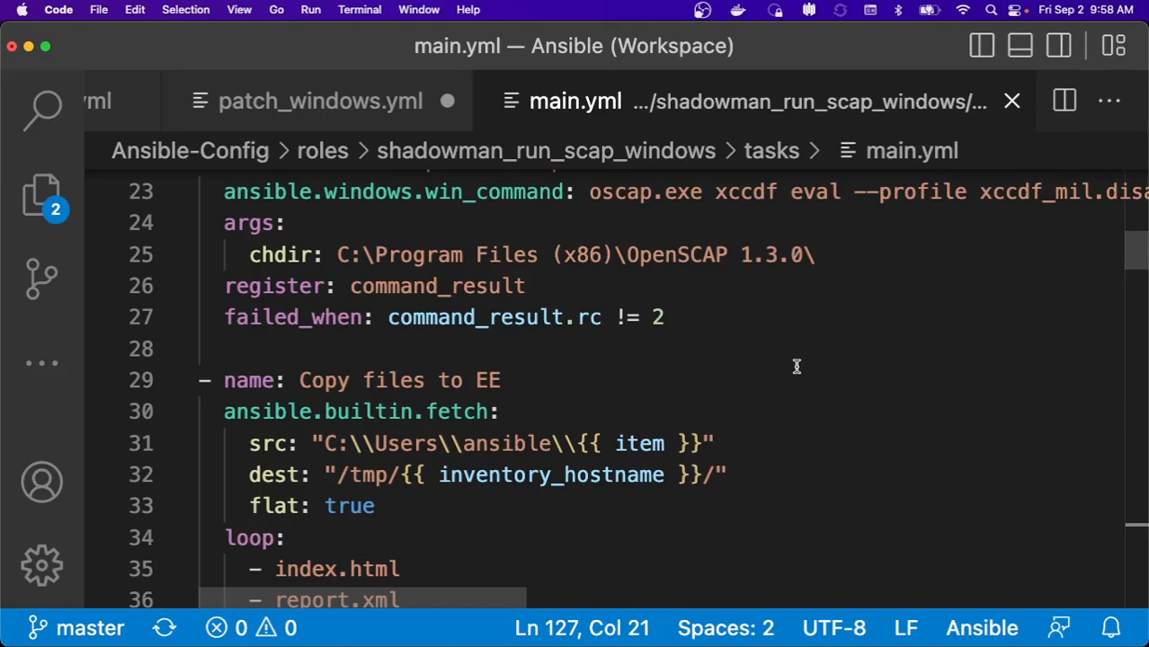
{"action": "scroll", "scroll_direction": "up", "scroll_amount": 3}
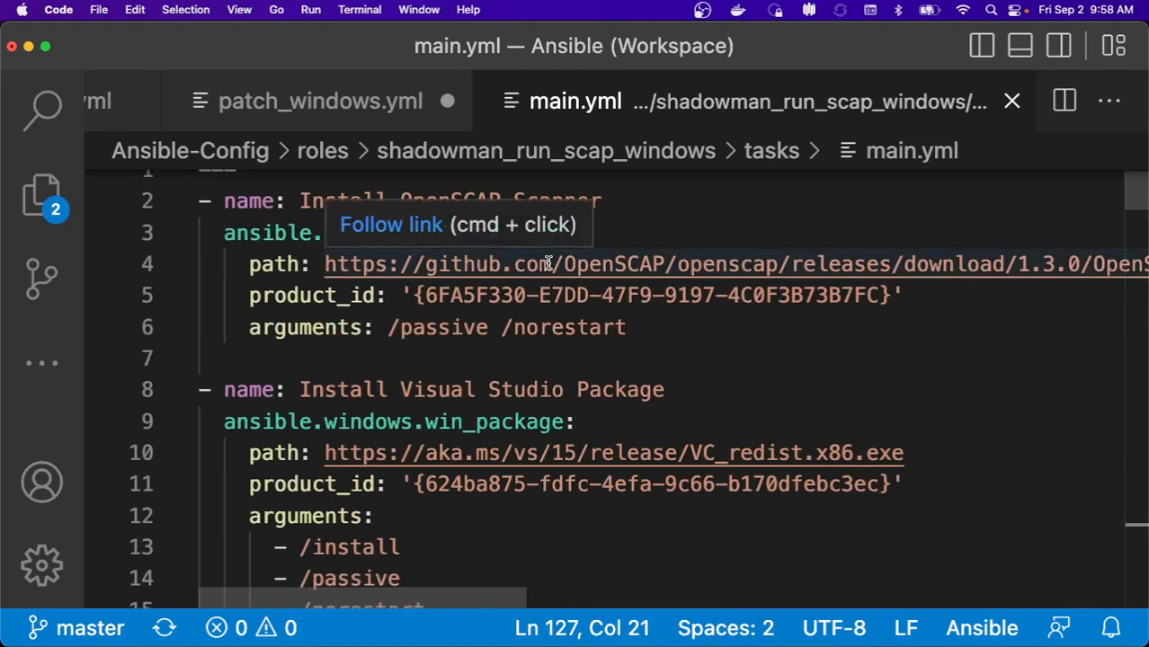
{"action": "scroll", "scroll_direction": "down", "scroll_amount": 3}
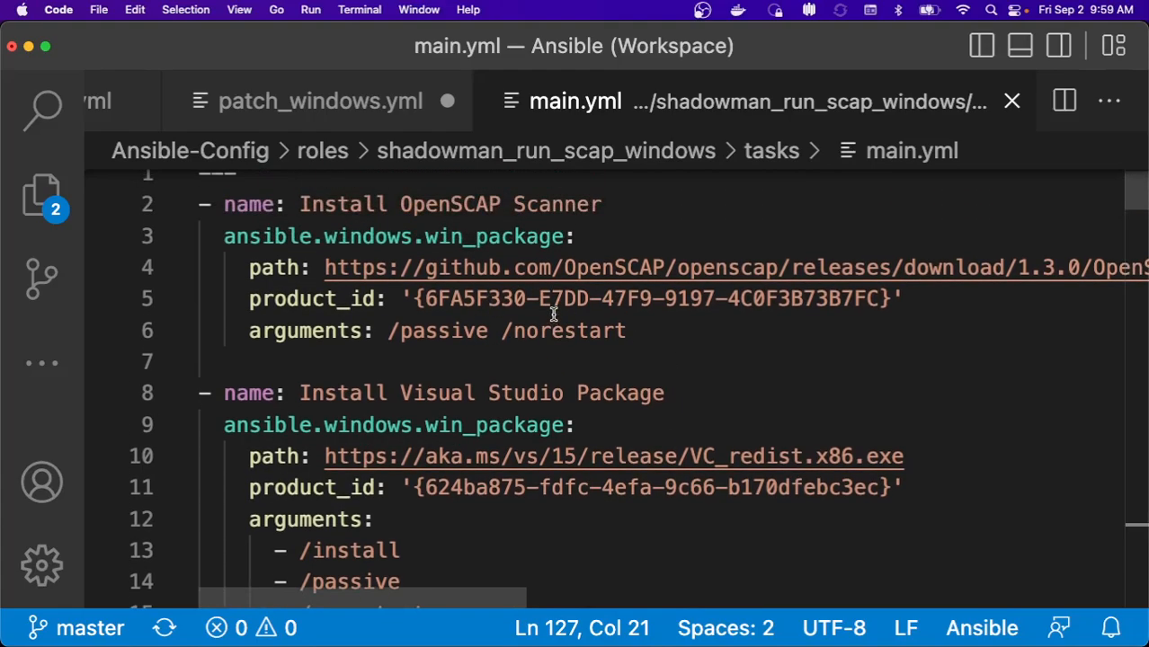
{"action": "mouse_move", "coordinate": [662, 320]}
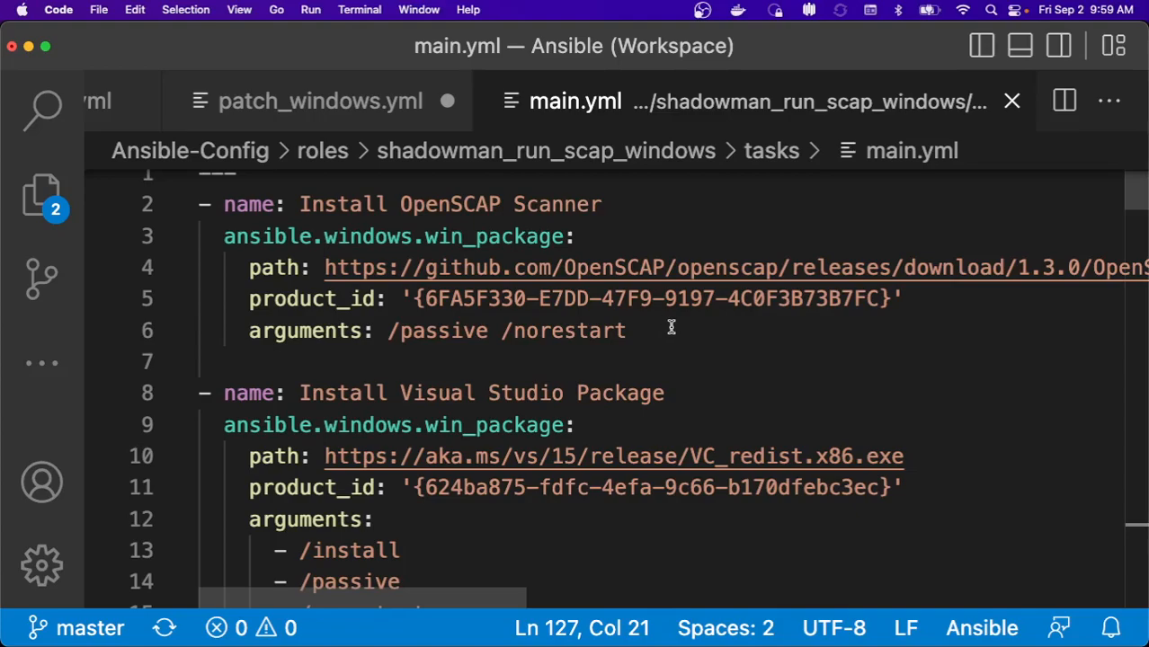
{"action": "mouse_move", "coordinate": [692, 331]}
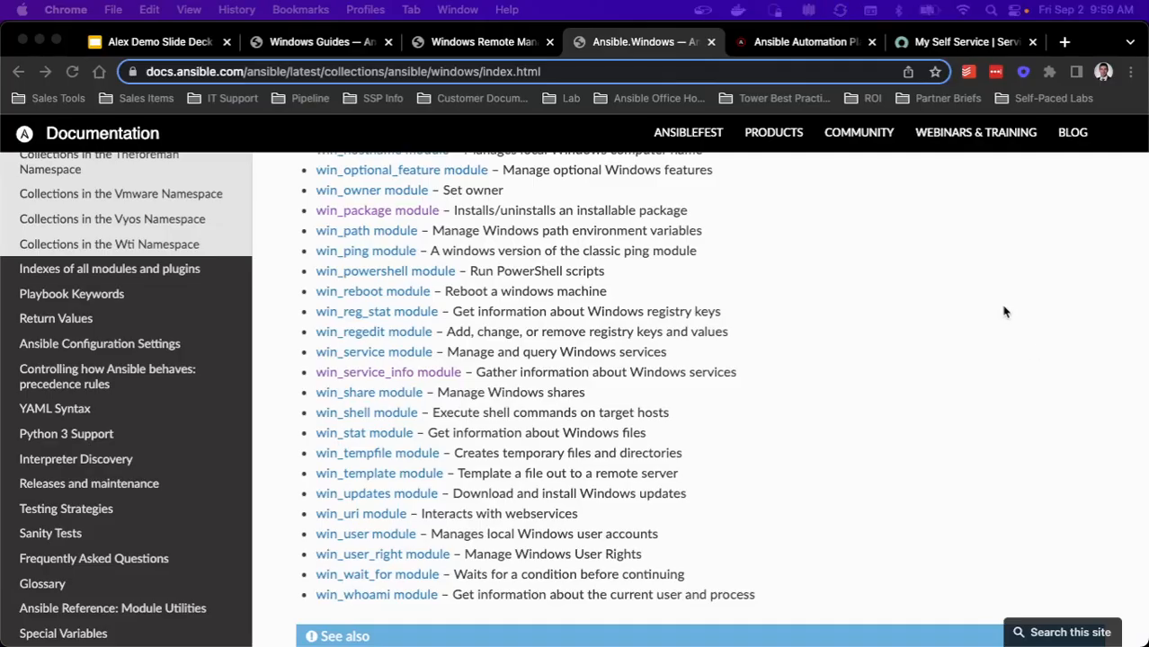
Check the win2016 host's JSON variables with kerberos WinRM transport, then go to ServiceNow self-service.
{"action": "left_click", "coordinate": [800, 41]}
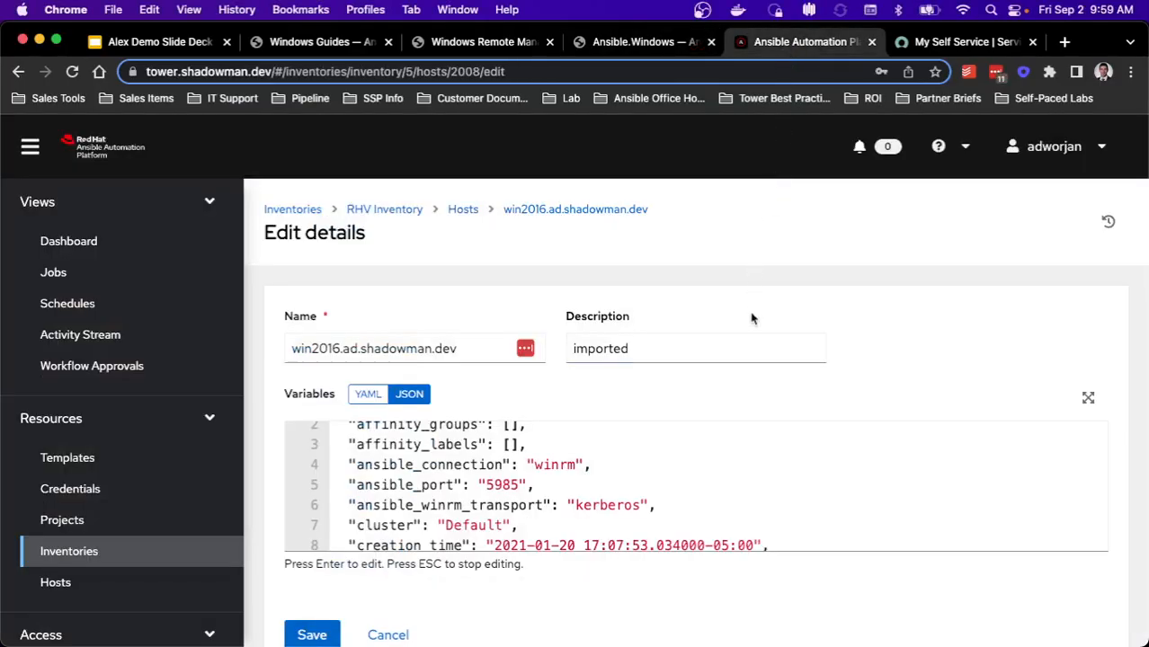
{"action": "mouse_move", "coordinate": [597, 302]}
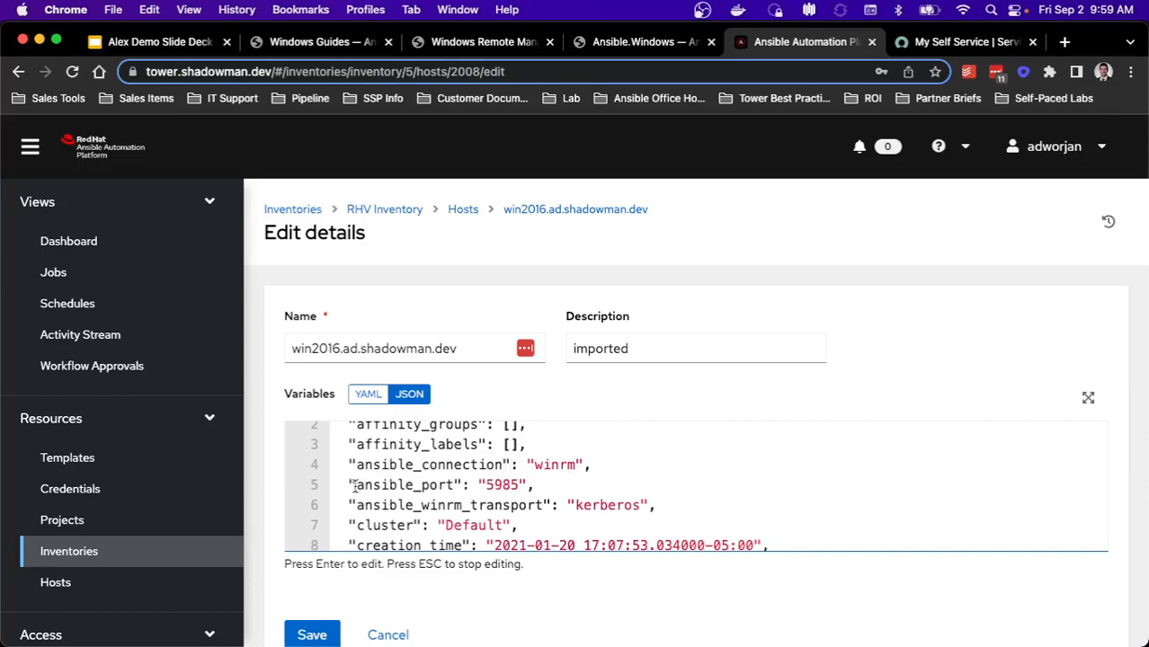
{"action": "double_click", "coordinate": [501, 485]}
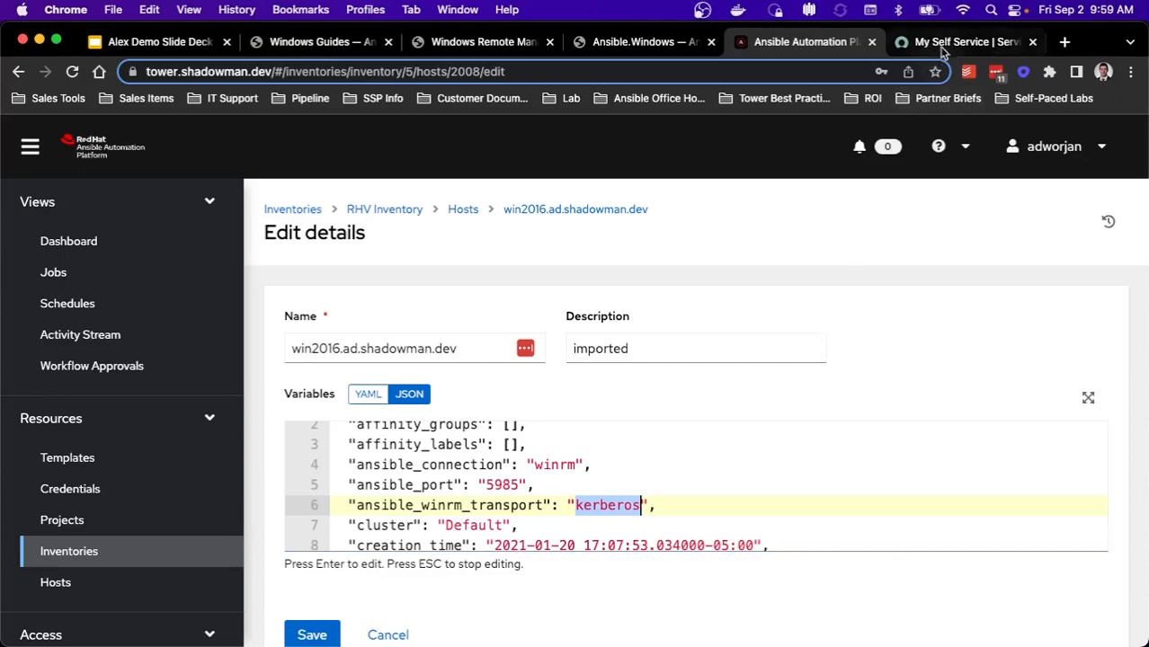
{"action": "left_click", "coordinate": [967, 42]}
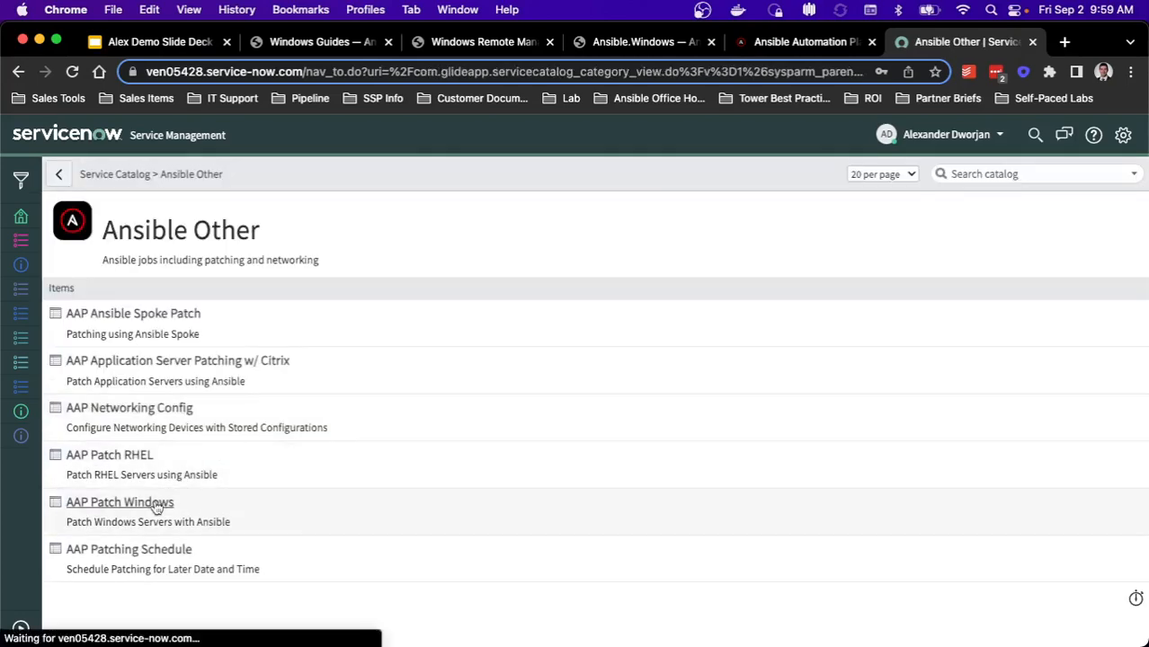
Order AAP Patch Windows with all categories (*) selected and Reboot after install Yes.
{"action": "left_click", "coordinate": [119, 502]}
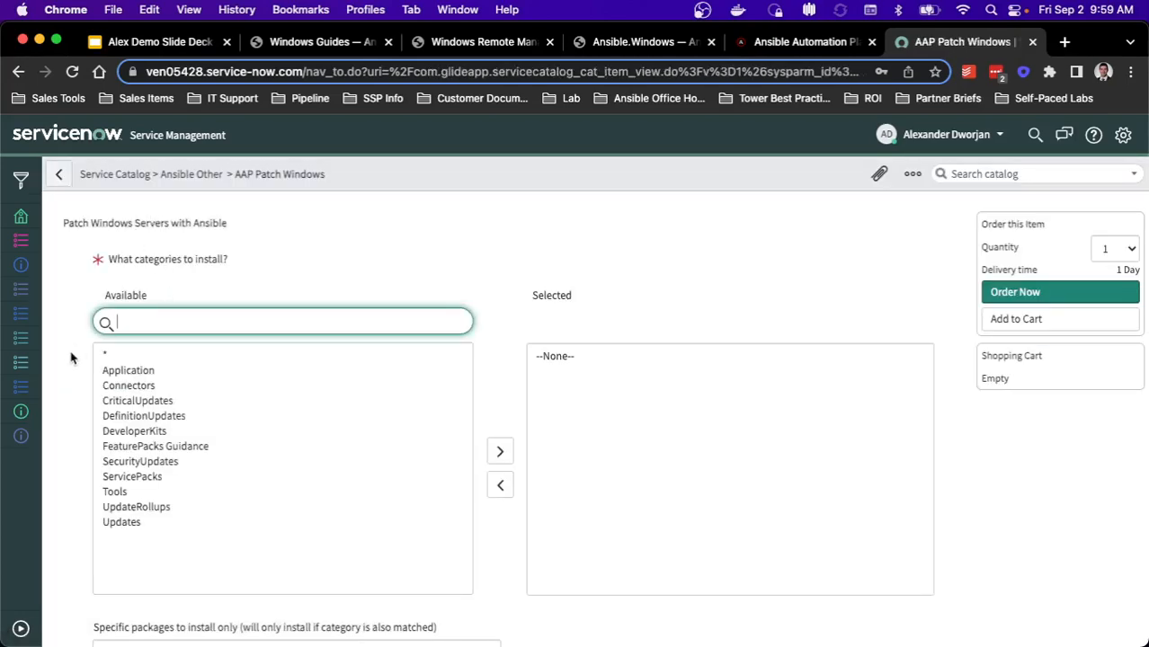
{"action": "mouse_move", "coordinate": [140, 416]}
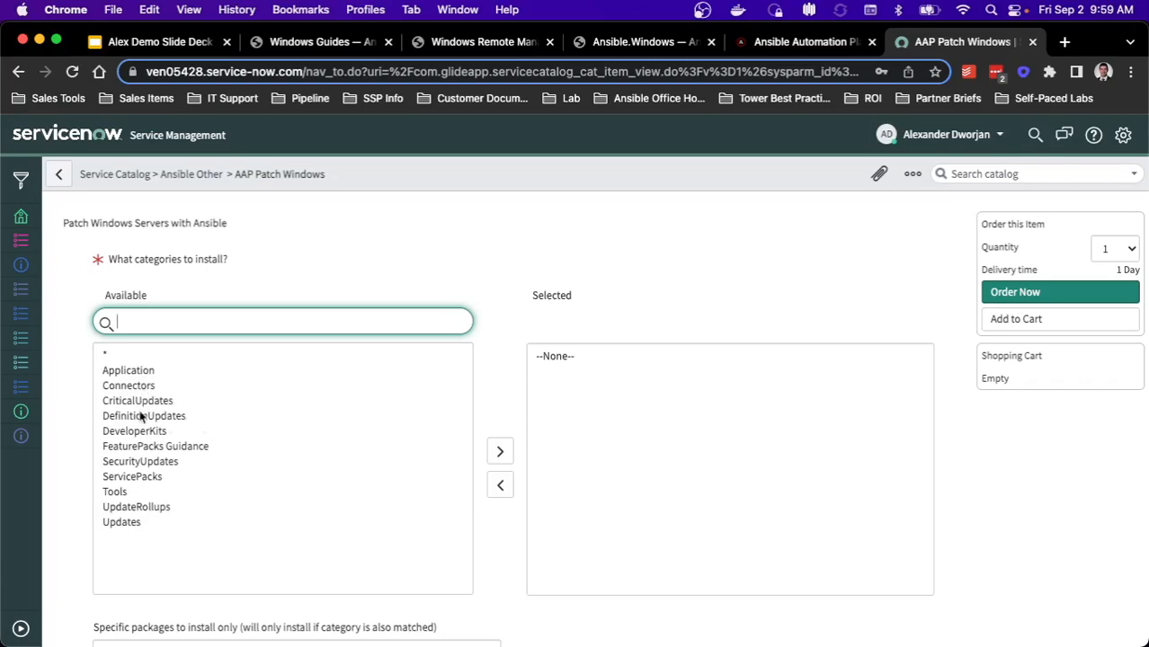
{"action": "mouse_move", "coordinate": [140, 460]}
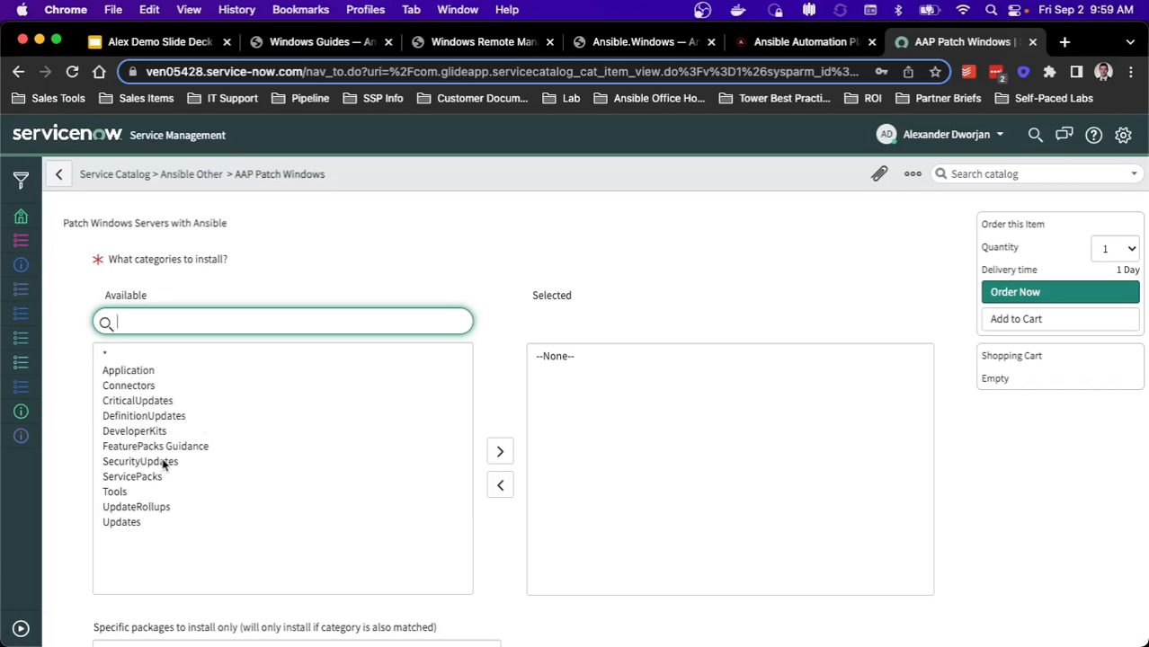
{"action": "left_click", "coordinate": [128, 352]}
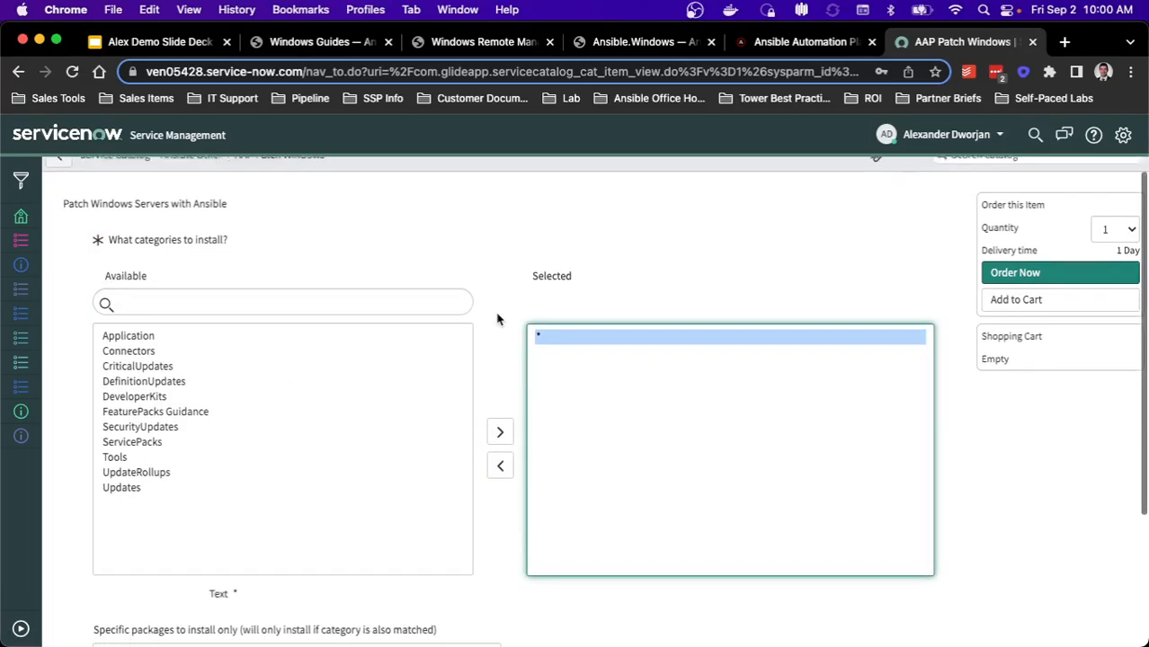
{"action": "scroll", "scroll_direction": "down", "scroll_amount": 3}
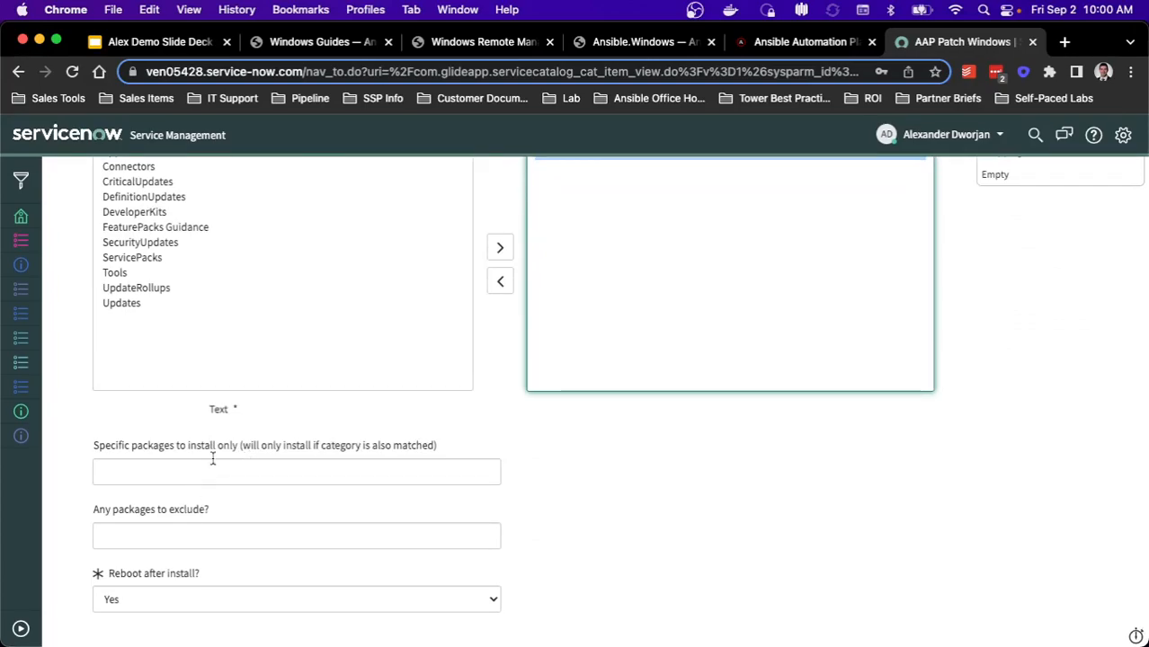
{"action": "mouse_move", "coordinate": [568, 555]}
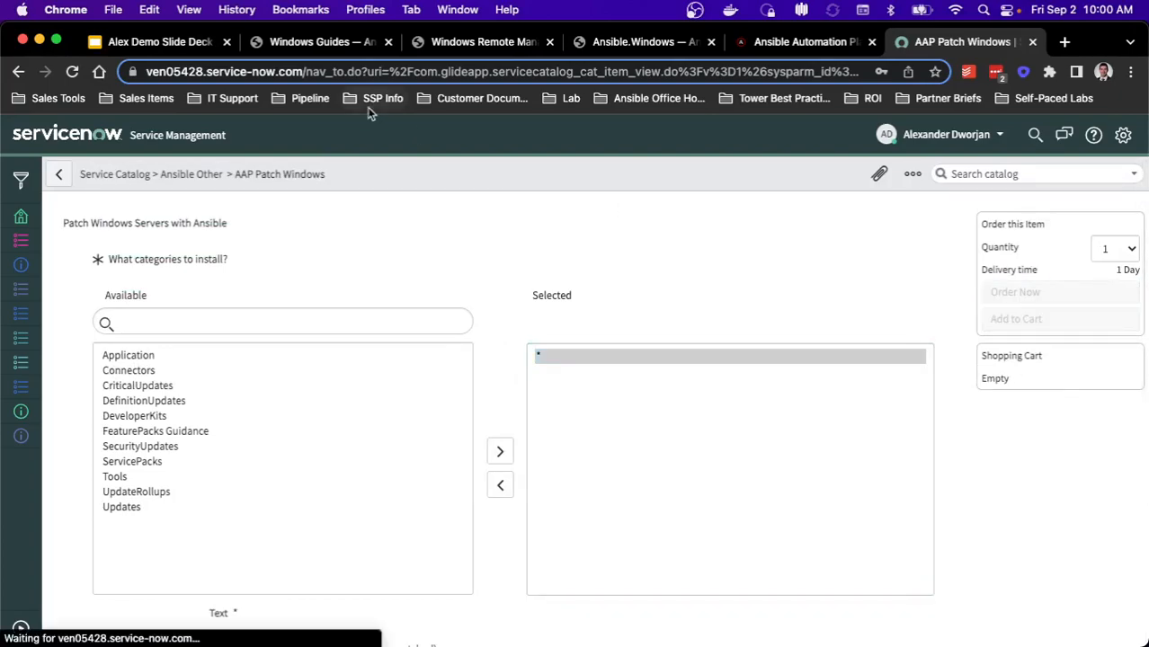
{"action": "left_click", "coordinate": [800, 42]}
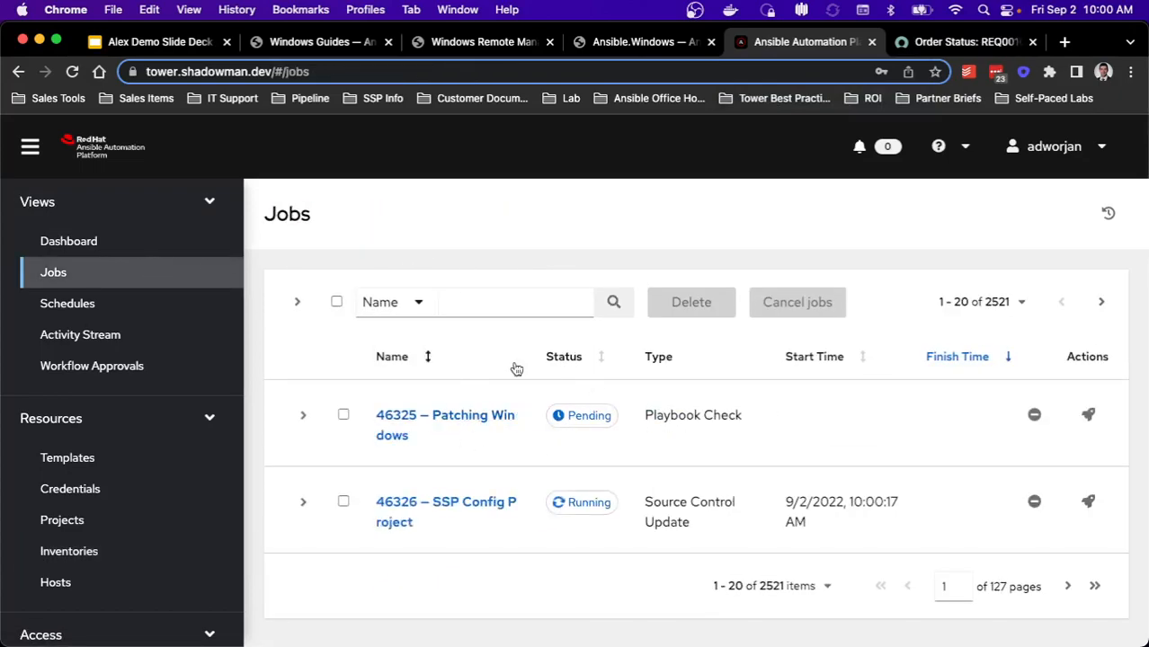
Inspect job 46325 Patching Windows details while it runs, then return to its live output.
{"action": "left_click", "coordinate": [446, 413]}
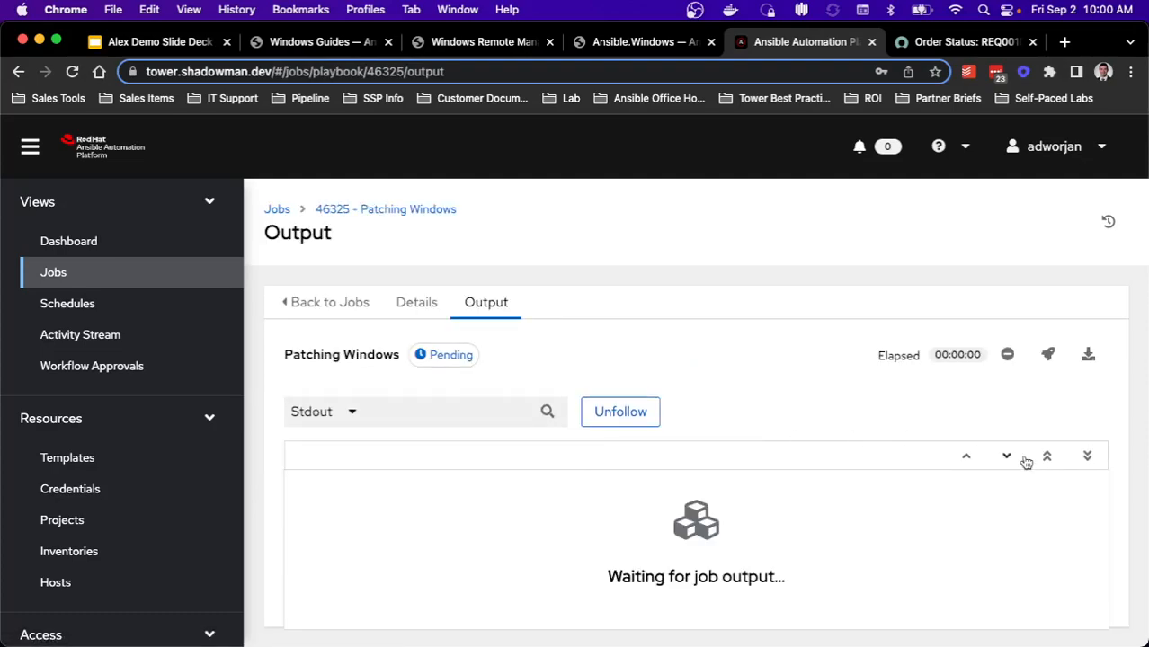
{"action": "mouse_move", "coordinate": [1024, 460]}
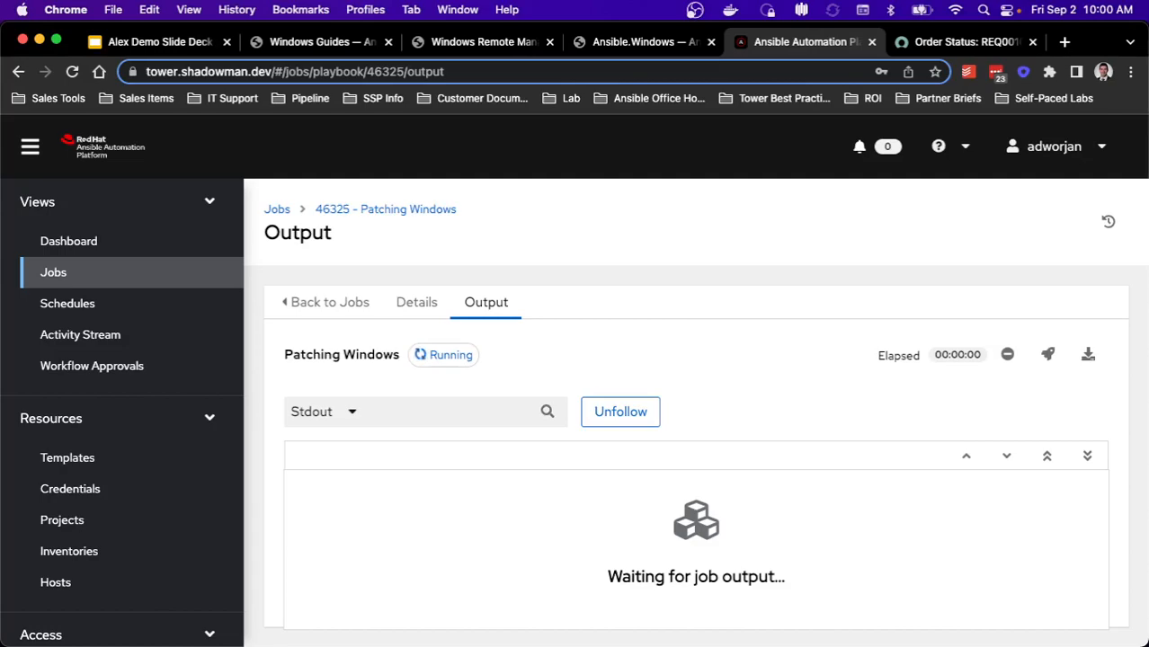
{"action": "mouse_move", "coordinate": [727, 255]}
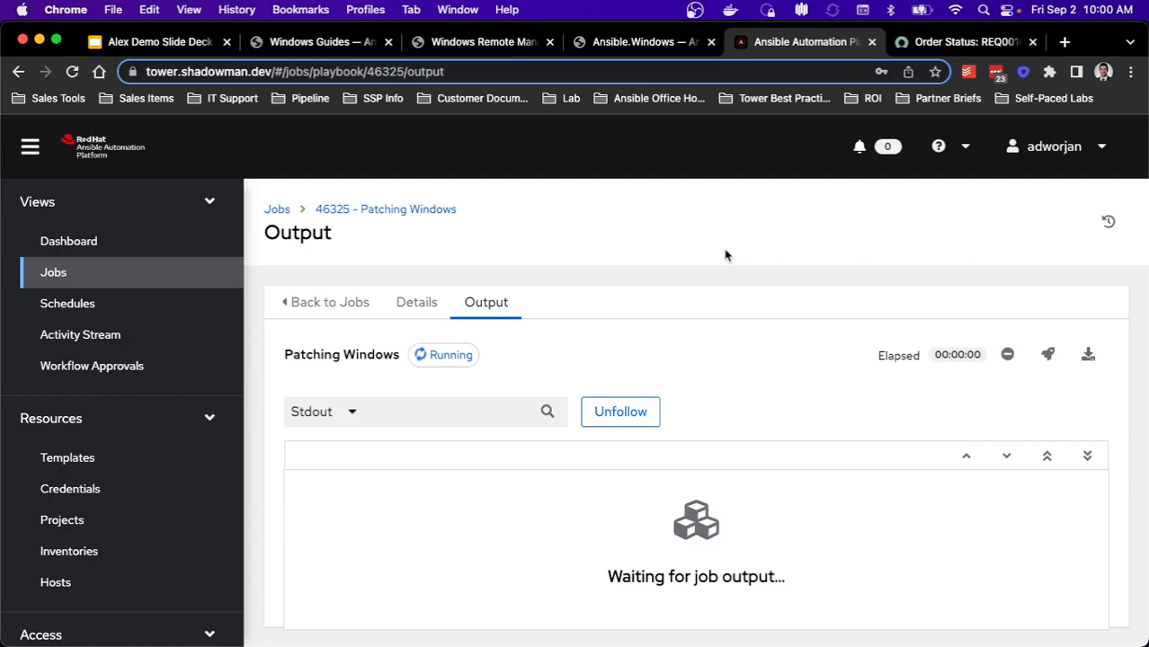
{"action": "left_click", "coordinate": [417, 302]}
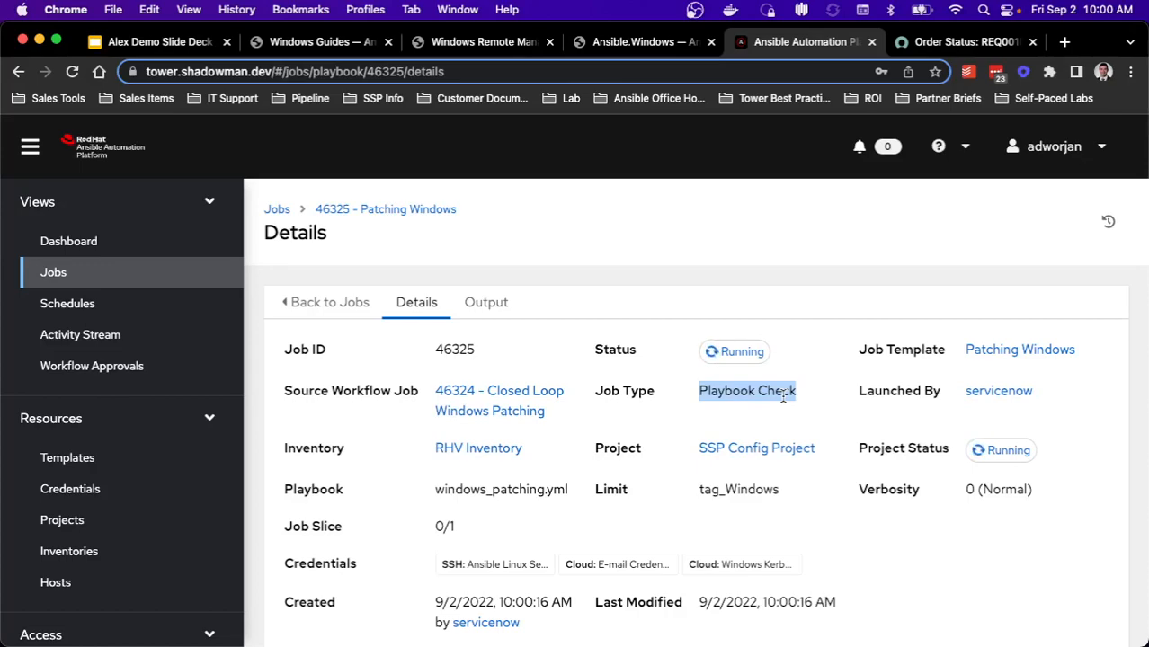
{"action": "mouse_move", "coordinate": [489, 303]}
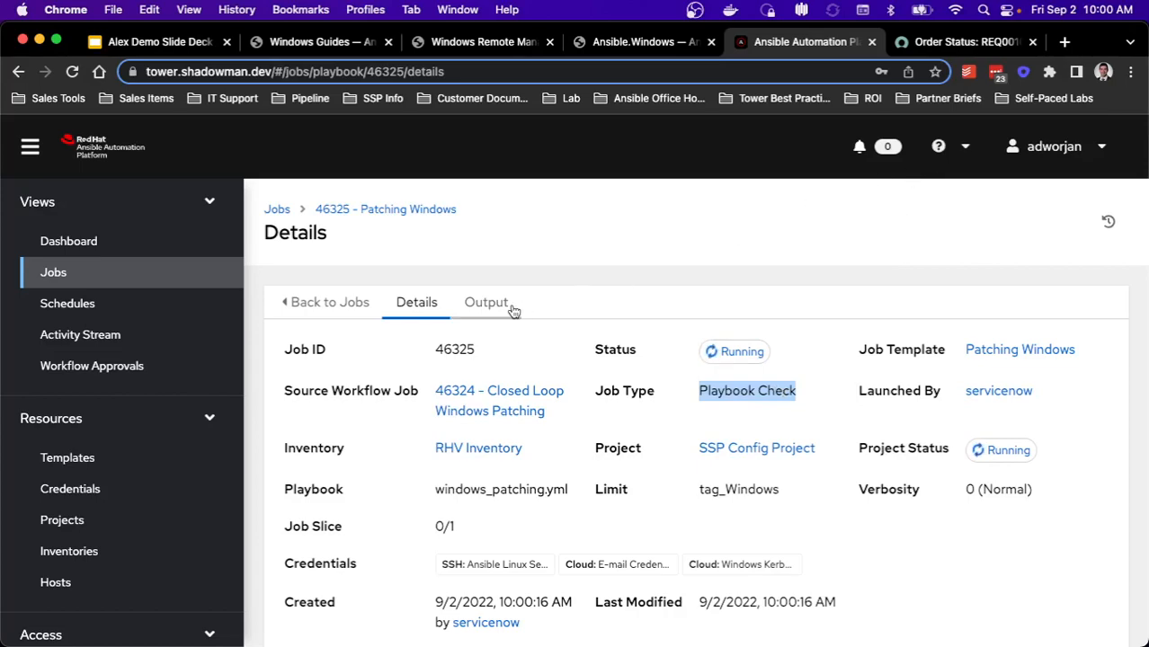
{"action": "left_click", "coordinate": [485, 302]}
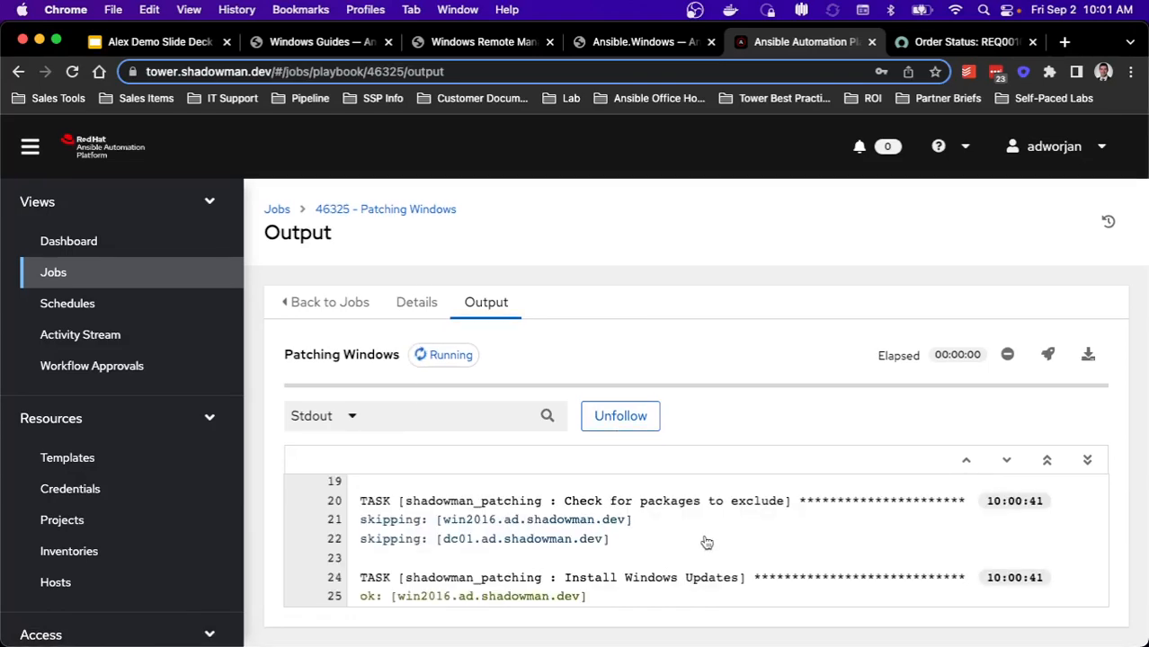
Unfollow the output, confirm the finished job's details and review the Display Patching Results task.
{"action": "left_click", "coordinate": [620, 415]}
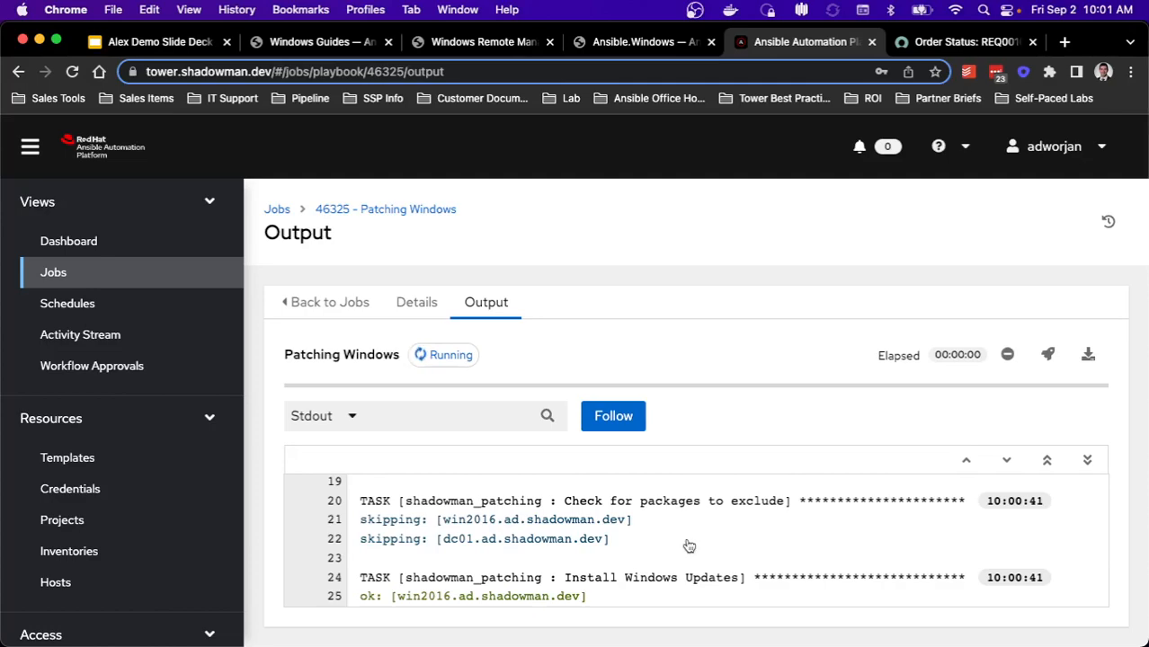
{"action": "mouse_move", "coordinate": [712, 439]}
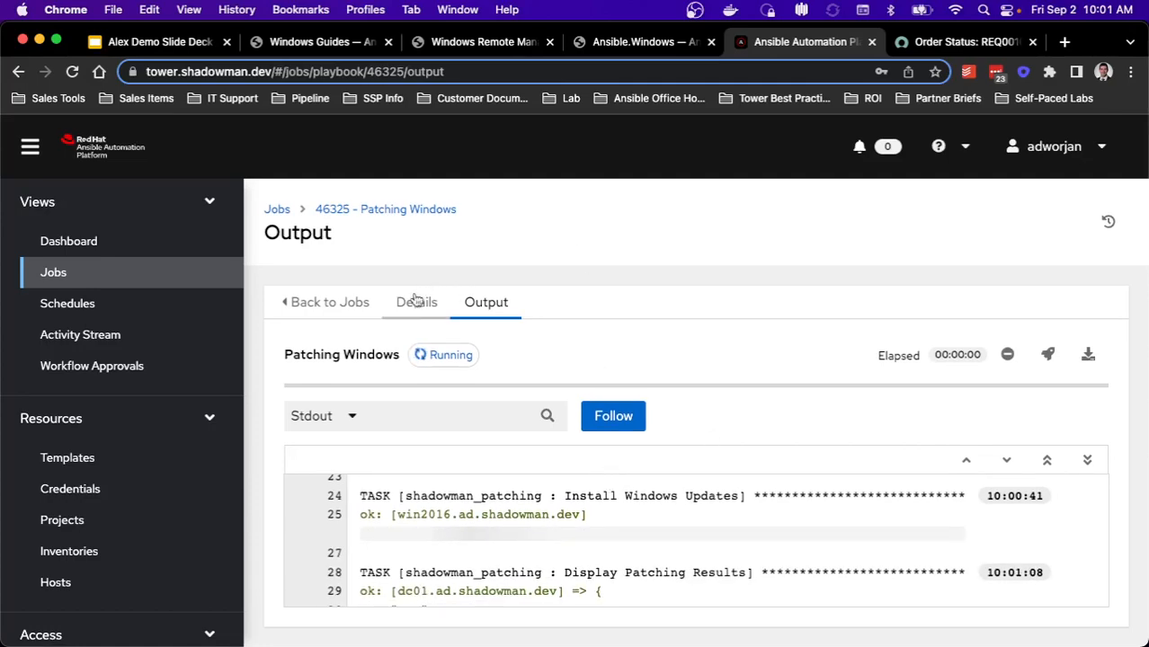
{"action": "left_click", "coordinate": [415, 302]}
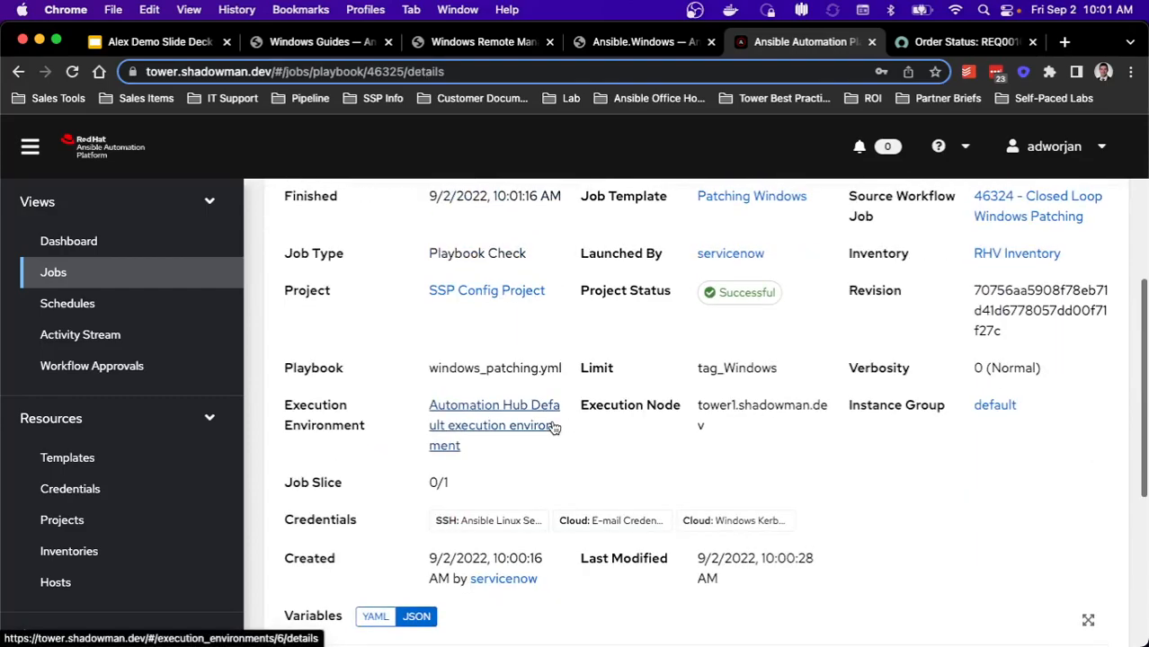
{"action": "left_click", "coordinate": [486, 302]}
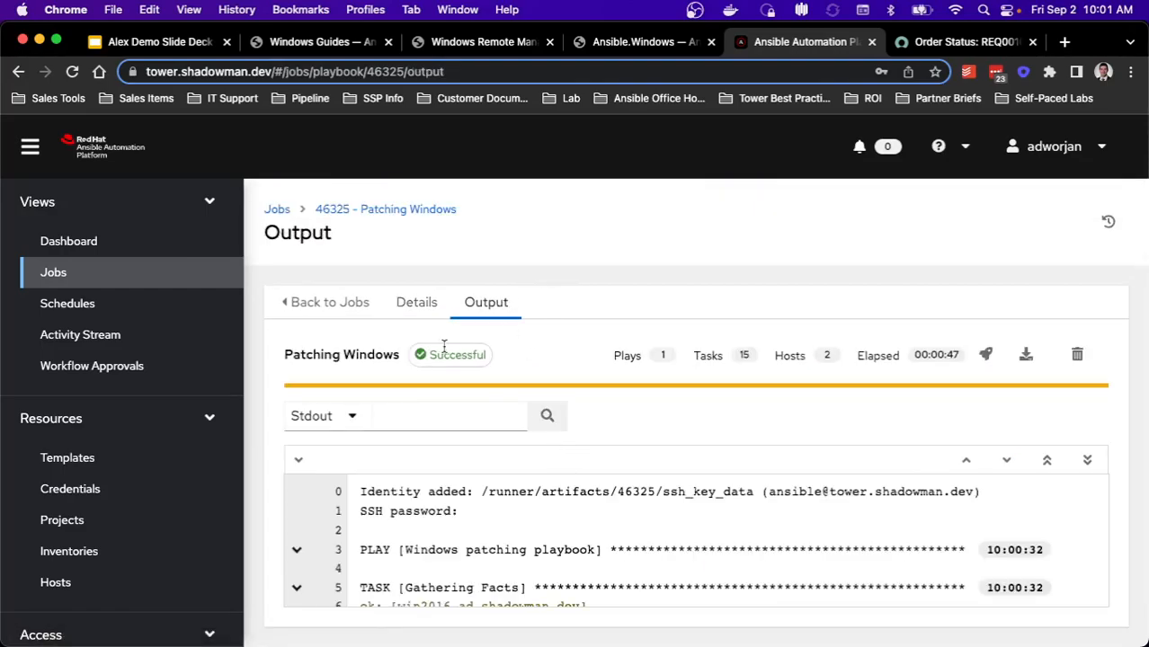
{"action": "scroll", "scroll_direction": "down", "scroll_amount": 3}
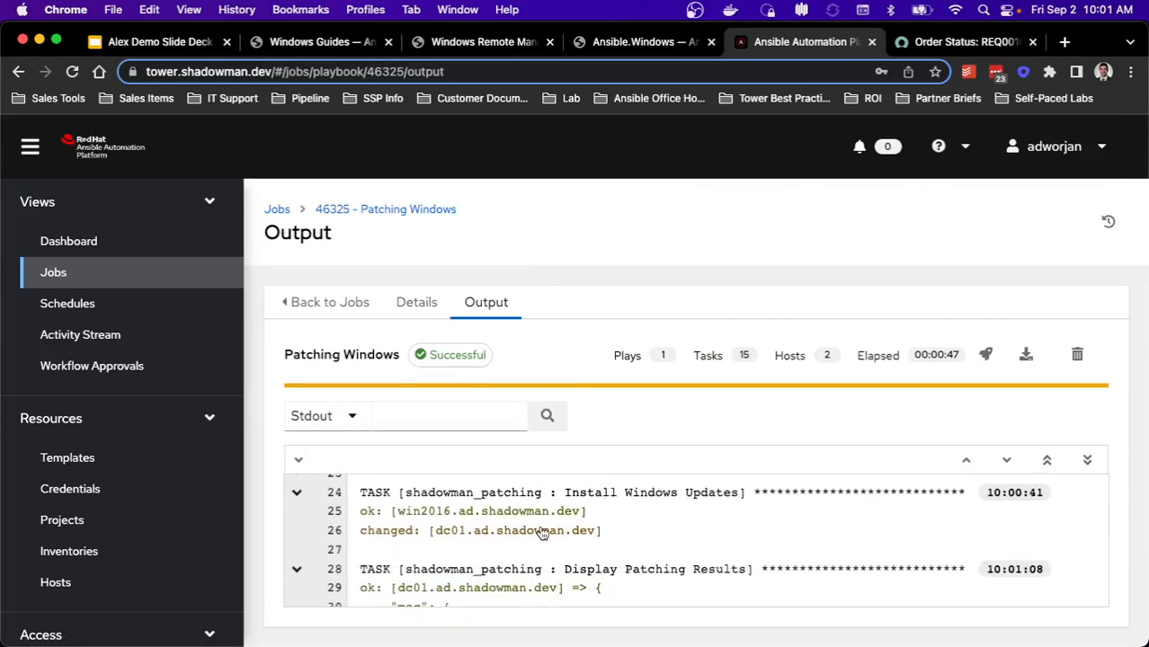
{"action": "scroll", "scroll_direction": "down", "scroll_amount": 3}
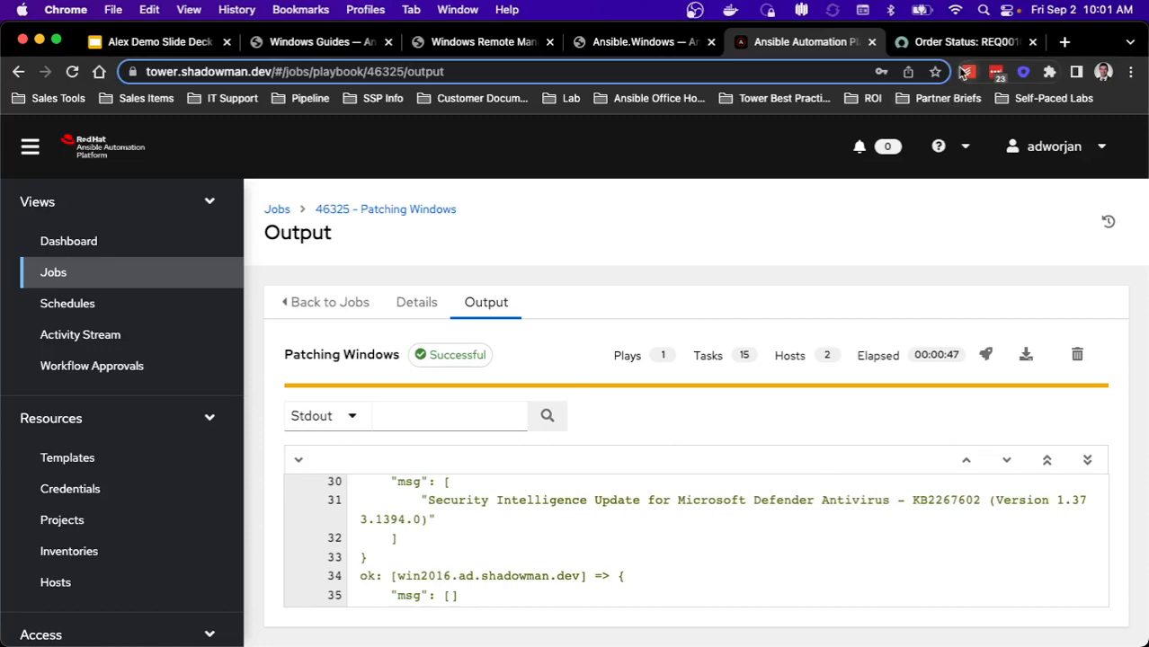
{"action": "left_click", "coordinate": [961, 41]}
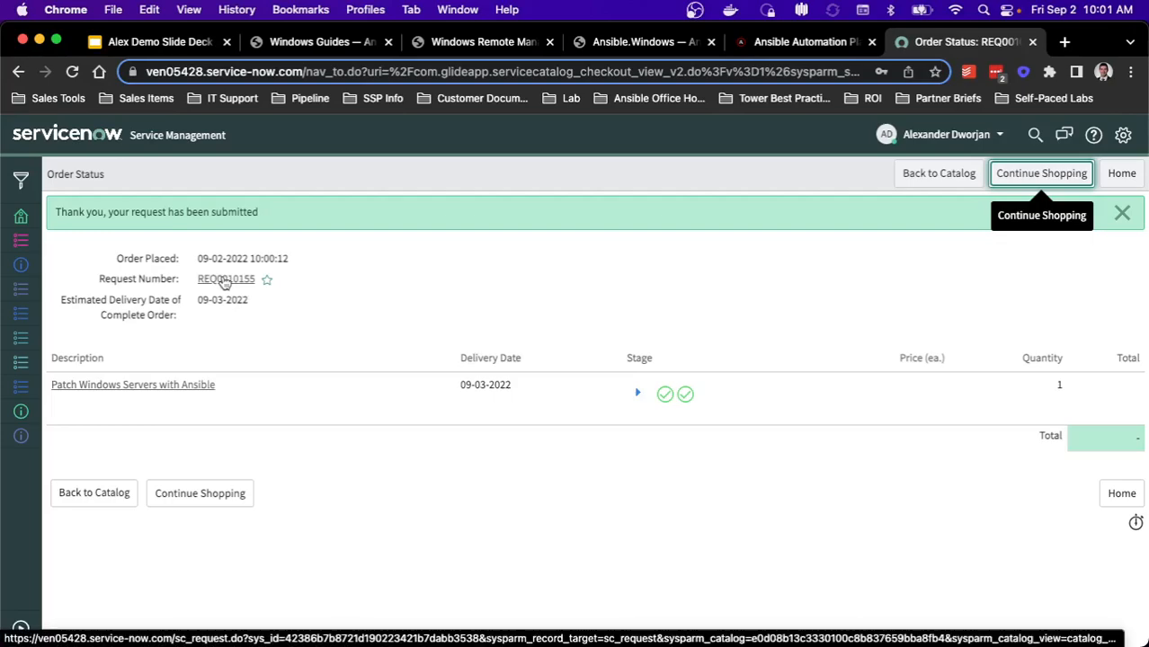
Review REQ0010155's work notes showing dc01's Defender update and win2016 compliant.
{"action": "left_click", "coordinate": [226, 279]}
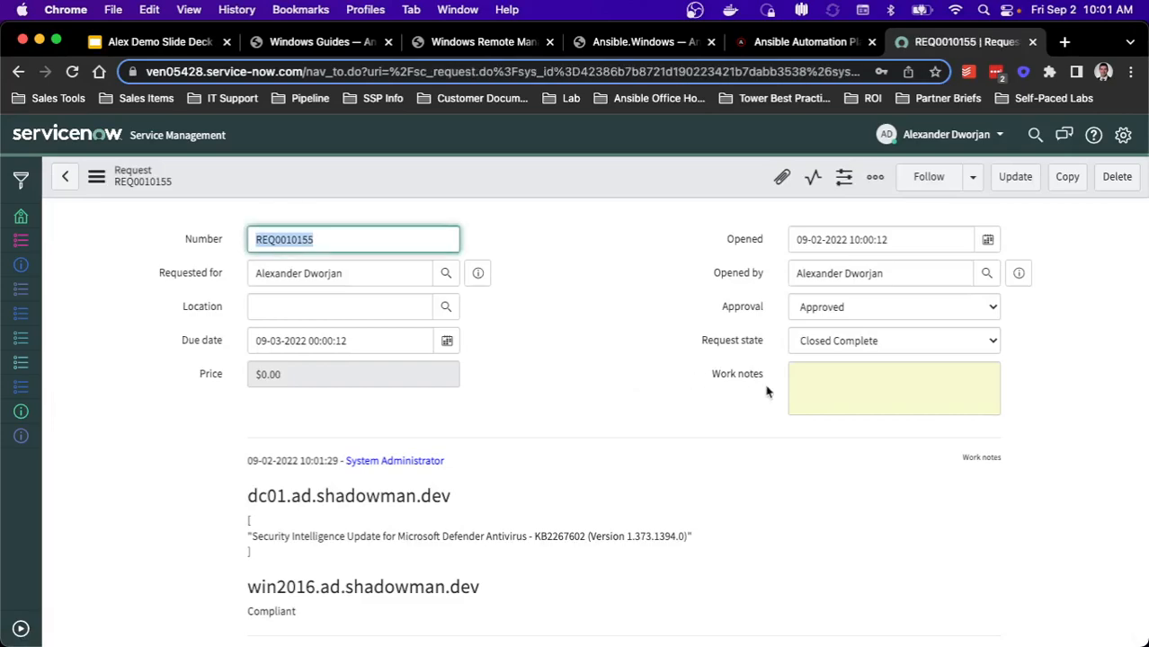
{"action": "scroll", "scroll_direction": "down", "scroll_amount": 3}
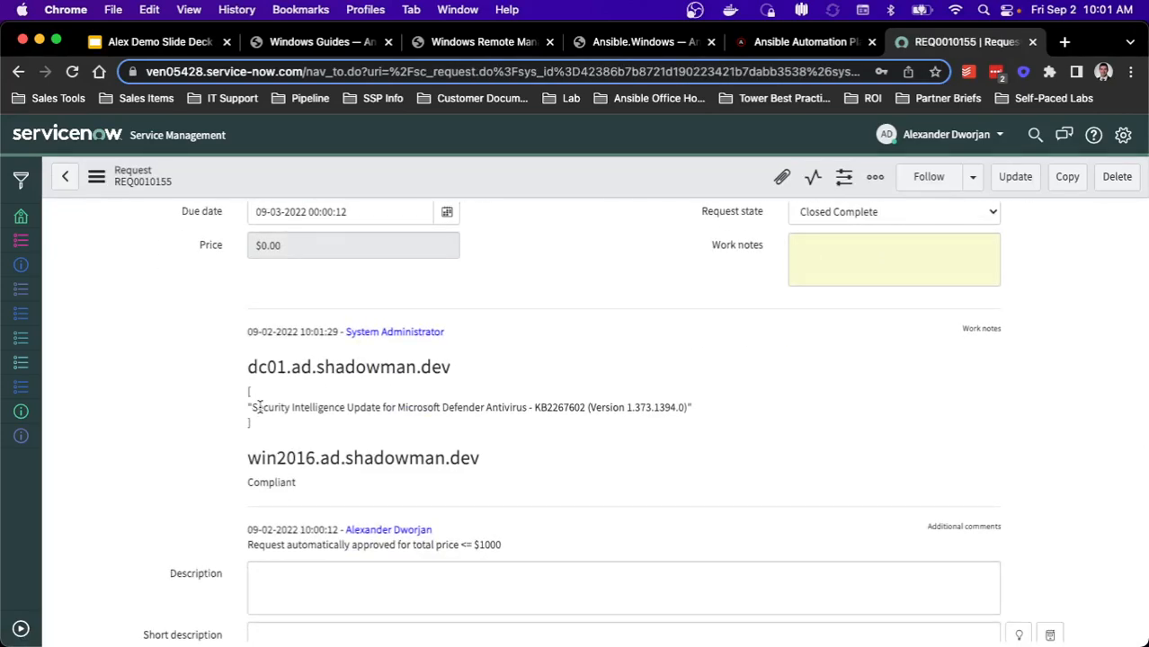
{"action": "left_click_drag", "start_coordinate": [251, 406], "coordinate": [658, 407]}
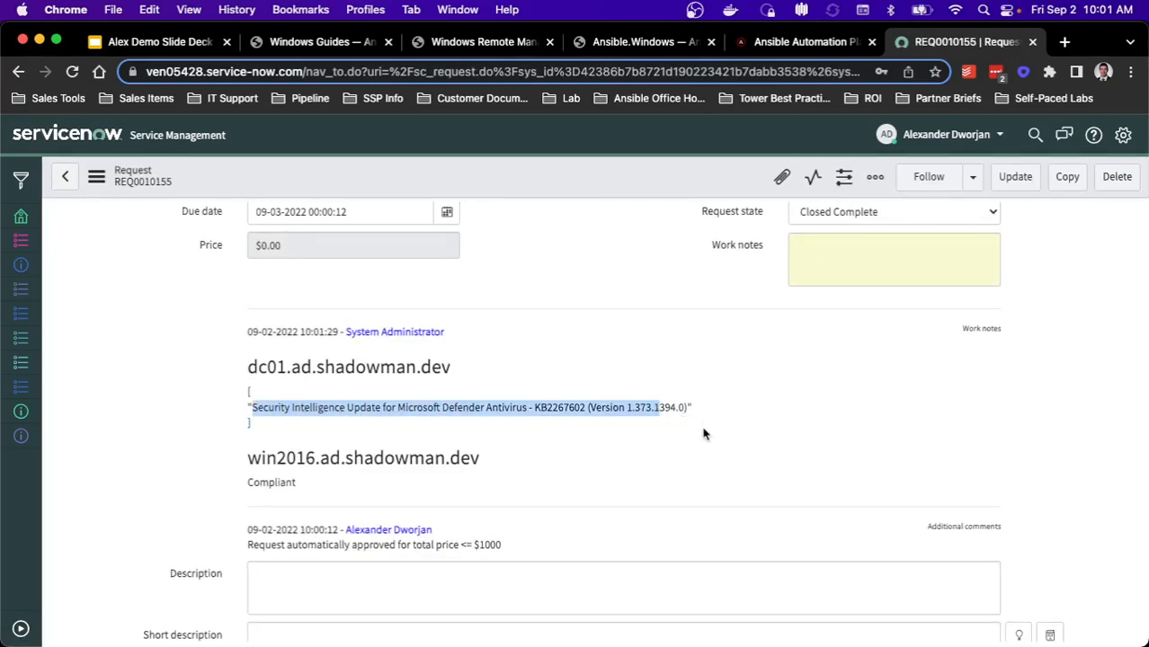
{"action": "left_click", "coordinate": [705, 433]}
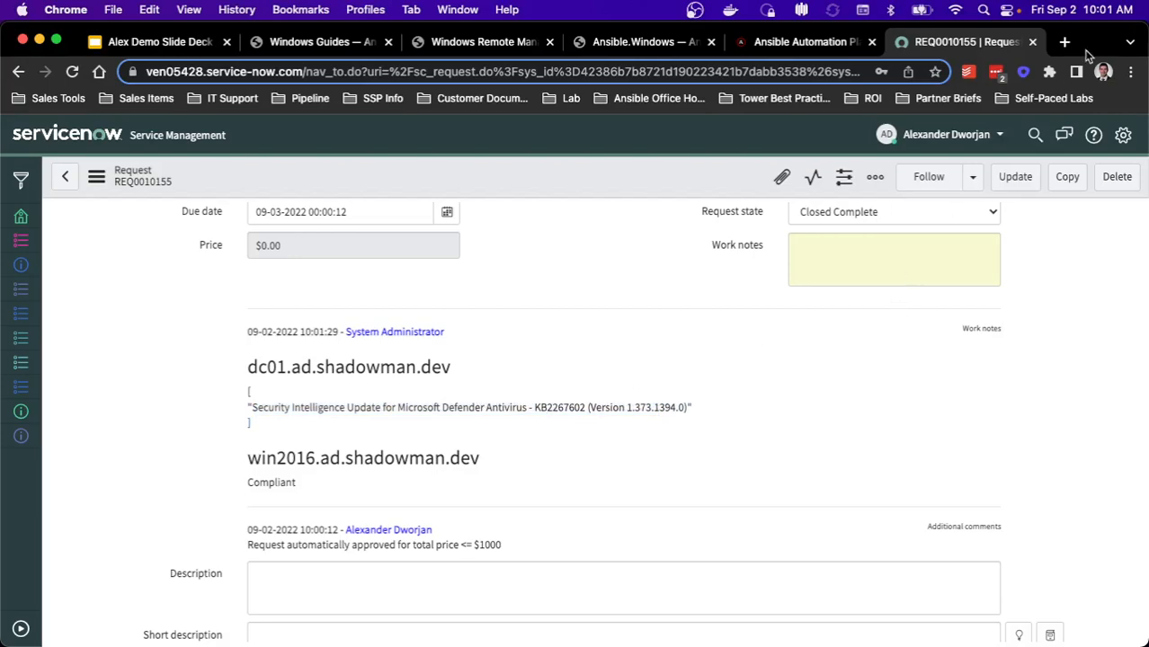
{"action": "left_click", "coordinate": [1065, 41]}
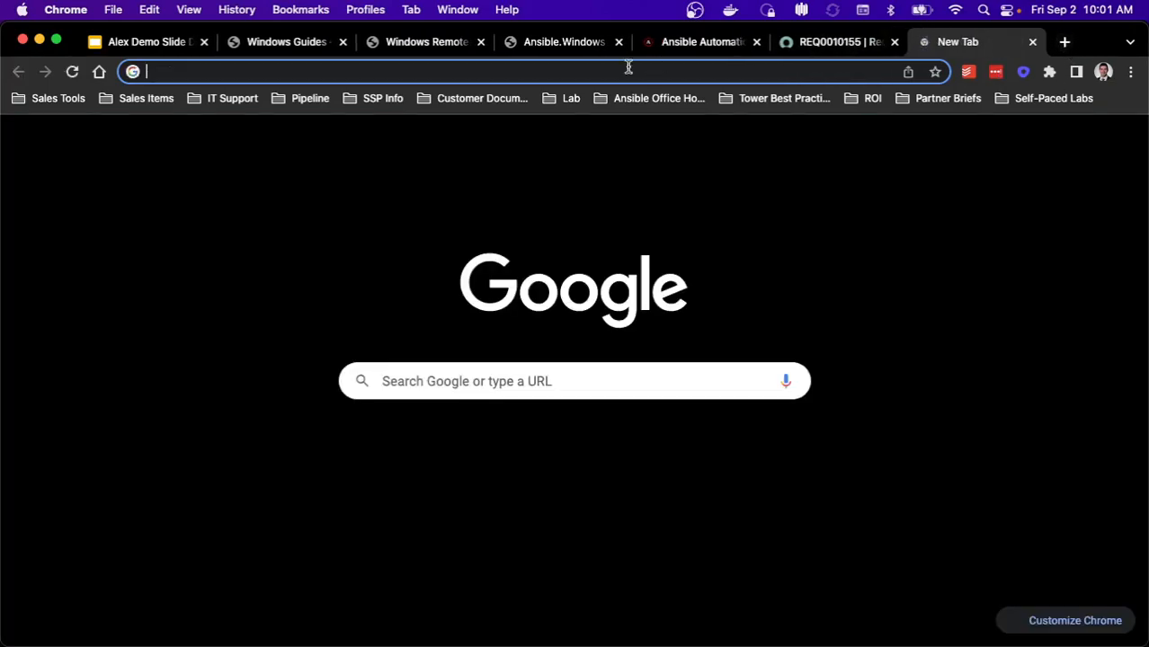
Log in to webmail via the Lab bookmark and read the newest Windows Patching Report email.
{"action": "left_click", "coordinate": [572, 97]}
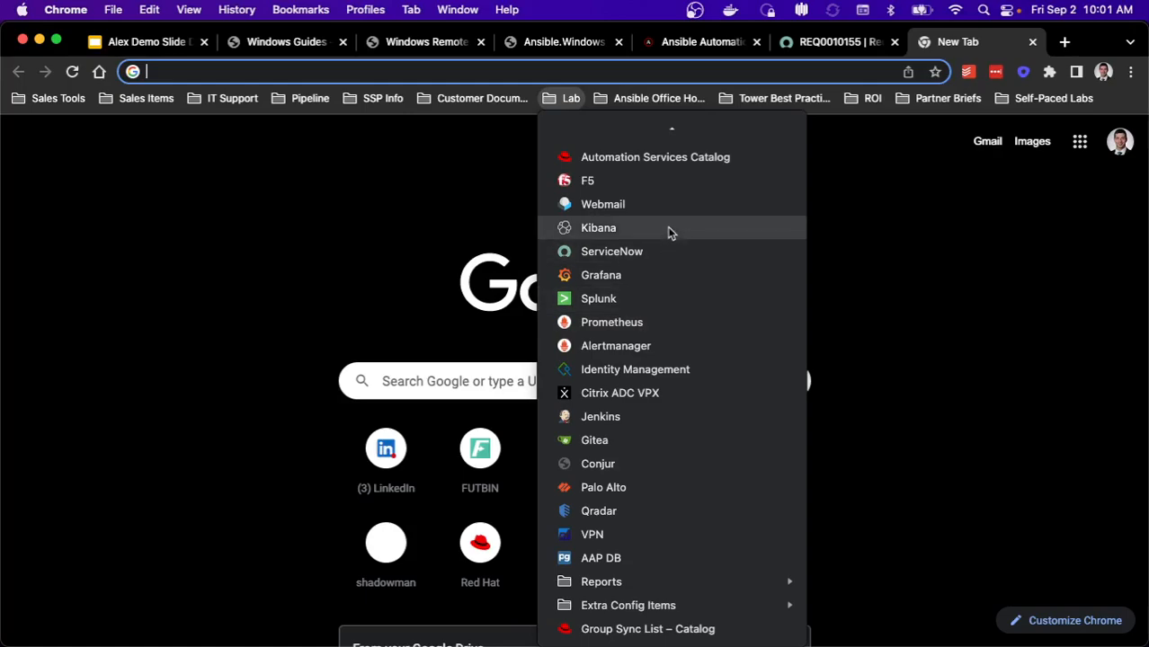
{"action": "left_click", "coordinate": [602, 205]}
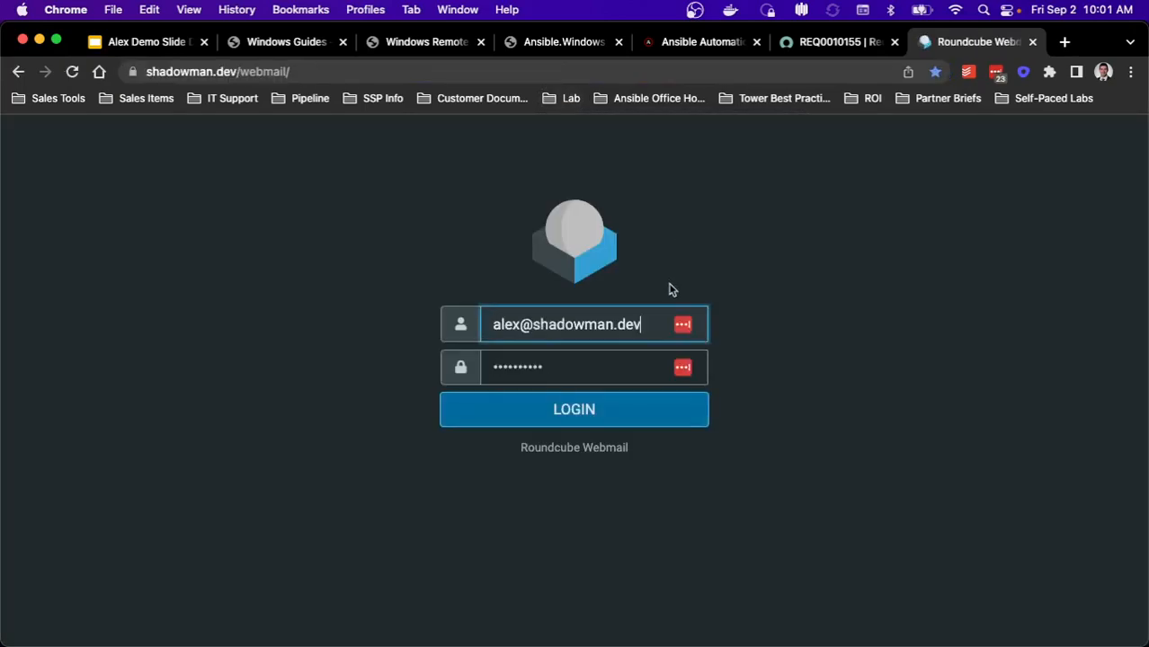
{"action": "left_click", "coordinate": [573, 410]}
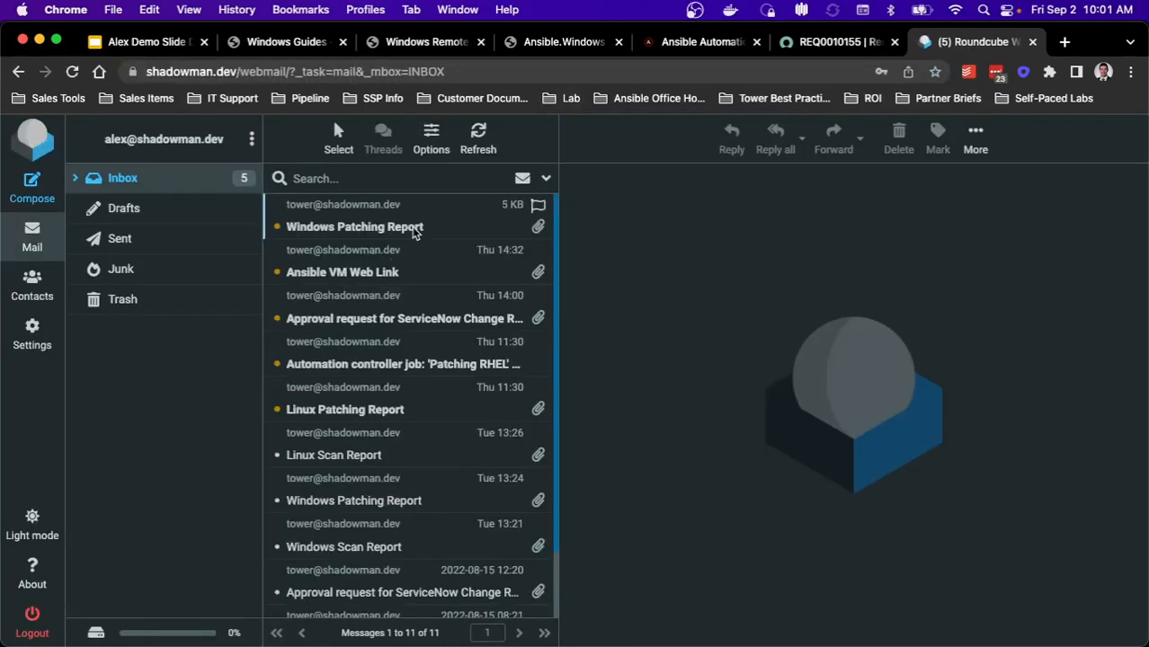
{"action": "left_click", "coordinate": [352, 227]}
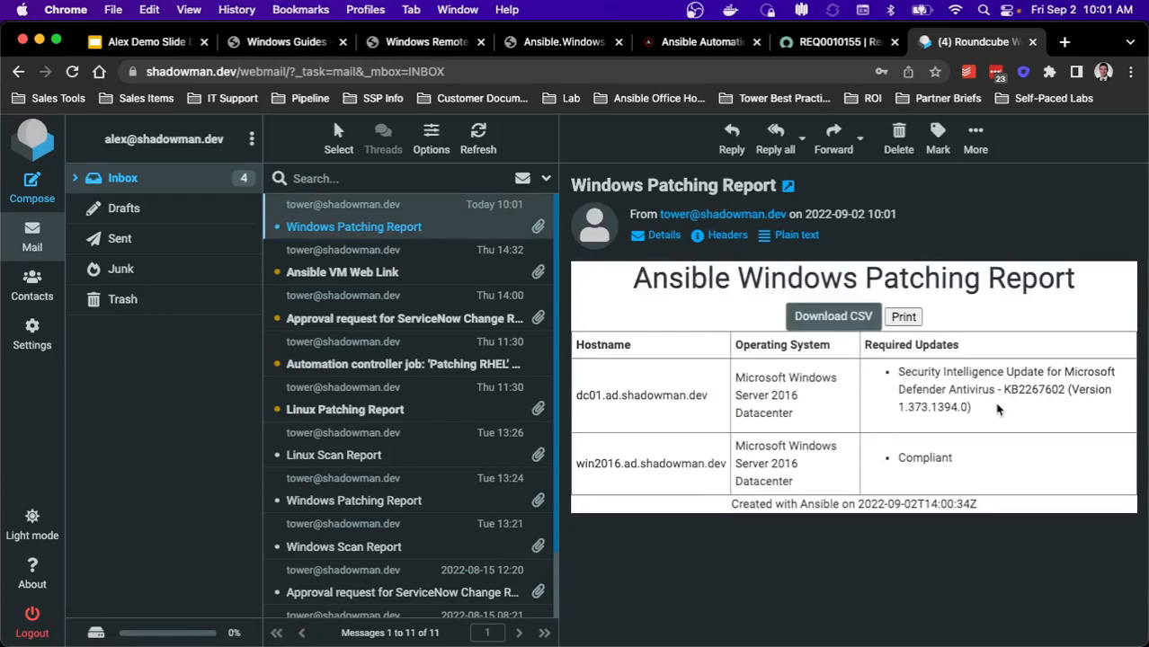